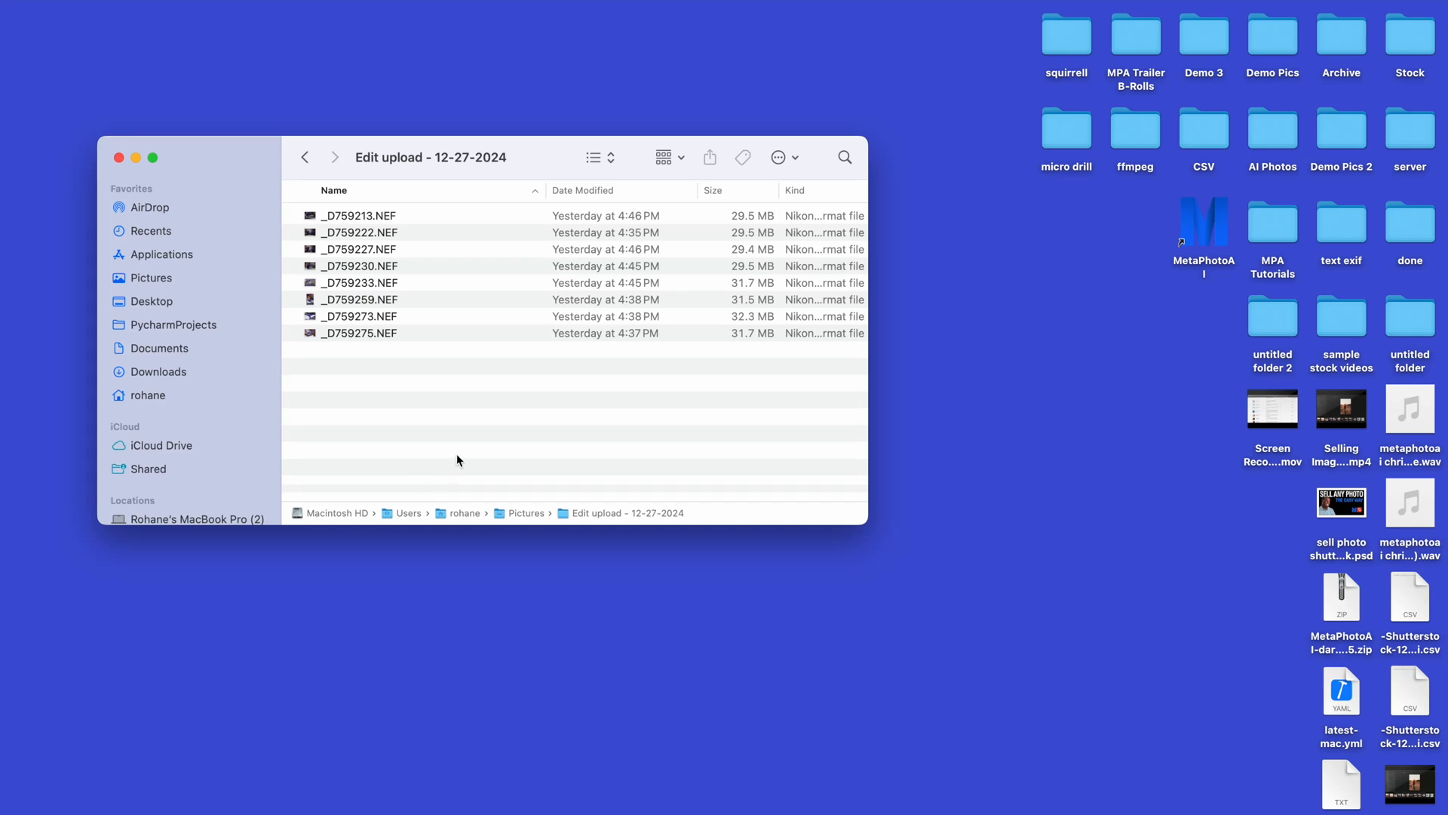
pyautogui.moveTo(469, 460)
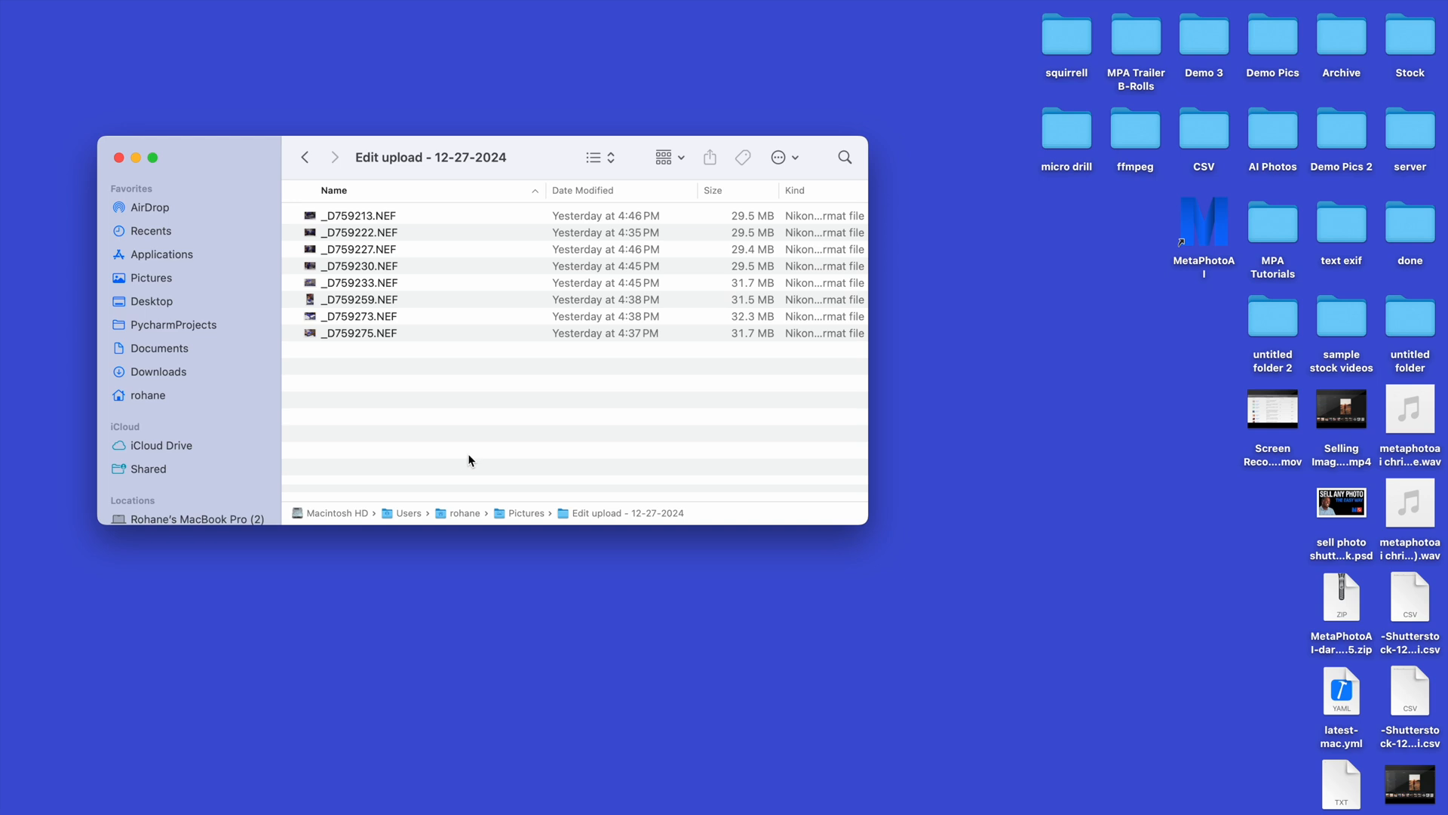
pyautogui.moveTo(453, 361)
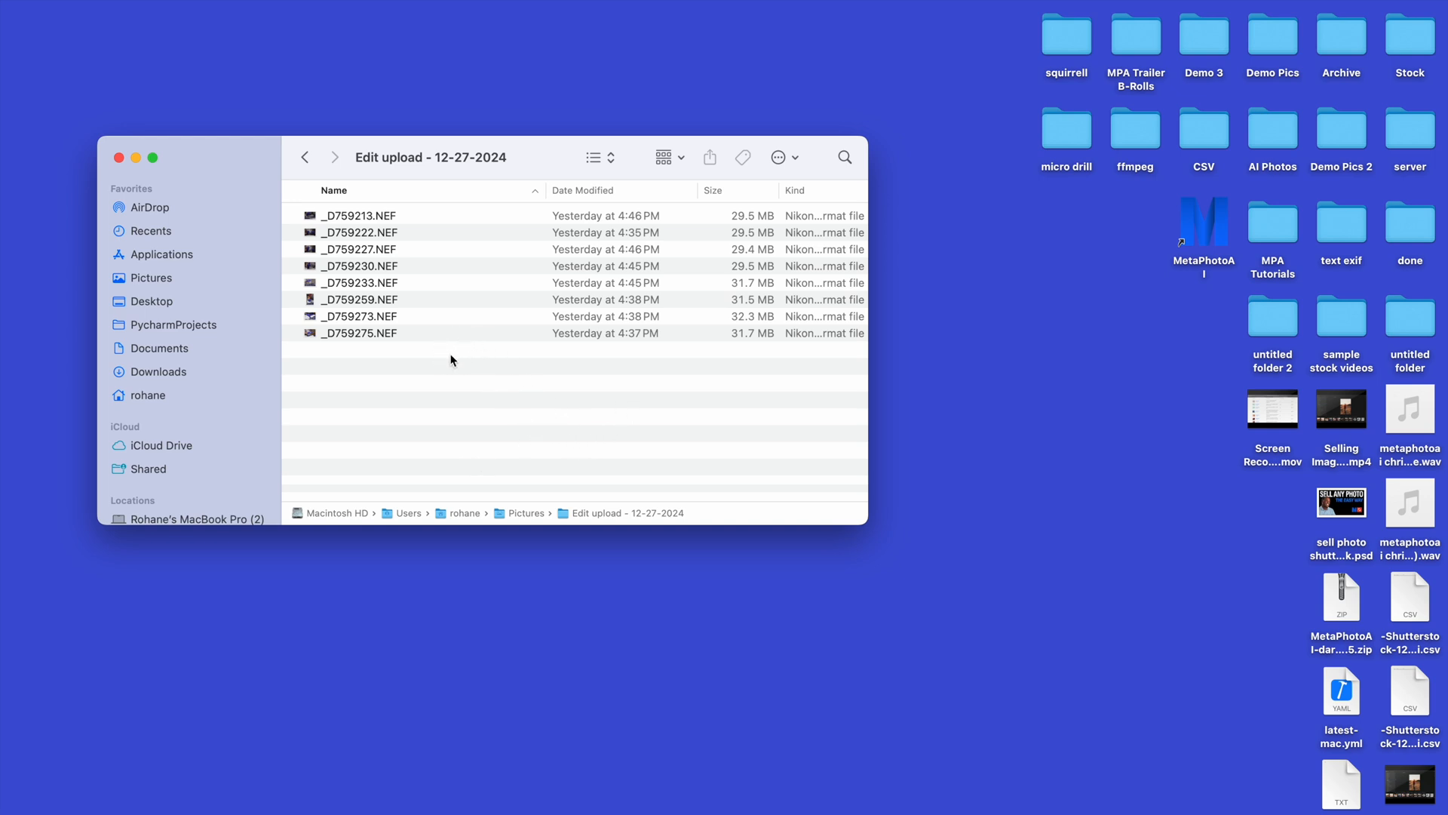
pyautogui.moveTo(500, 412)
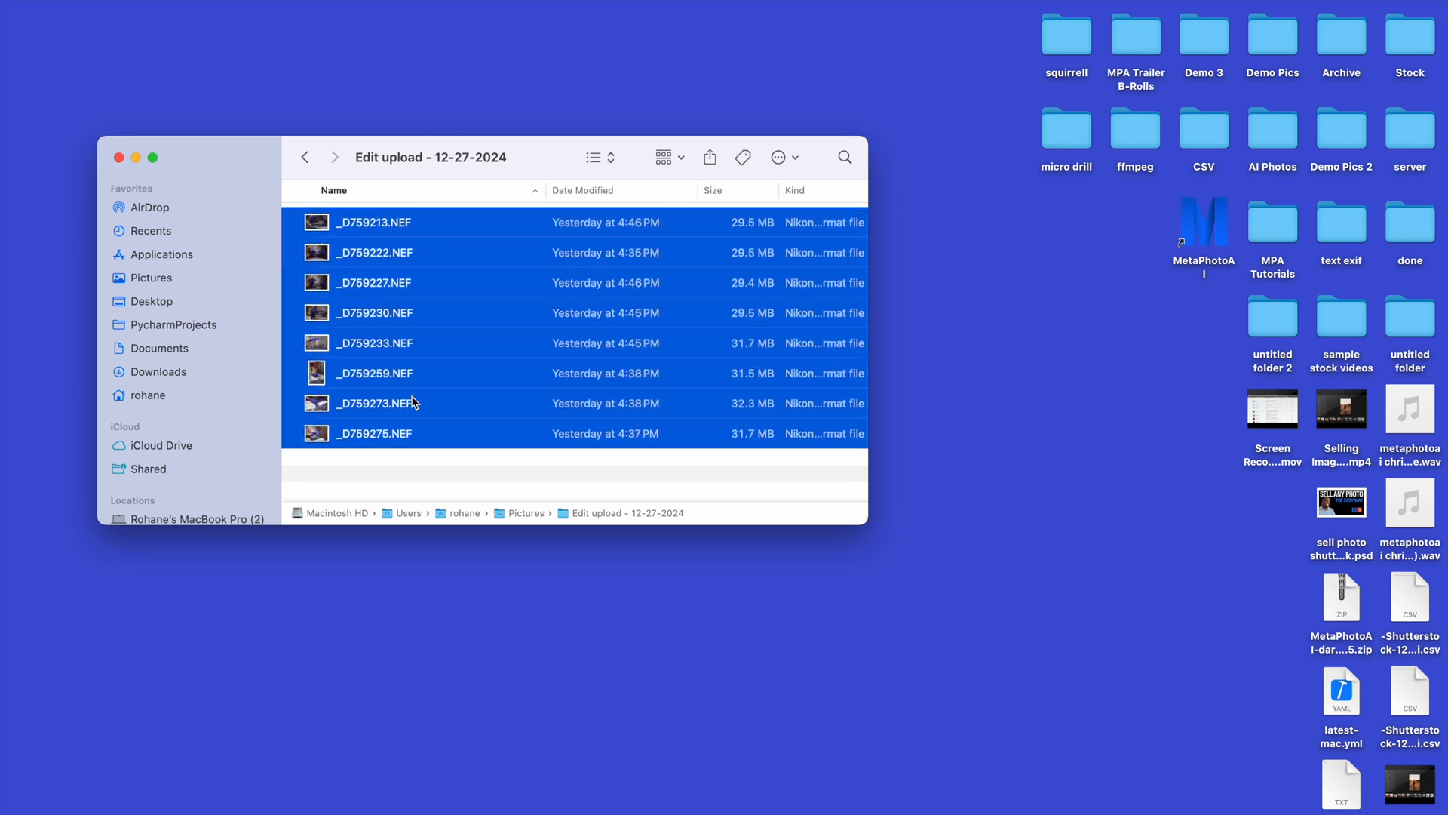
pyautogui.moveTo(437, 293)
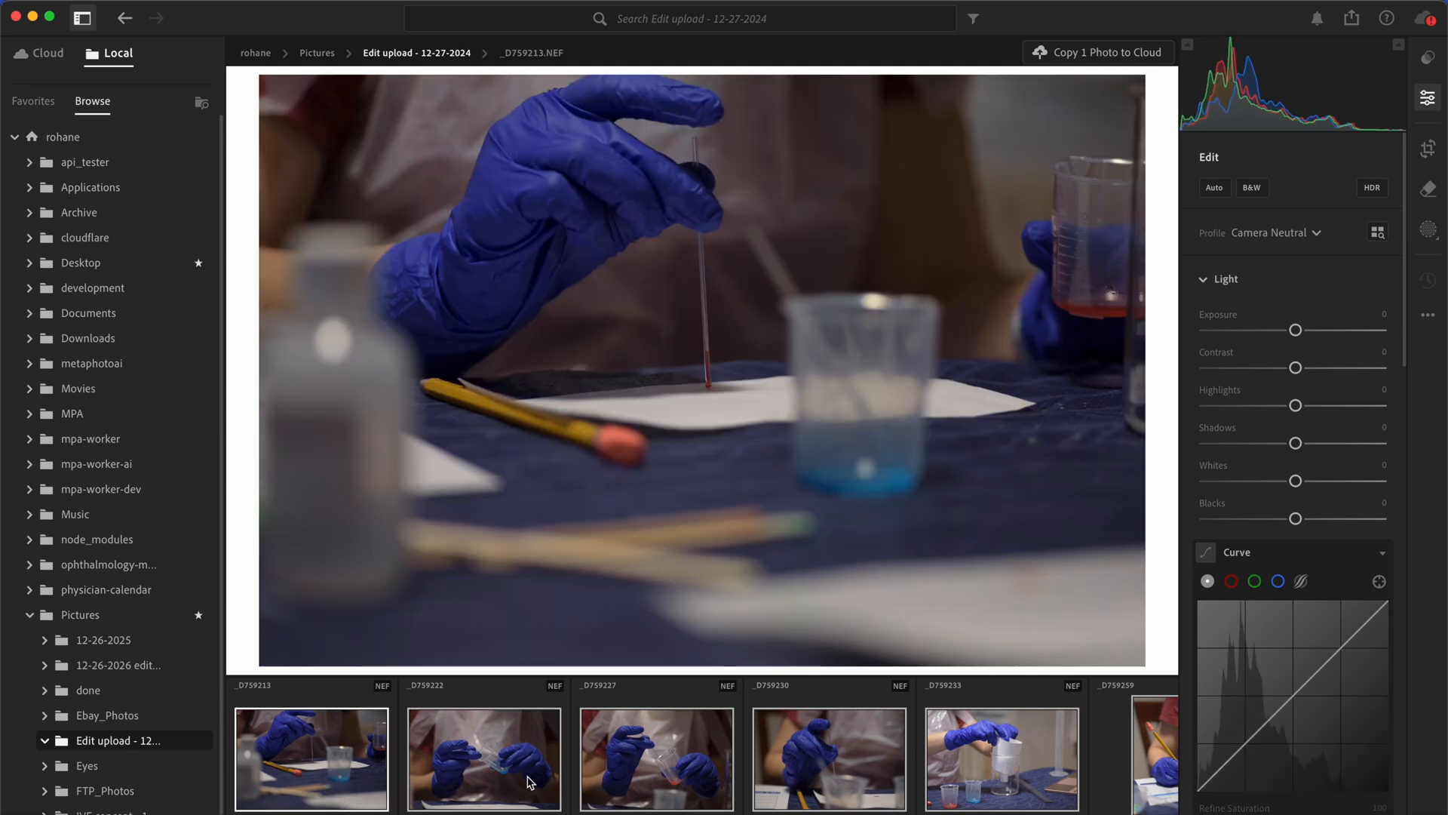
# - Apply Auto tone to the first pipette photo and adjust Exposure, Highlights and Shadows
pyautogui.click(483, 758)
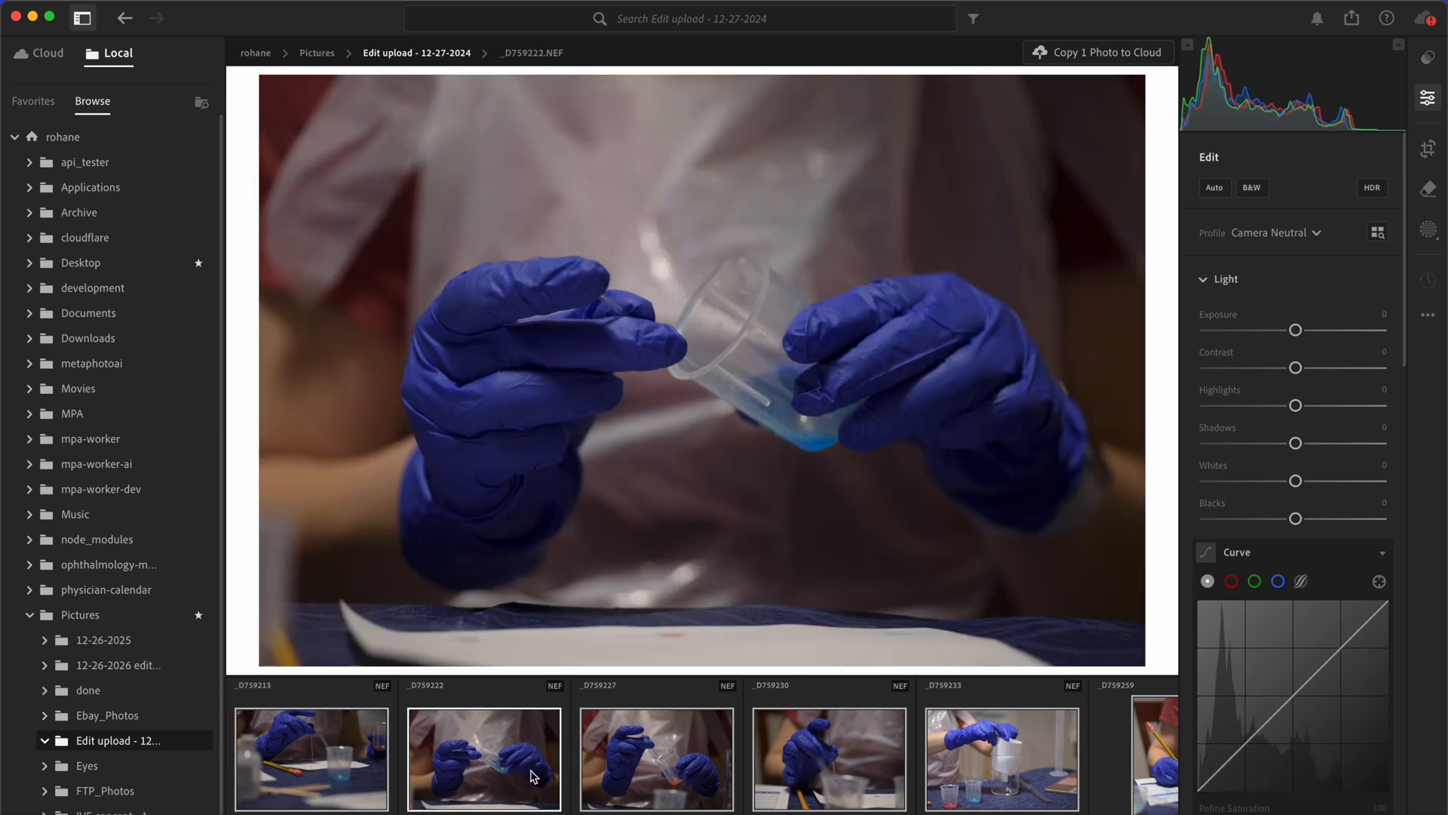
pyautogui.click(312, 758)
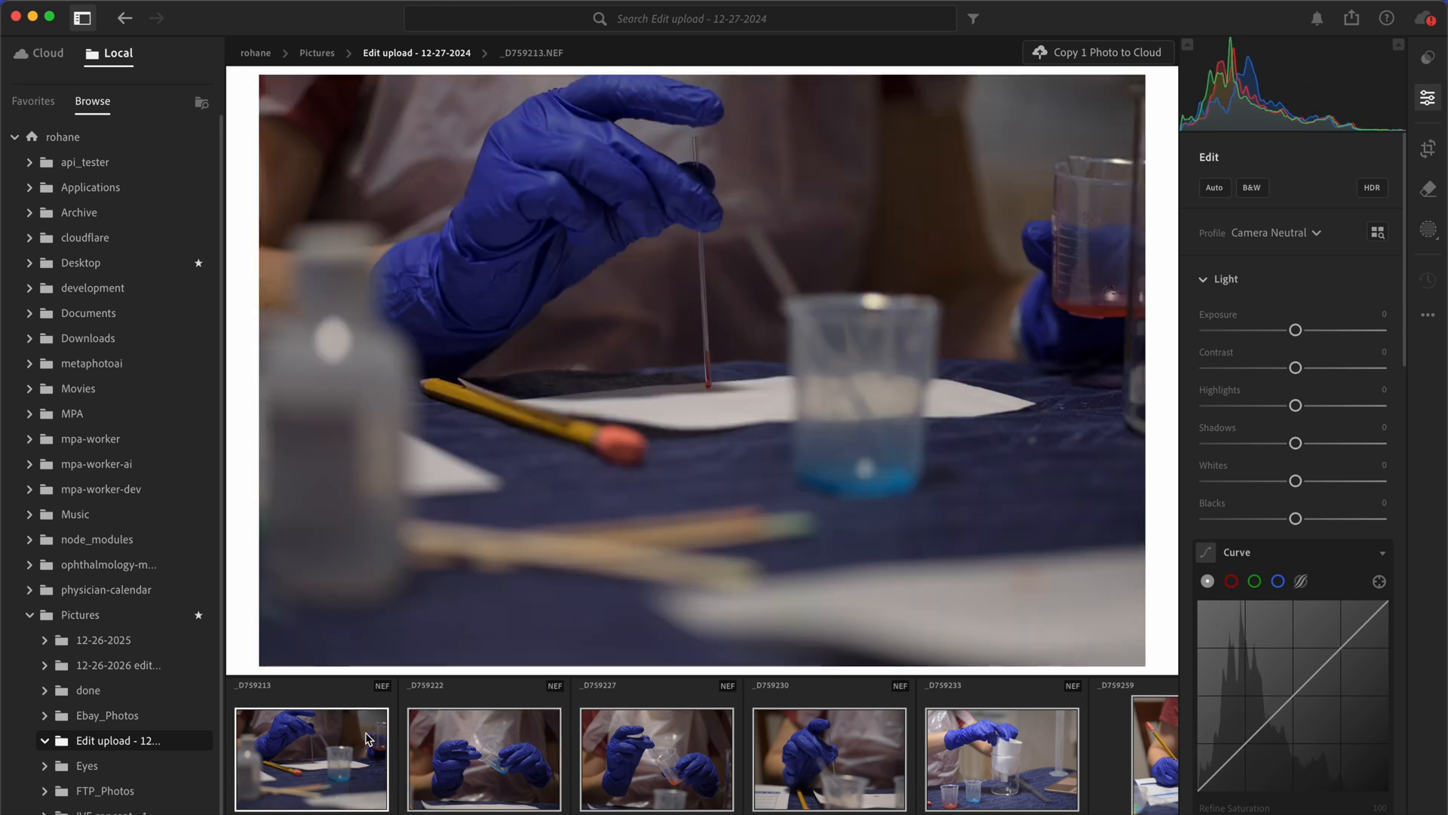
pyautogui.moveTo(1235, 328)
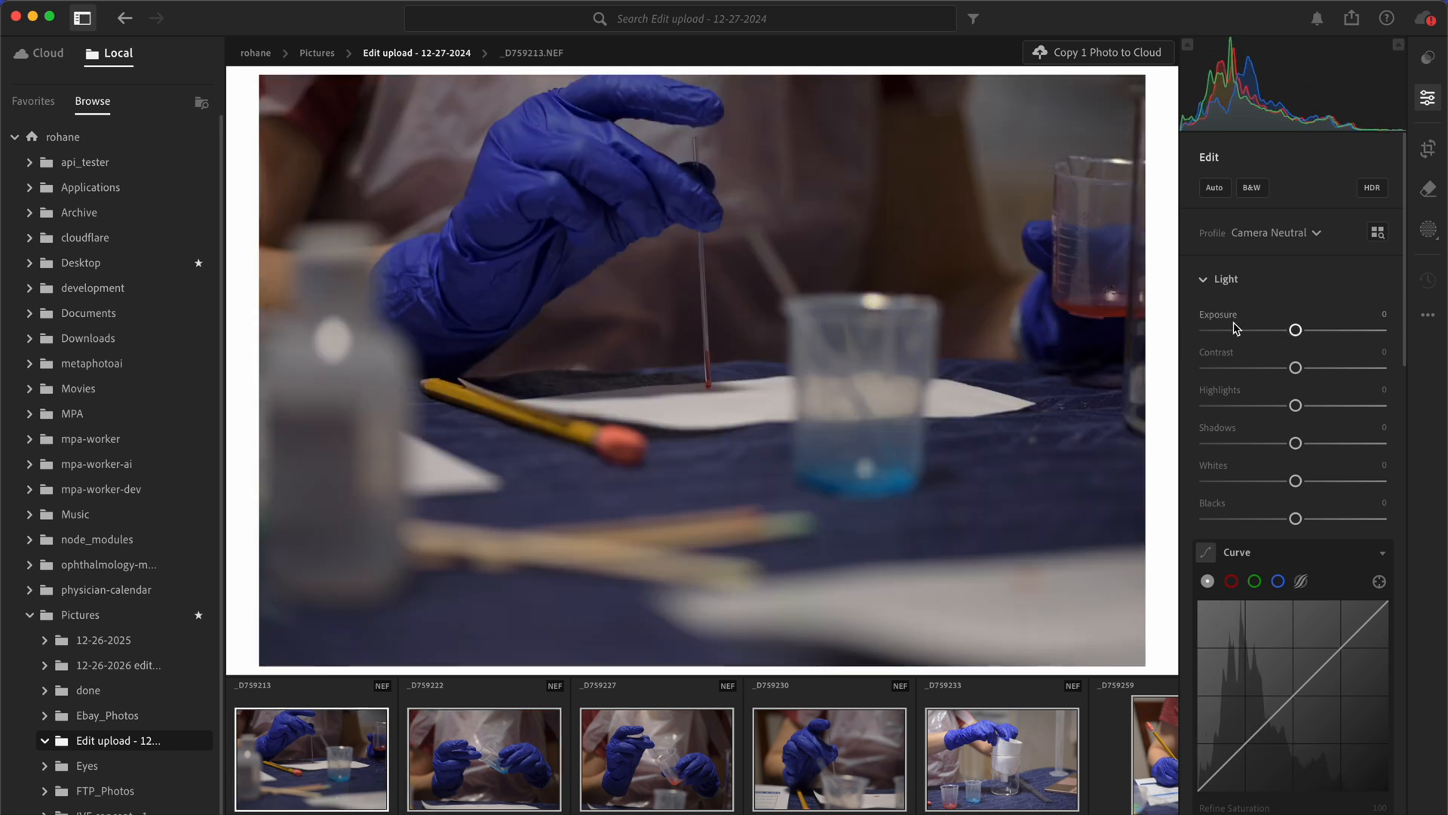
pyautogui.click(1213, 188)
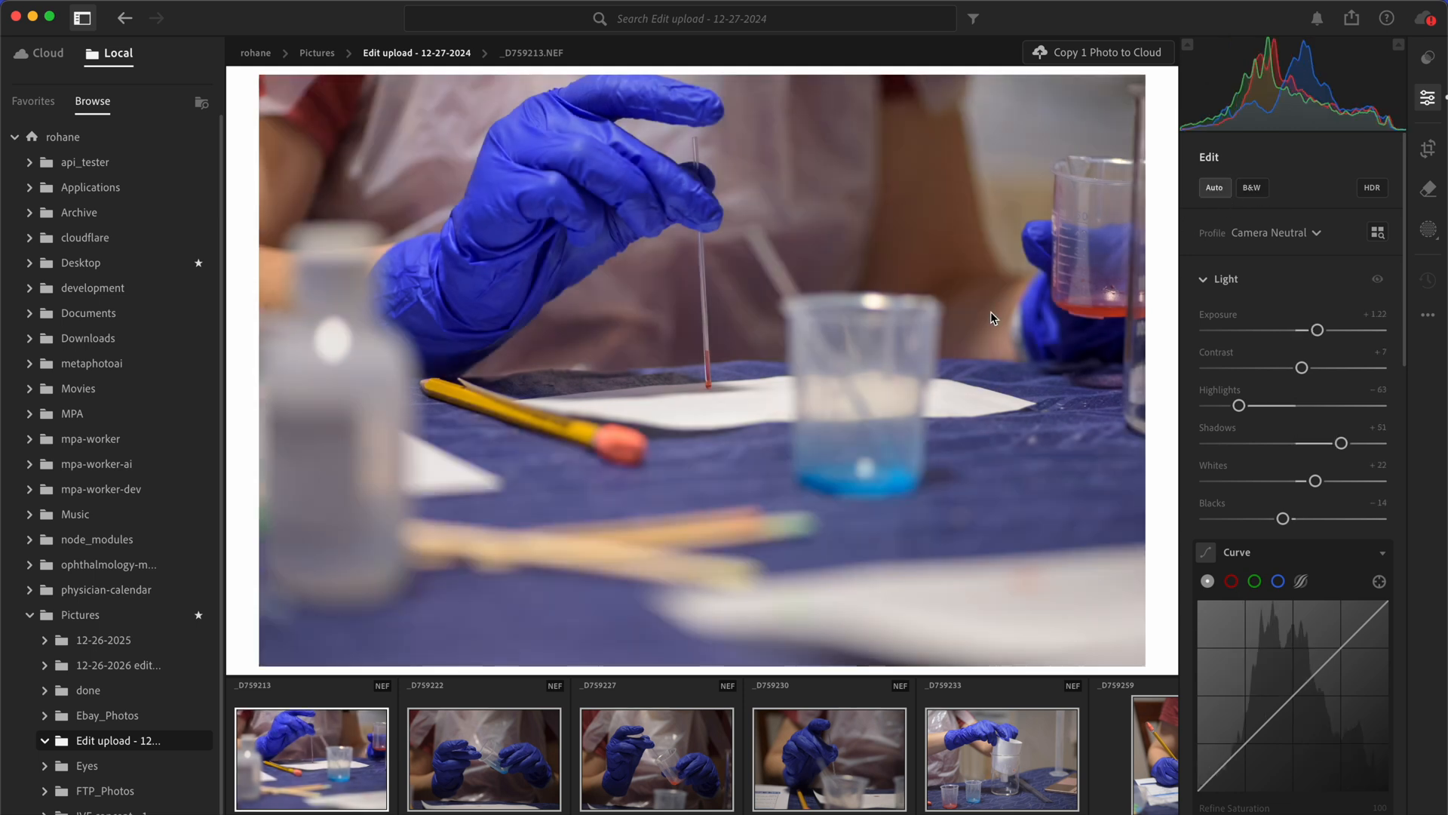
pyautogui.moveTo(556, 768)
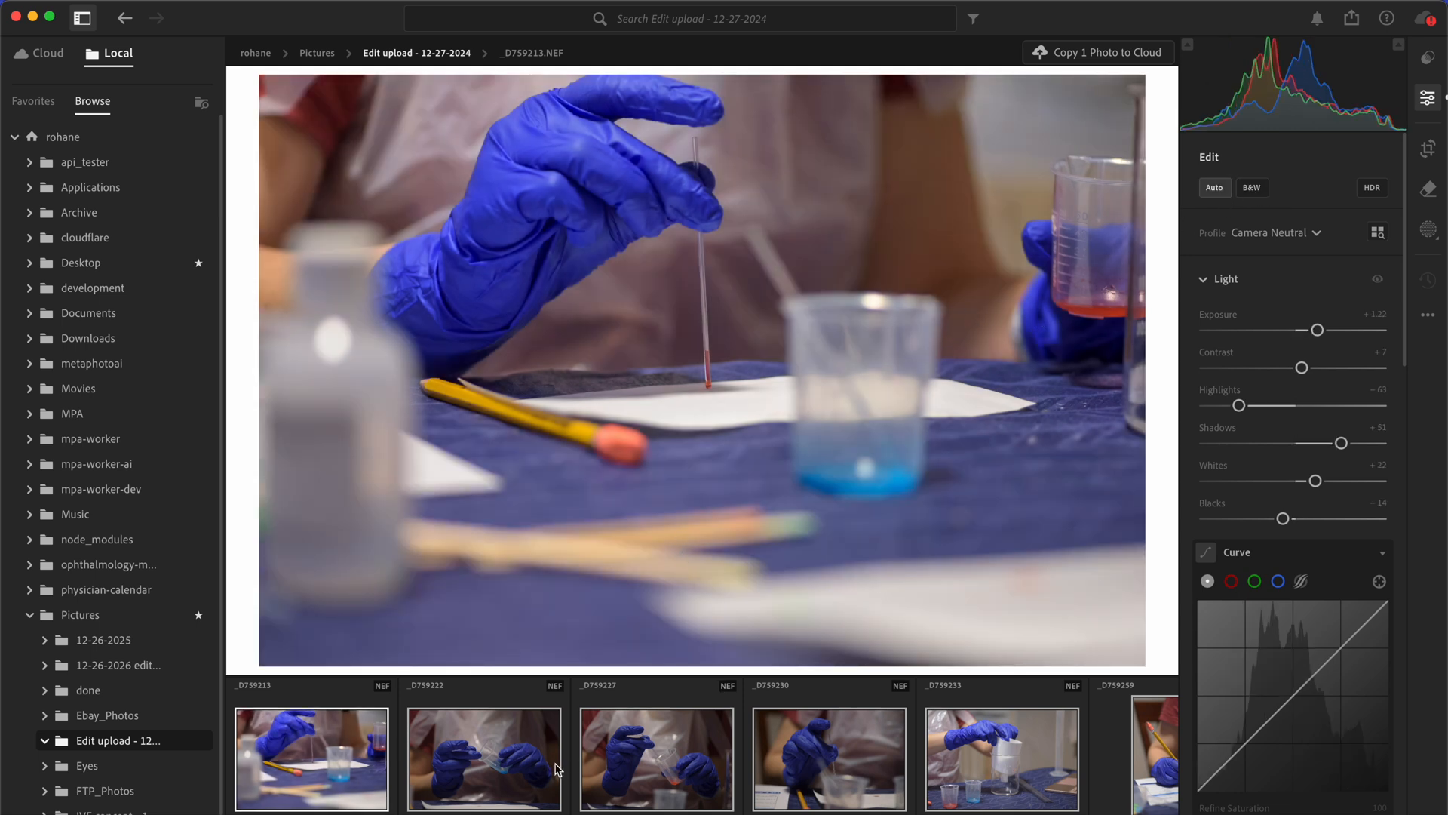
pyautogui.moveTo(1267, 308)
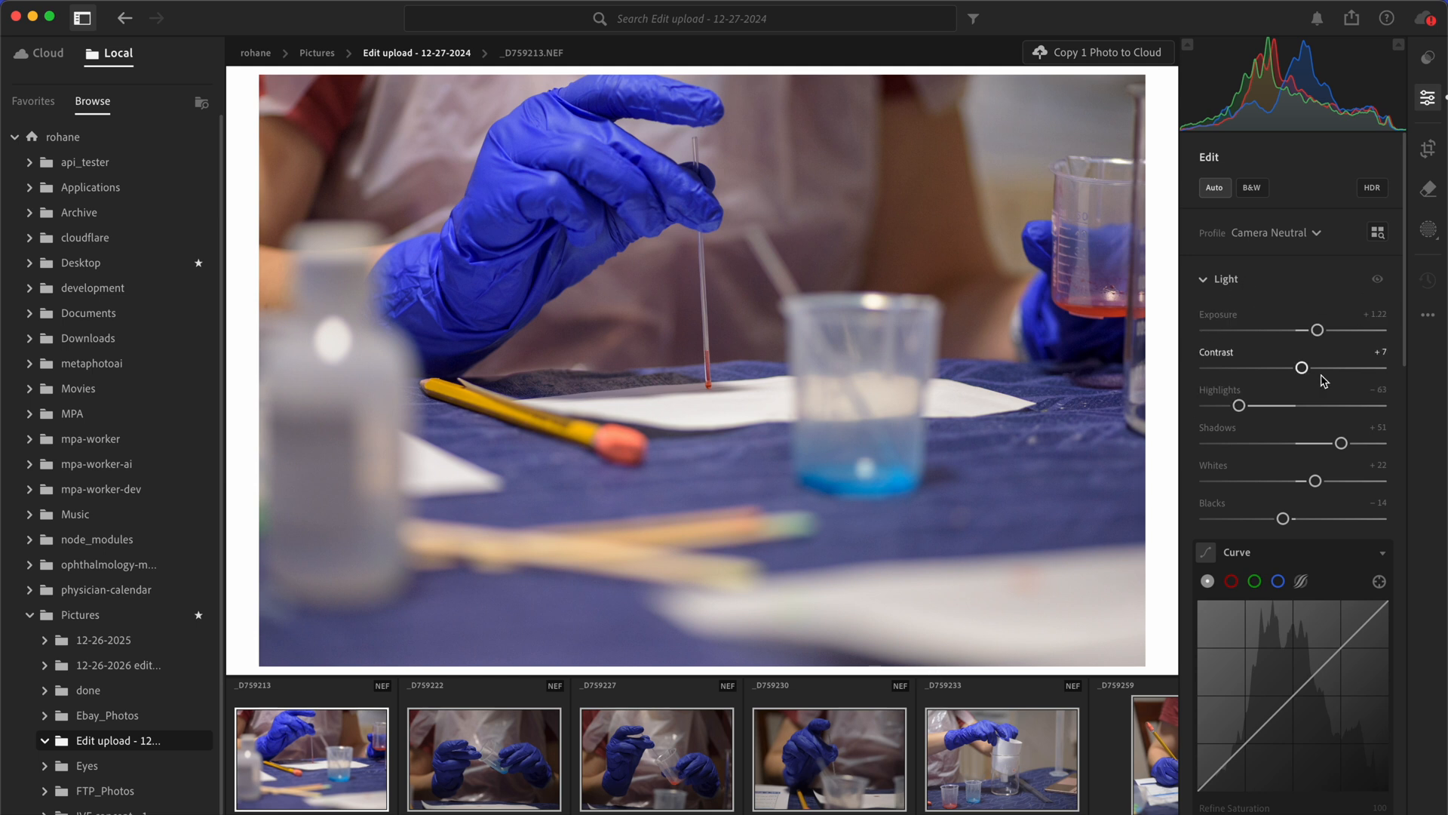
pyautogui.moveTo(1341, 330); pyautogui.dragTo(1337, 330)
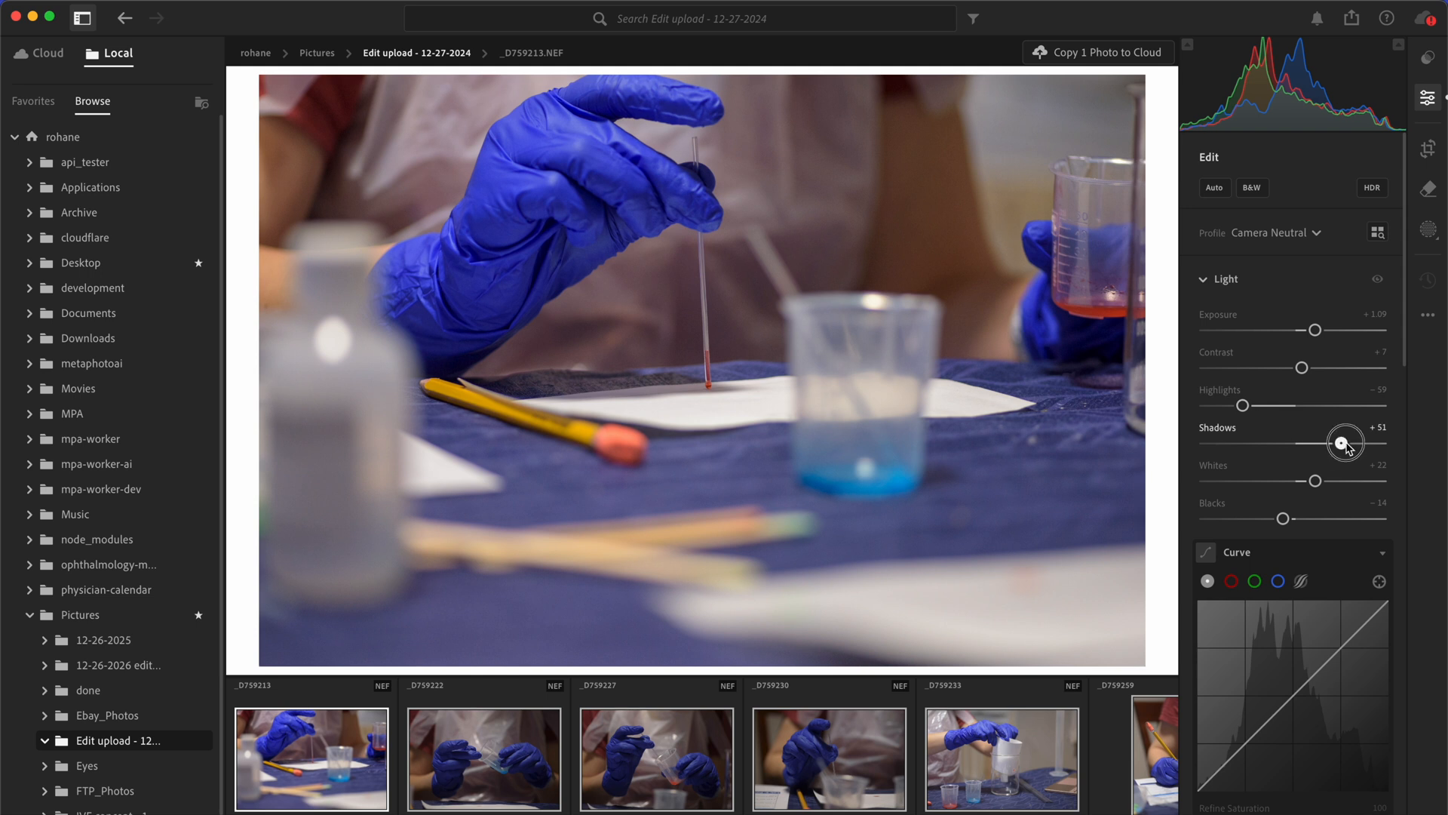
pyautogui.moveTo(1282, 518); pyautogui.dragTo(1270, 518)
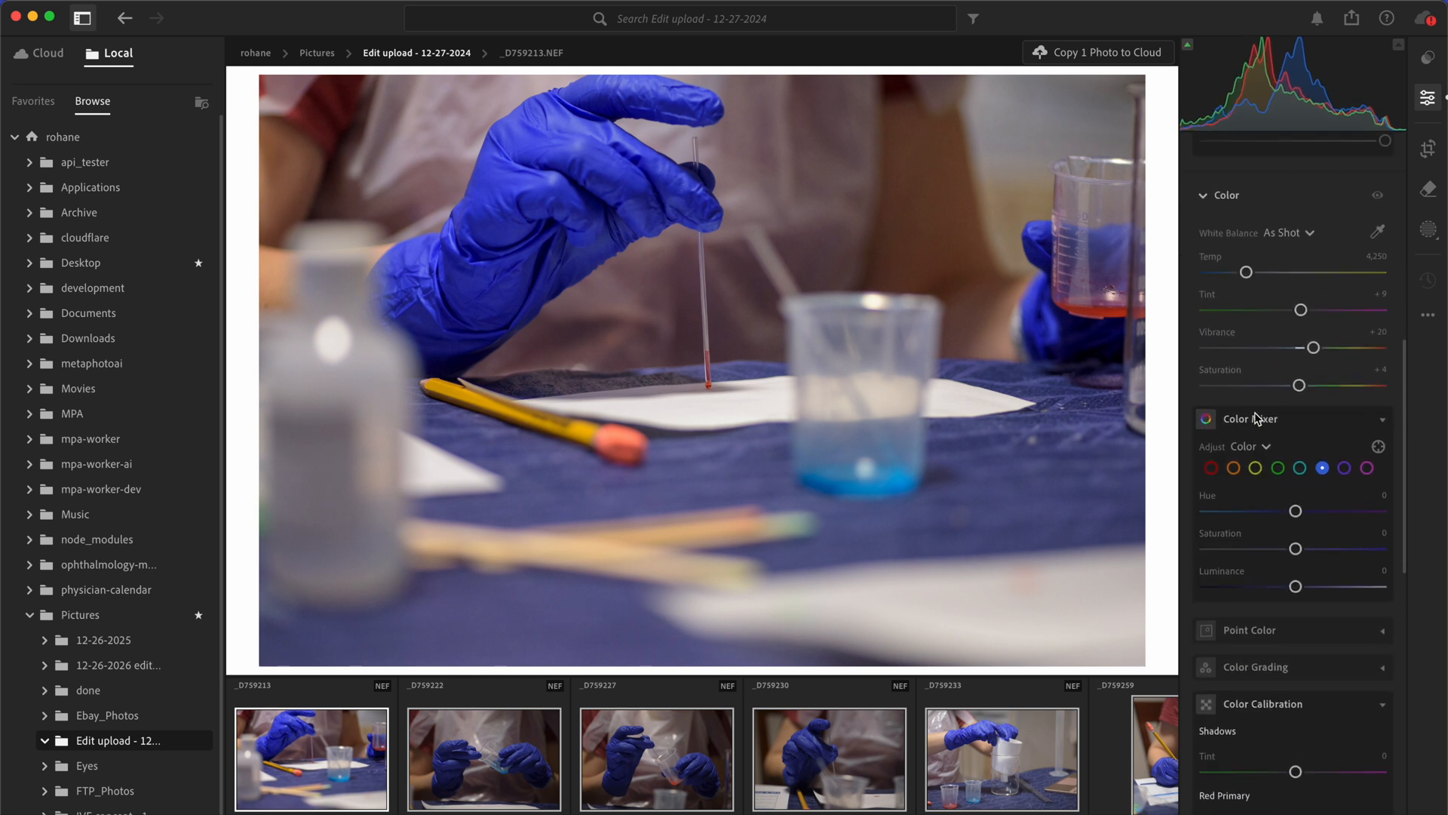
# - Cool the colour temperature to about 4,474 and show the second lab photo
pyautogui.moveTo(1246, 272); pyautogui.dragTo(1255, 296)
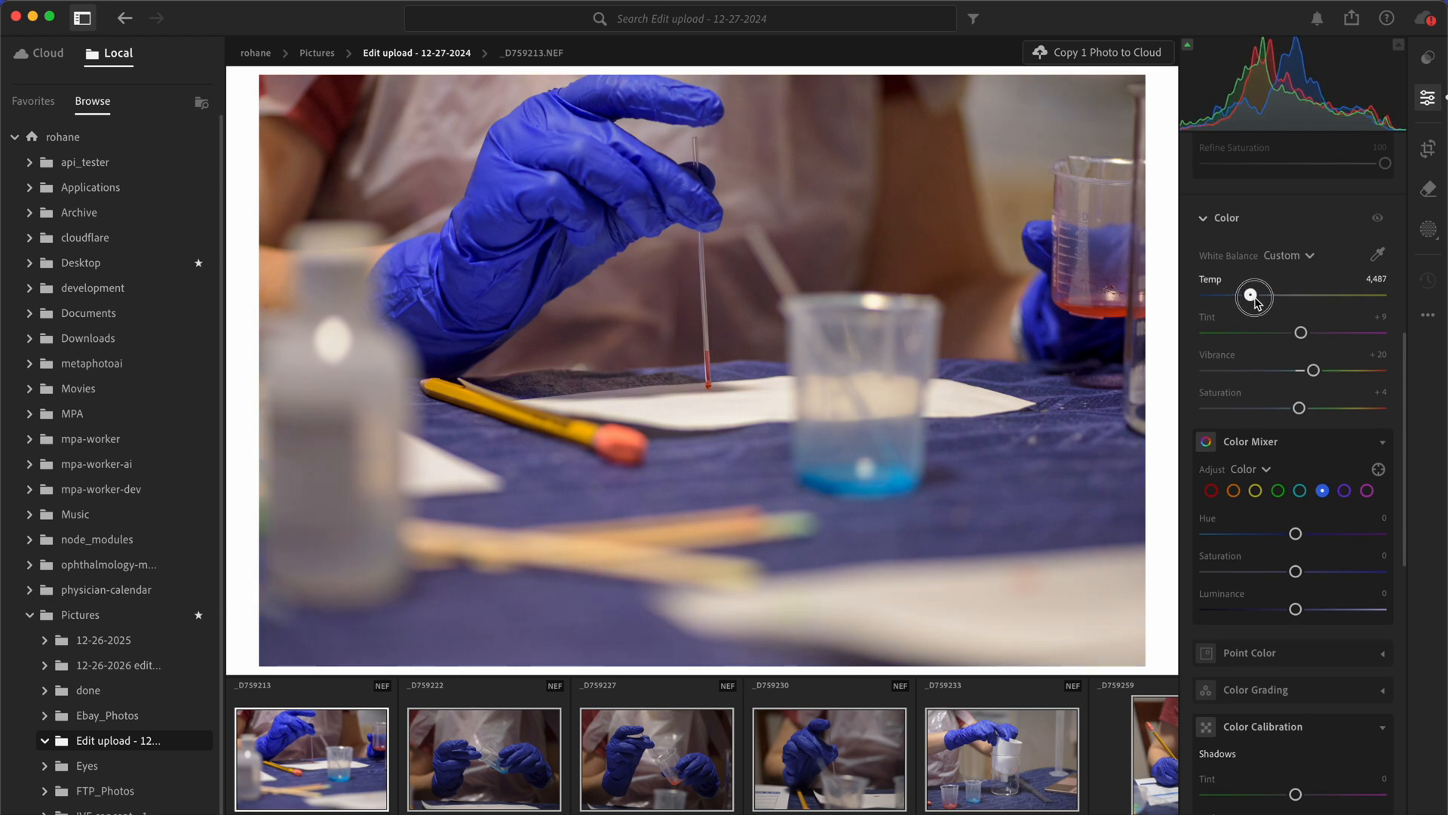
pyautogui.moveTo(1255, 296); pyautogui.dragTo(1258, 297)
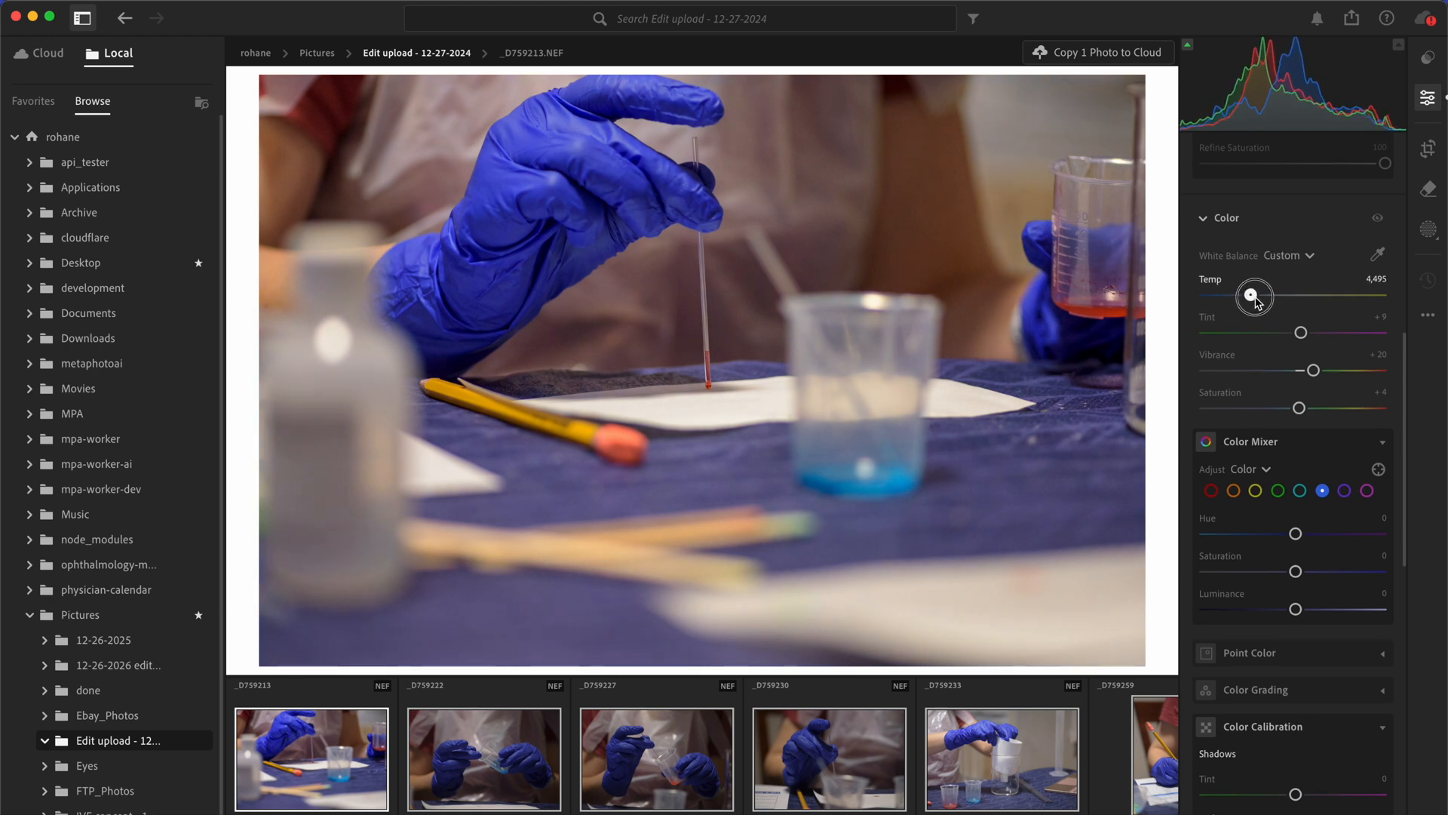
pyautogui.moveTo(1256, 296); pyautogui.dragTo(1249, 295)
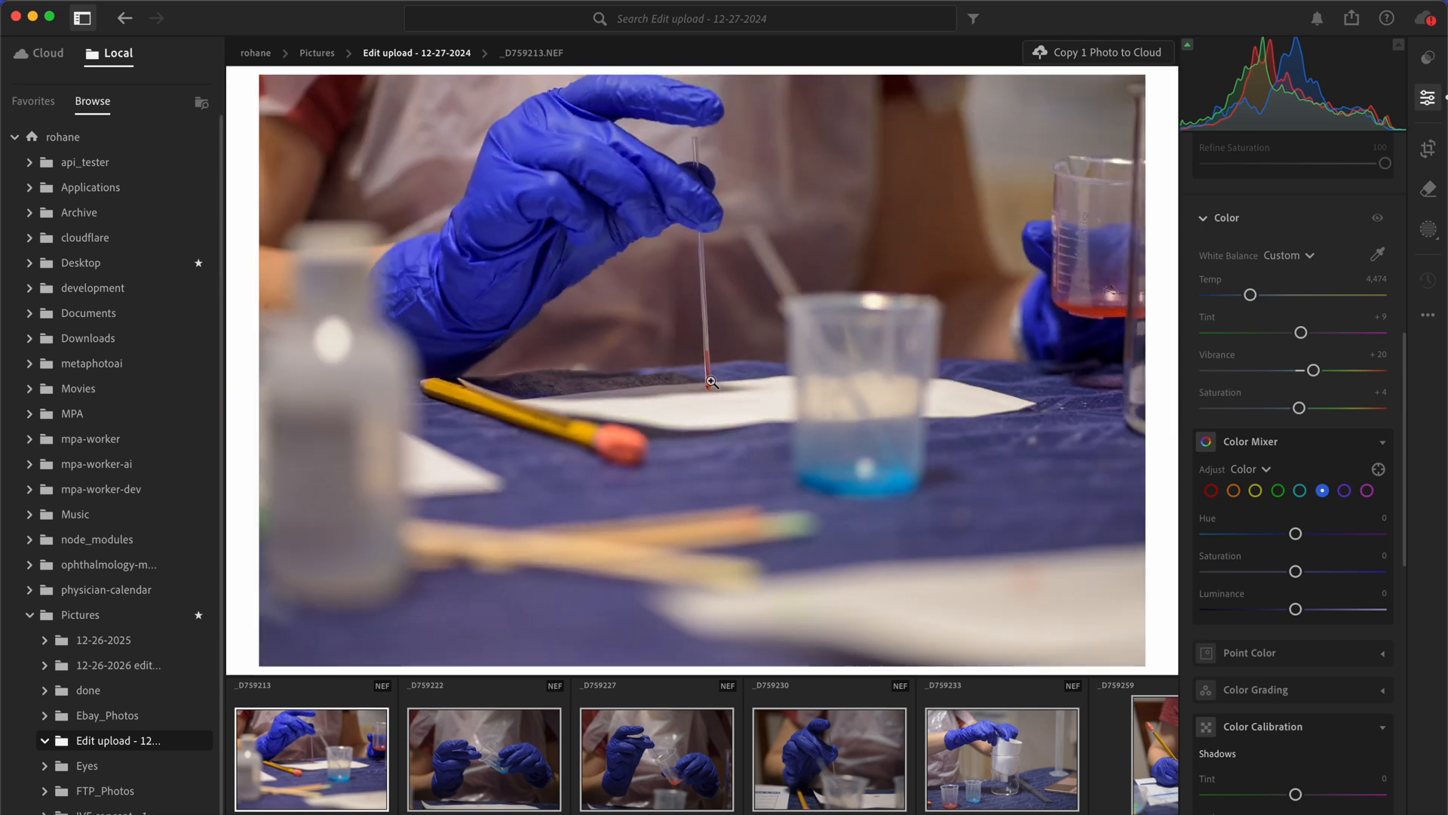
pyautogui.moveTo(712, 542)
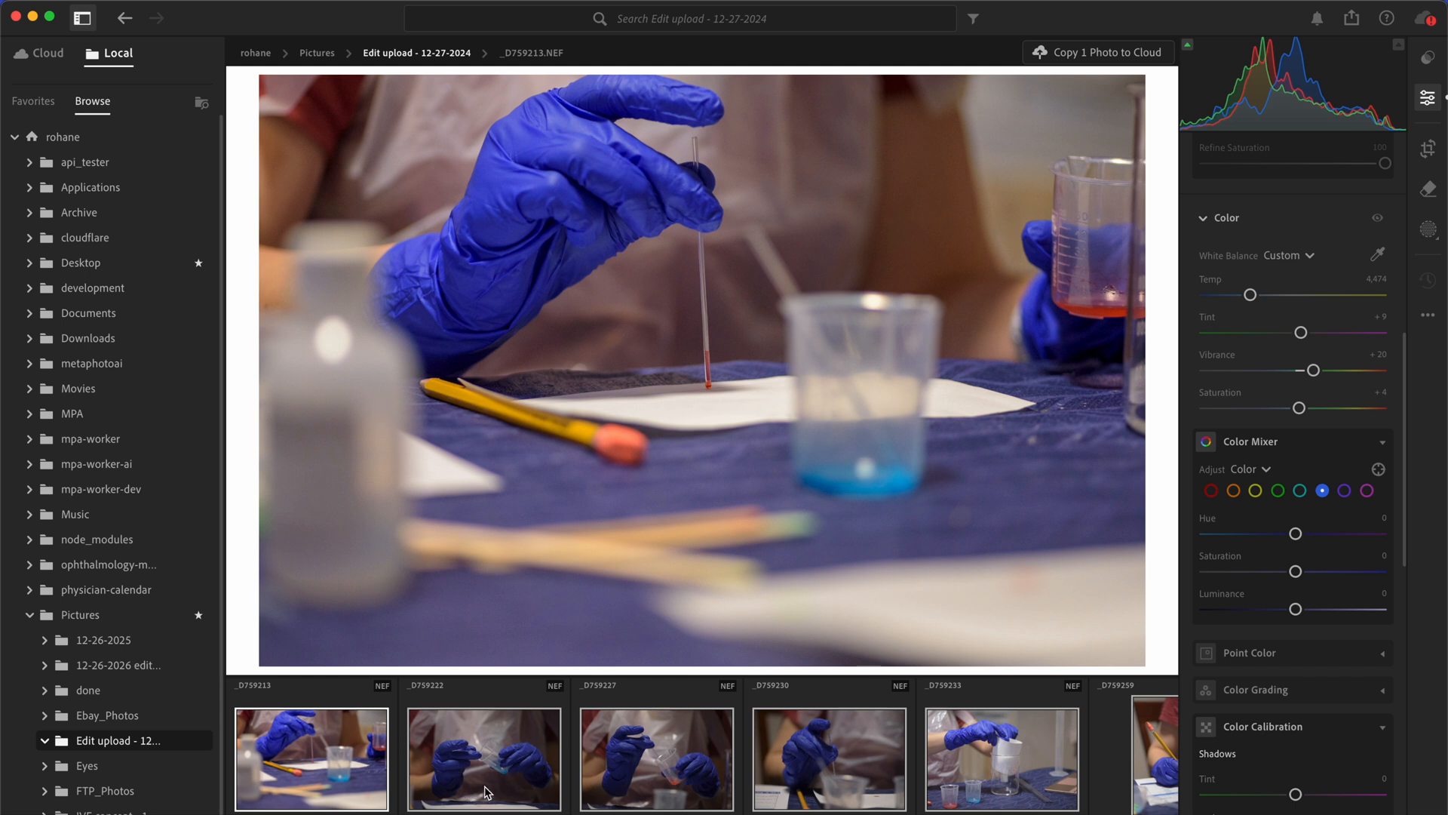
pyautogui.click(482, 758)
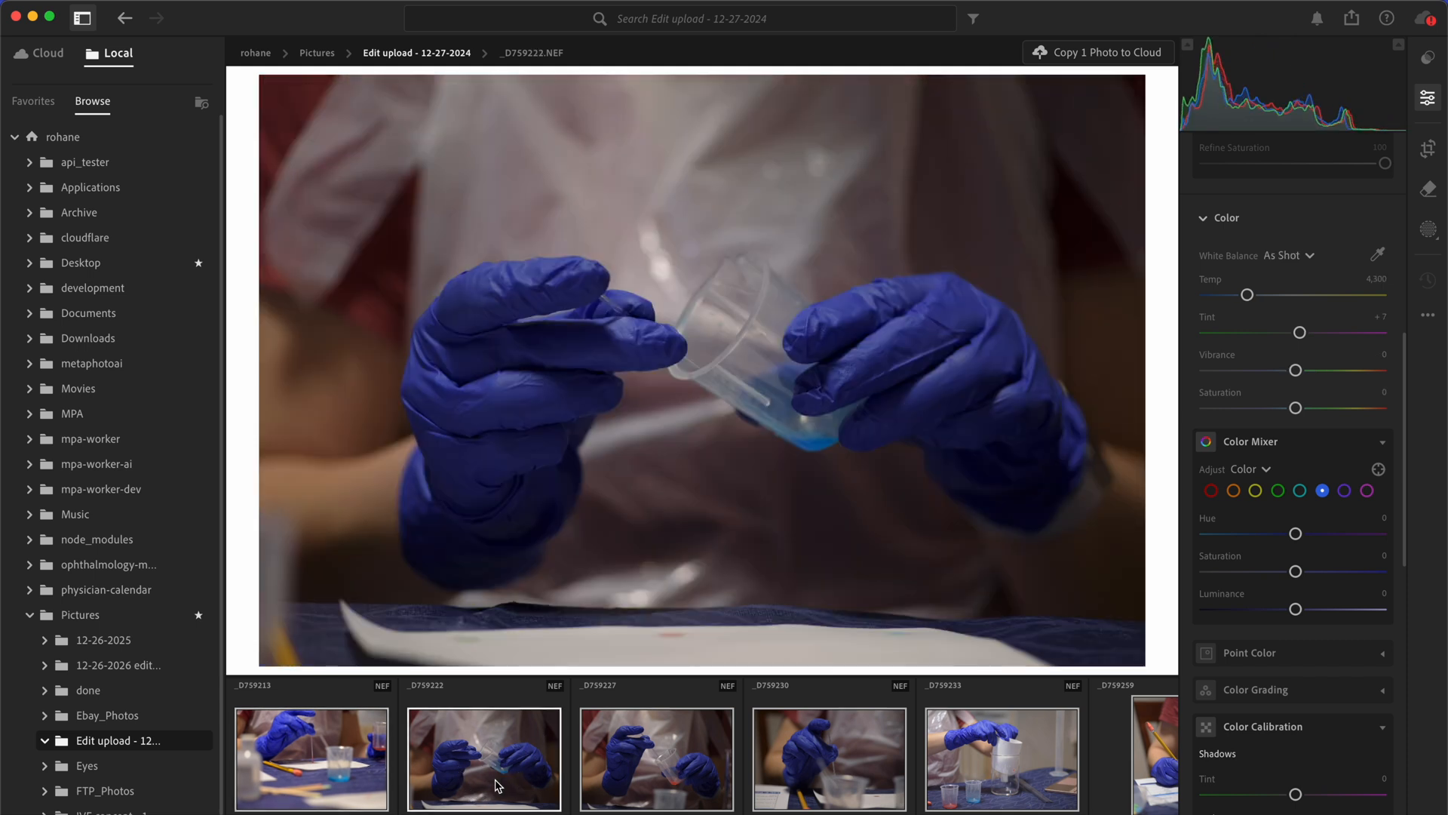
# - Paste the first photo's edits onto the others and lower the beaker photo _D759233's exposure
pyautogui.click(311, 758)
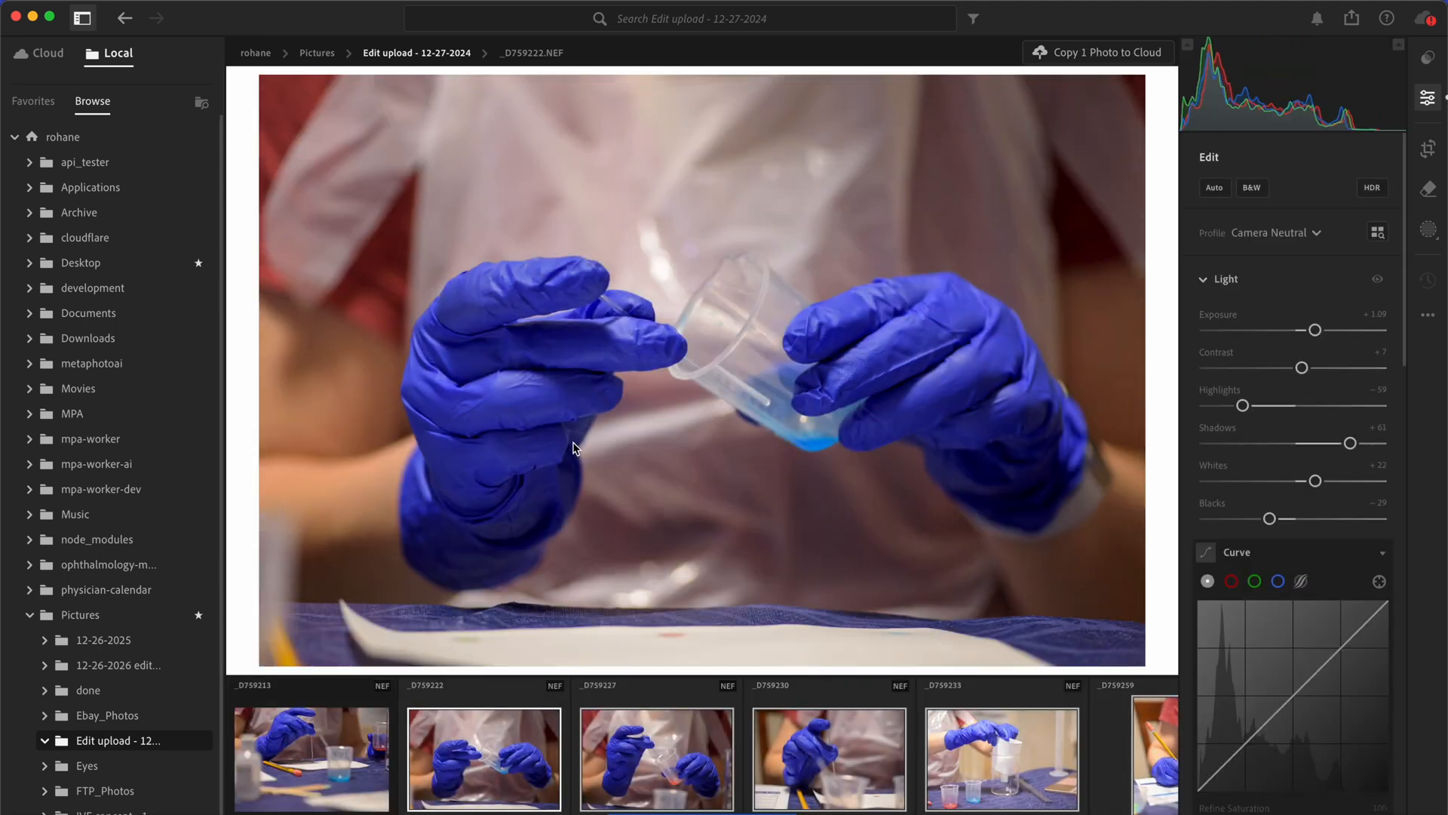
pyautogui.click(655, 758)
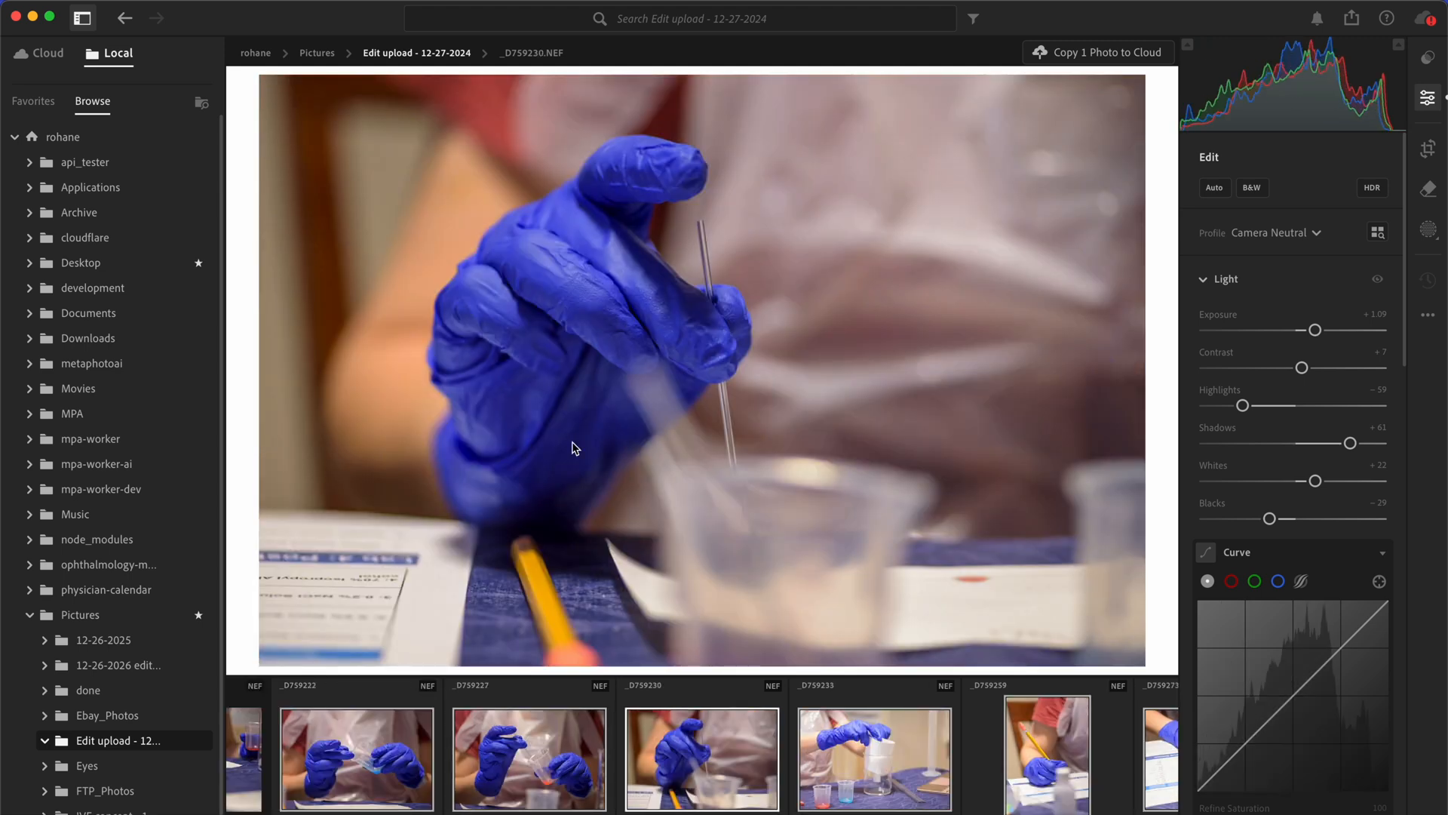
pyautogui.click(701, 757)
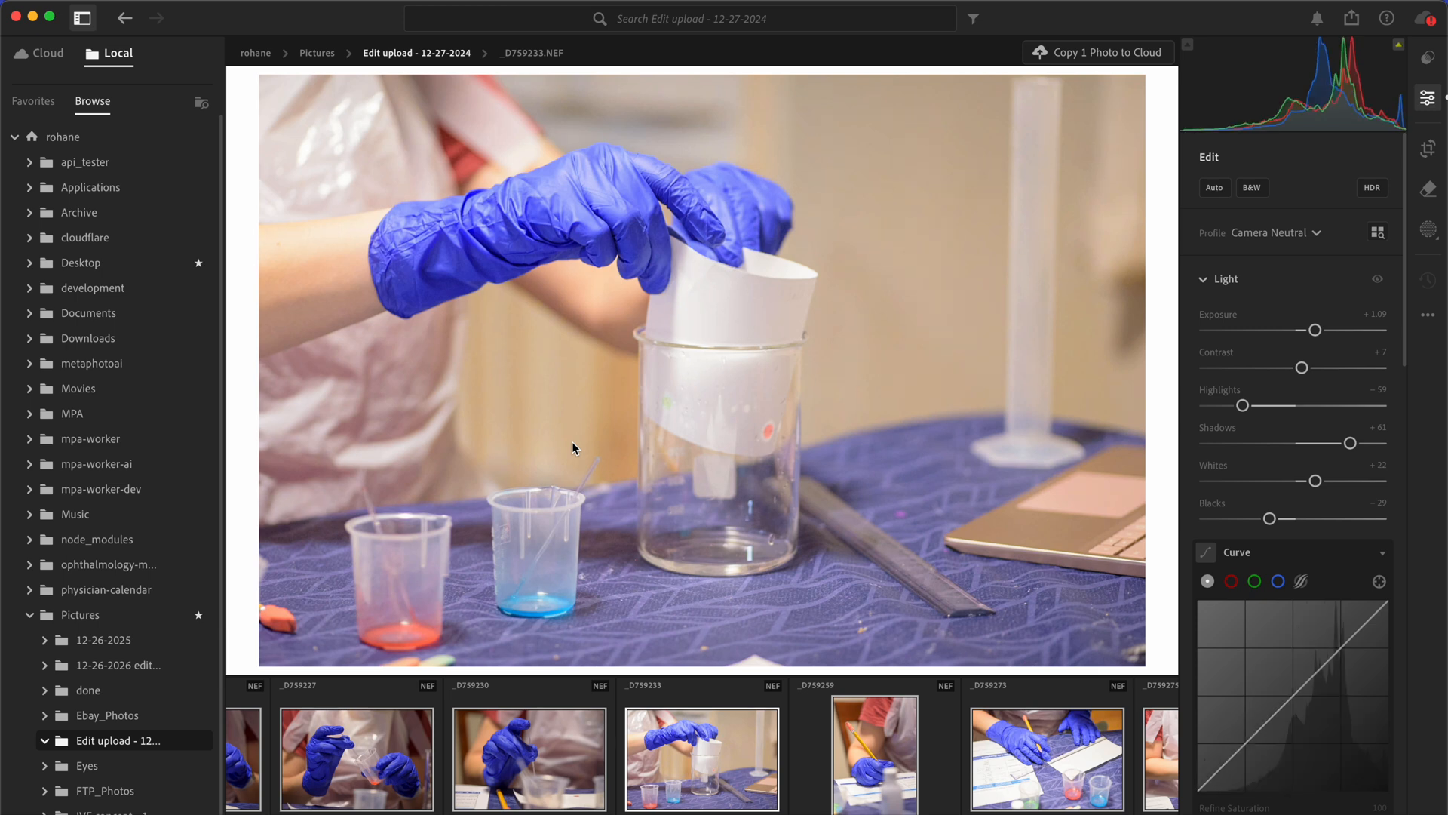
pyautogui.moveTo(1339, 328); pyautogui.dragTo(1309, 329)
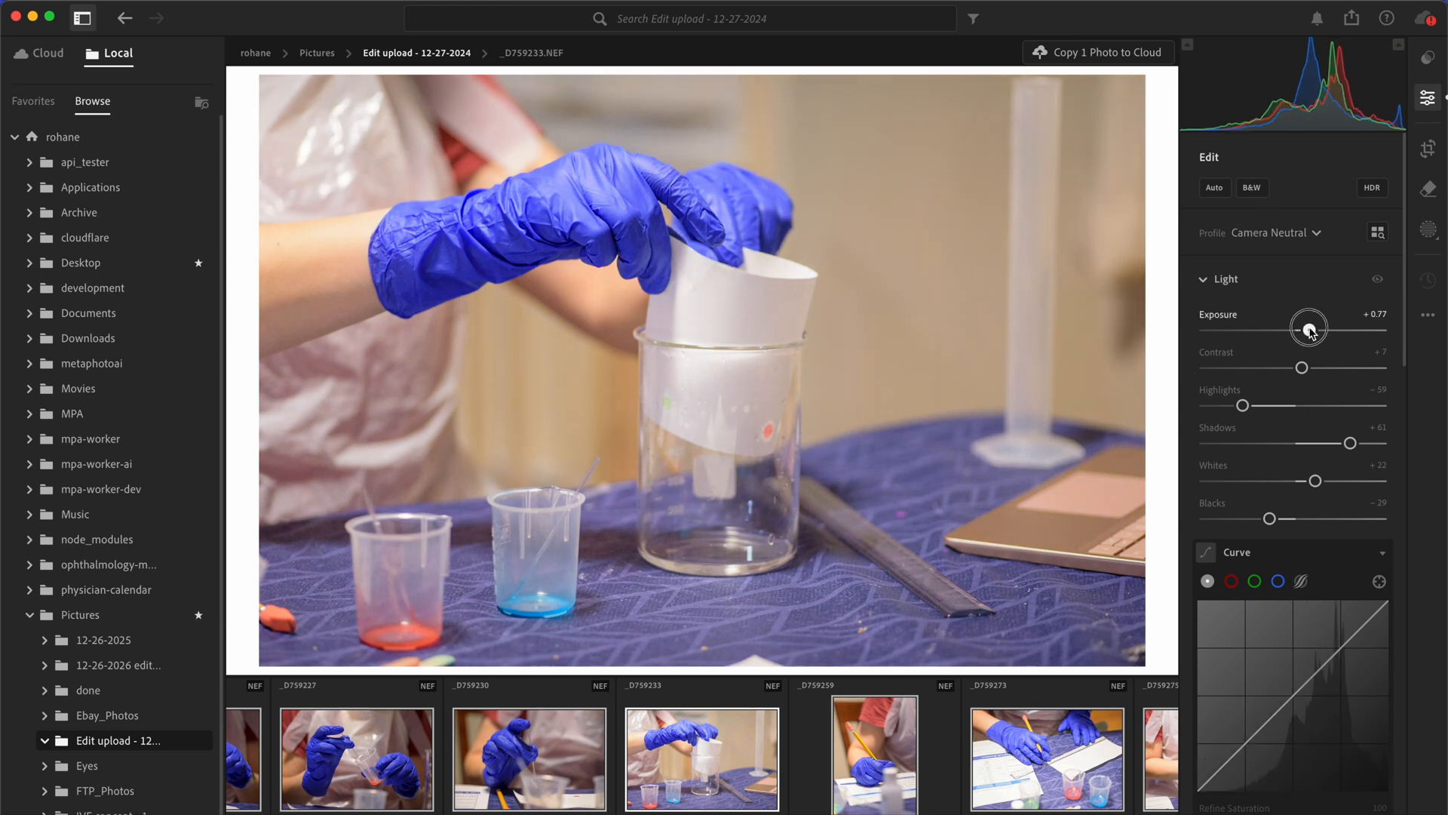
pyautogui.moveTo(1316, 328); pyautogui.dragTo(1306, 328)
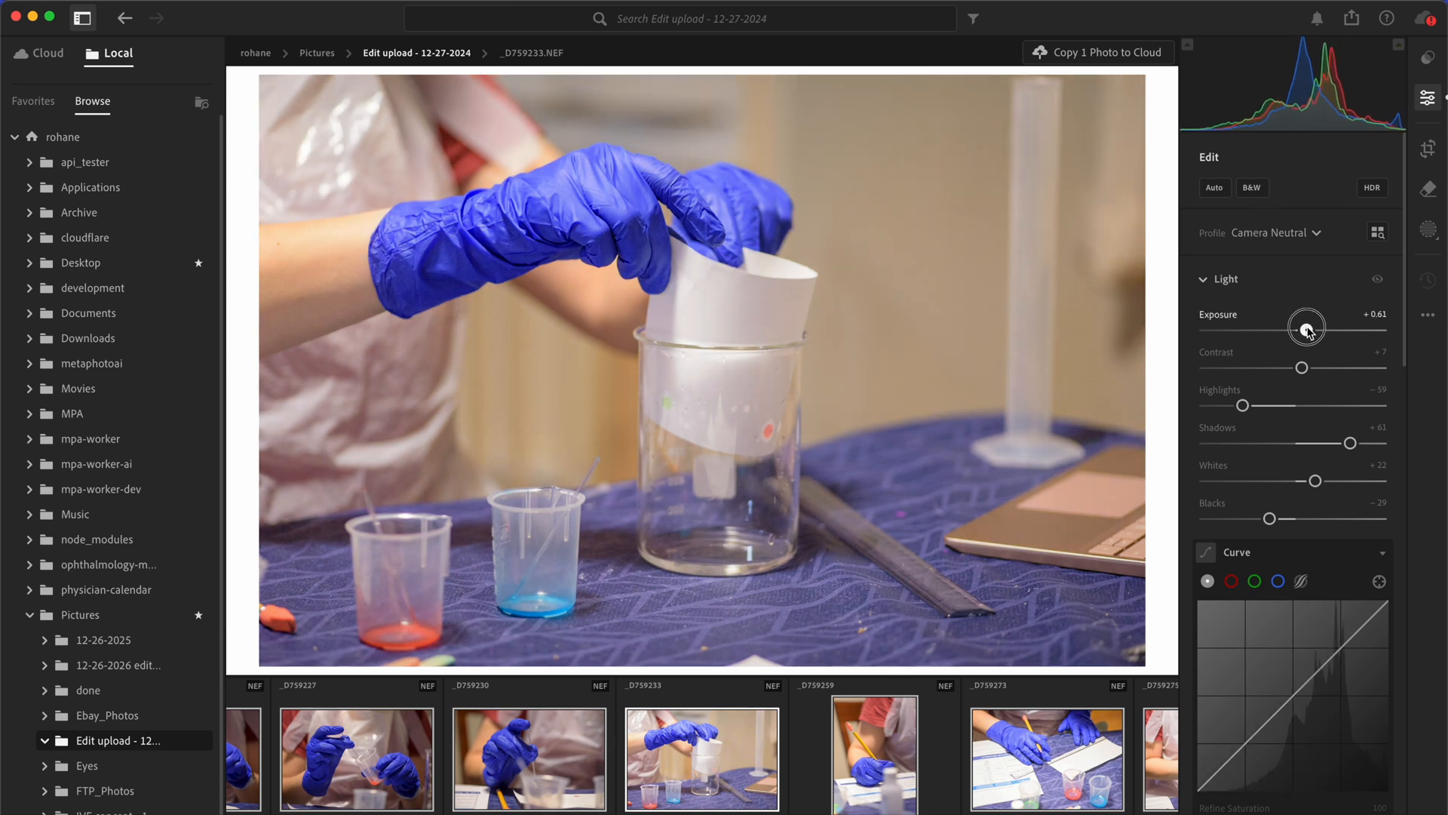
pyautogui.moveTo(1307, 329); pyautogui.dragTo(1302, 329)
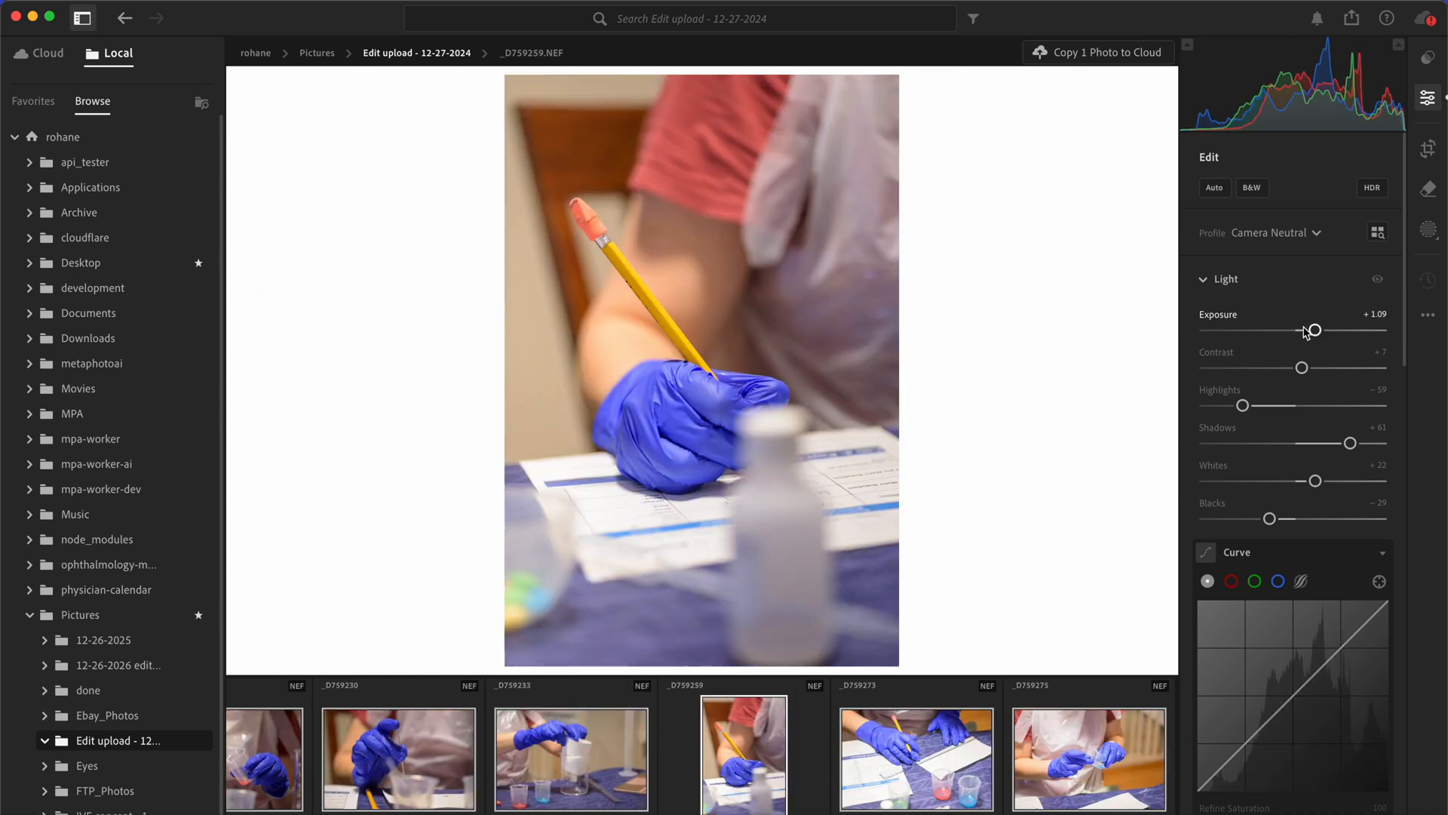
# - Lower exposure to about +0.6–0.7 on the pencil, lab-sheet and pouring photos
pyautogui.moveTo(1315, 330); pyautogui.dragTo(1311, 330)
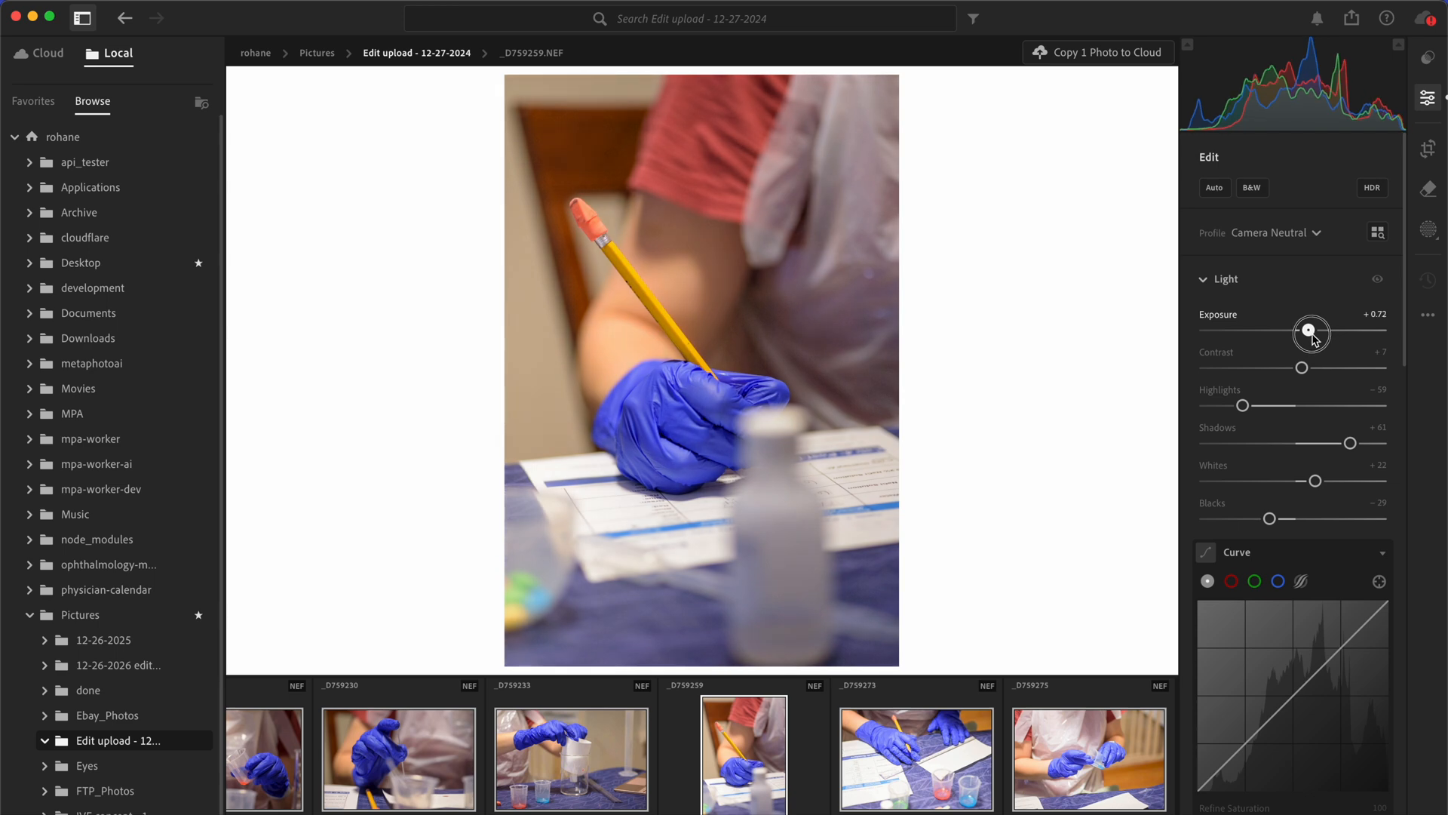
pyautogui.click(914, 758)
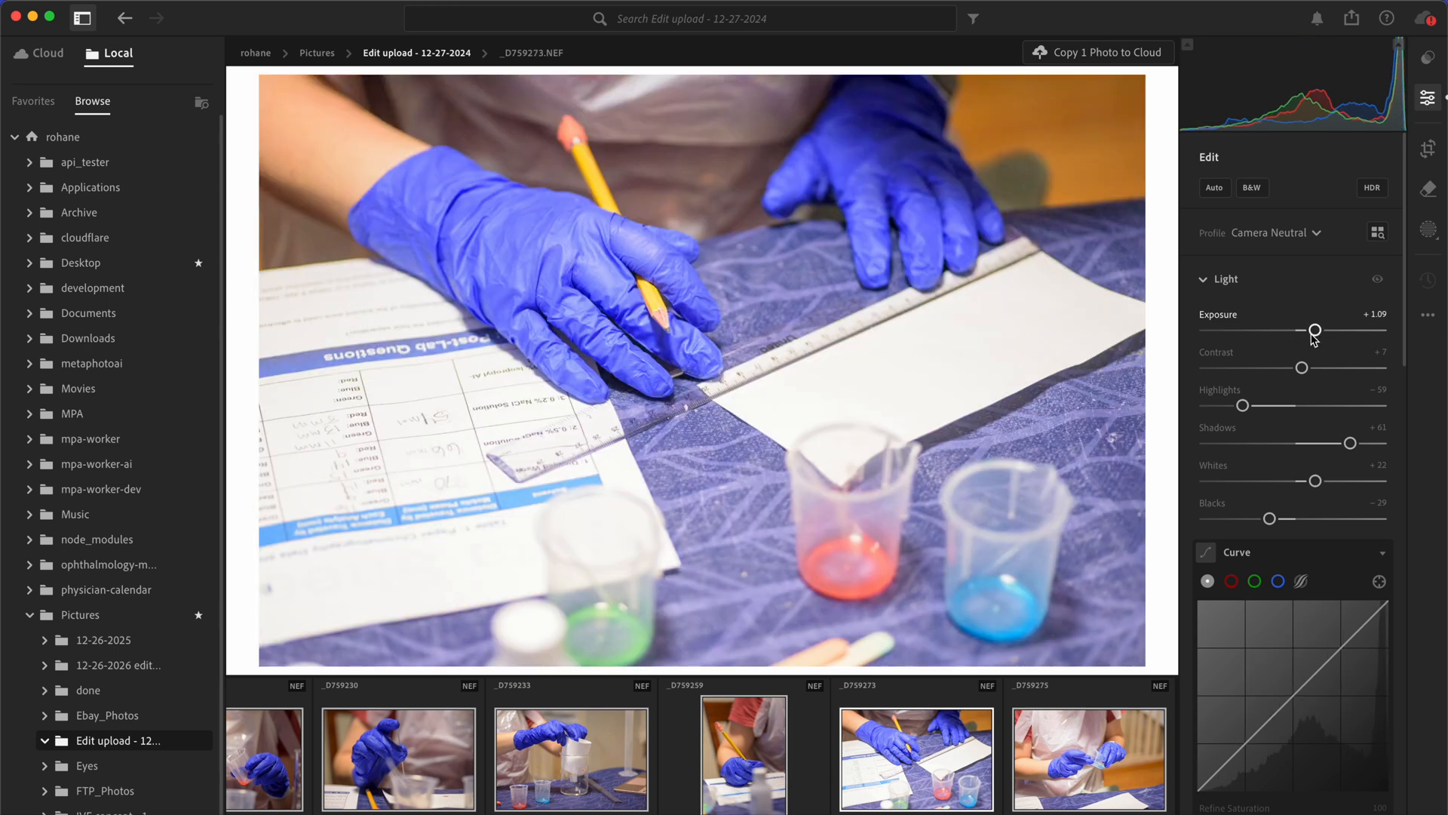
pyautogui.moveTo(1315, 329); pyautogui.dragTo(1309, 329)
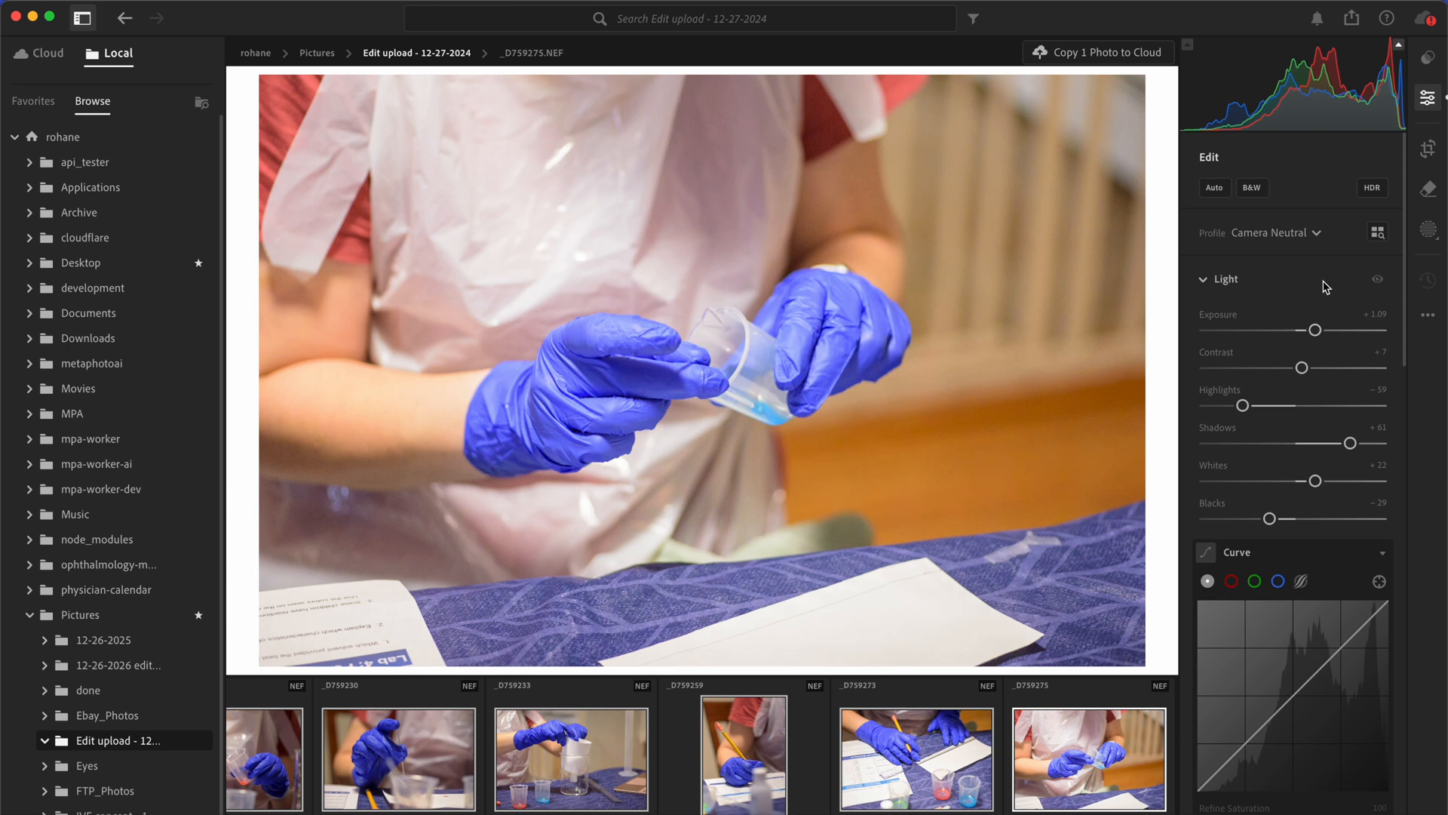
pyautogui.moveTo(1338, 330); pyautogui.dragTo(1305, 329)
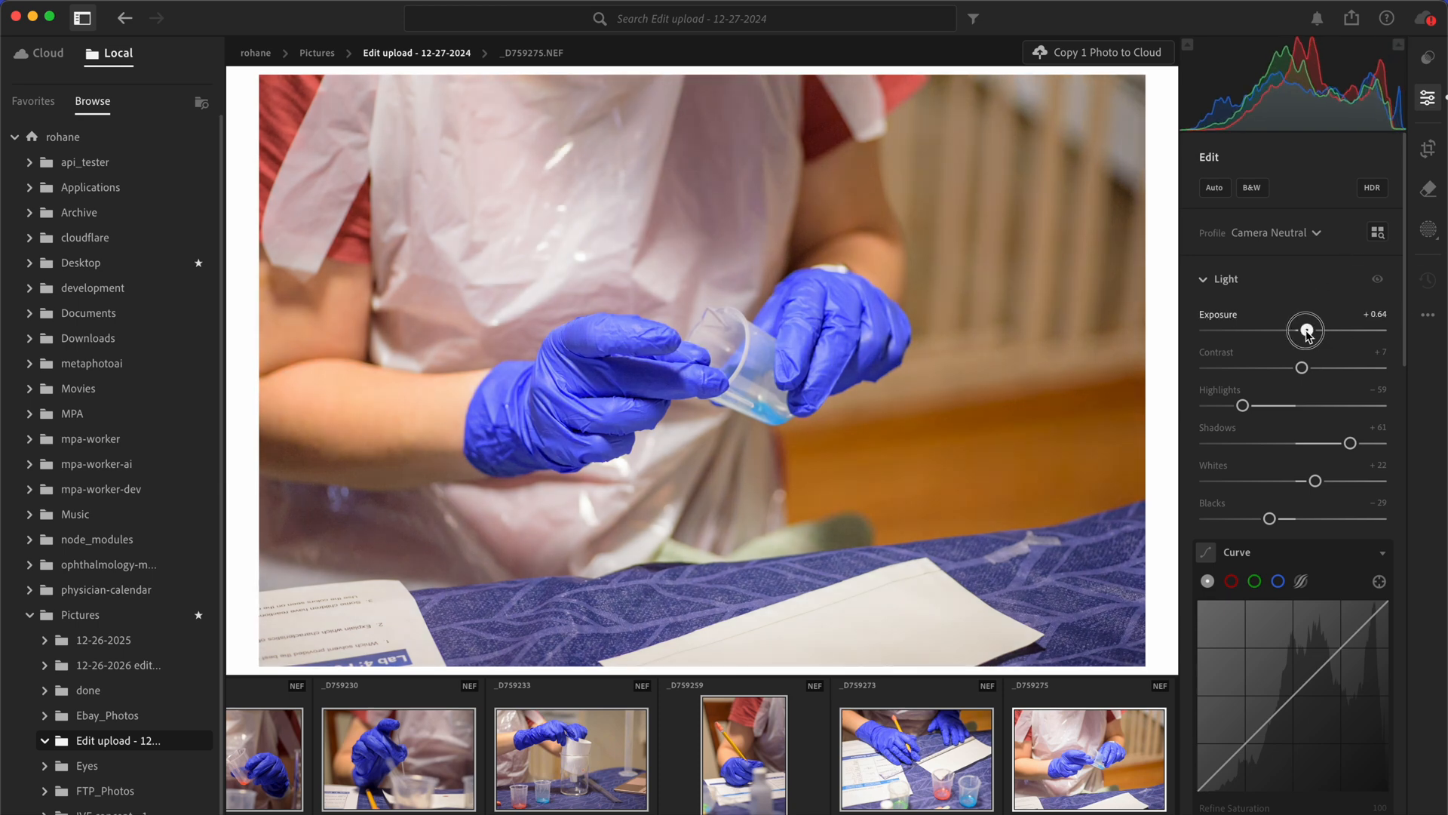
pyautogui.moveTo(1306, 329); pyautogui.dragTo(1314, 330)
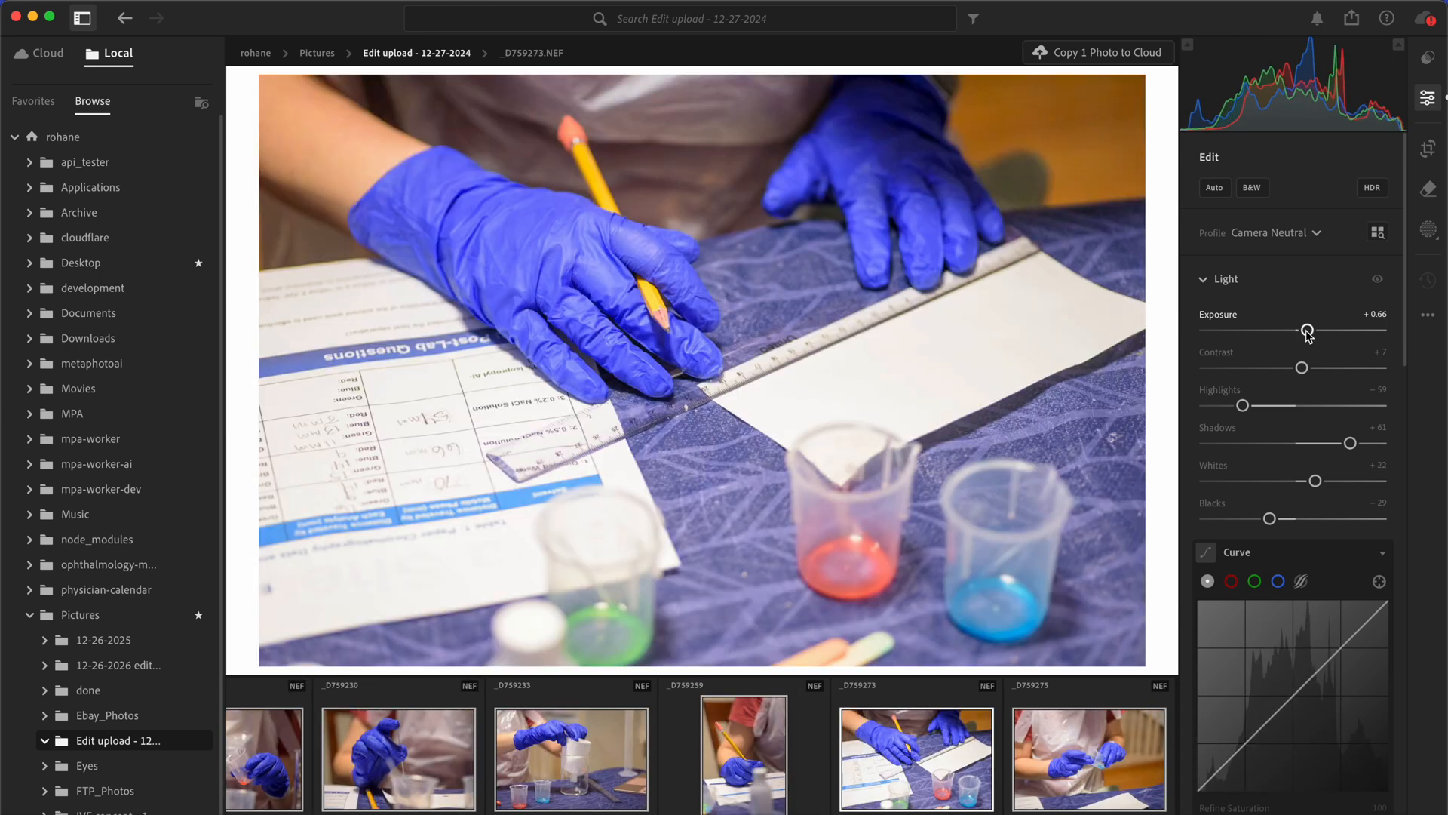
# - Re-tune the lab-sheet photo's exposure and erase the small speck on the ruler
pyautogui.moveTo(1307, 329); pyautogui.dragTo(1311, 329)
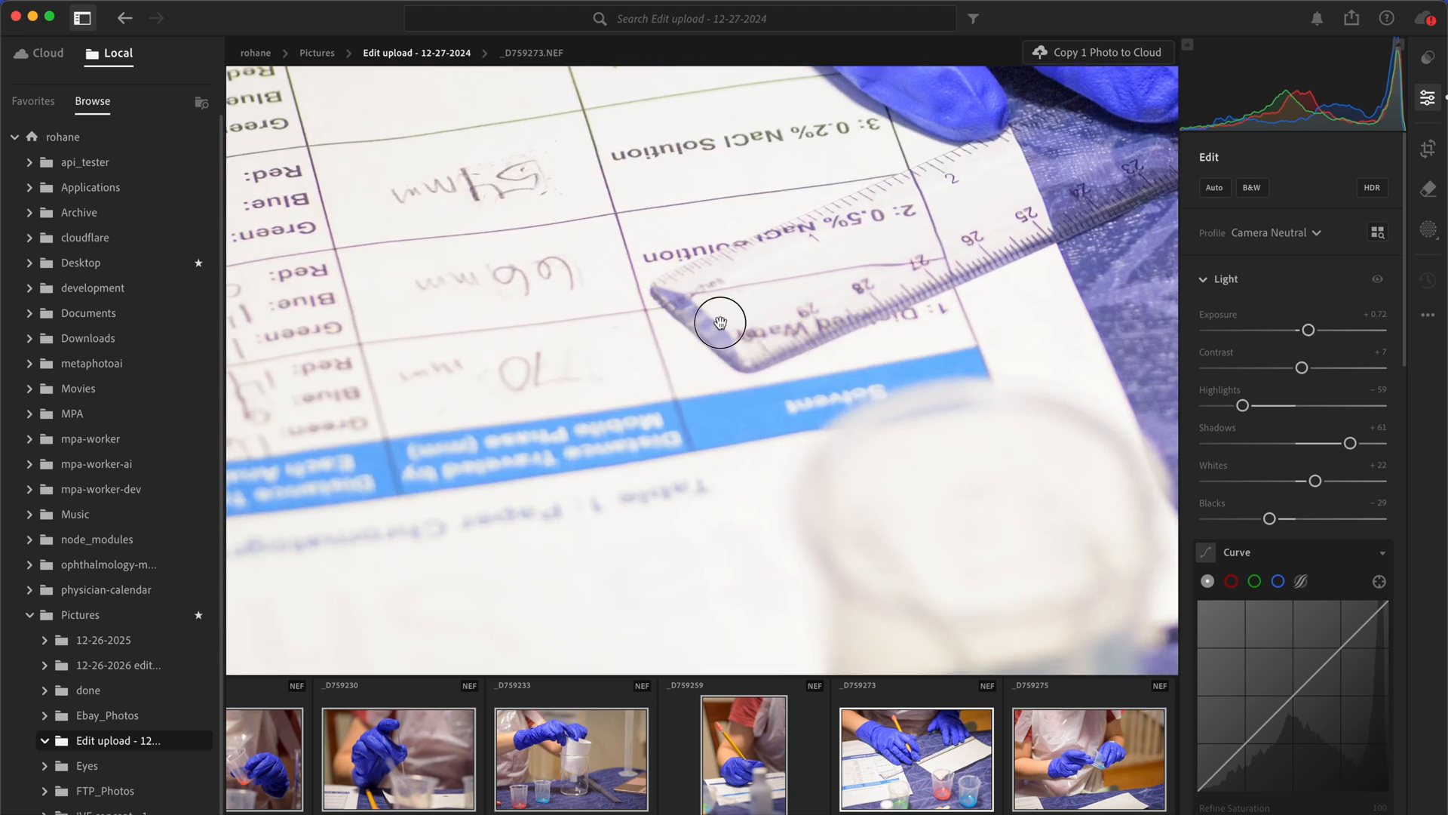
pyautogui.moveTo(720, 322); pyautogui.dragTo(986, 588)
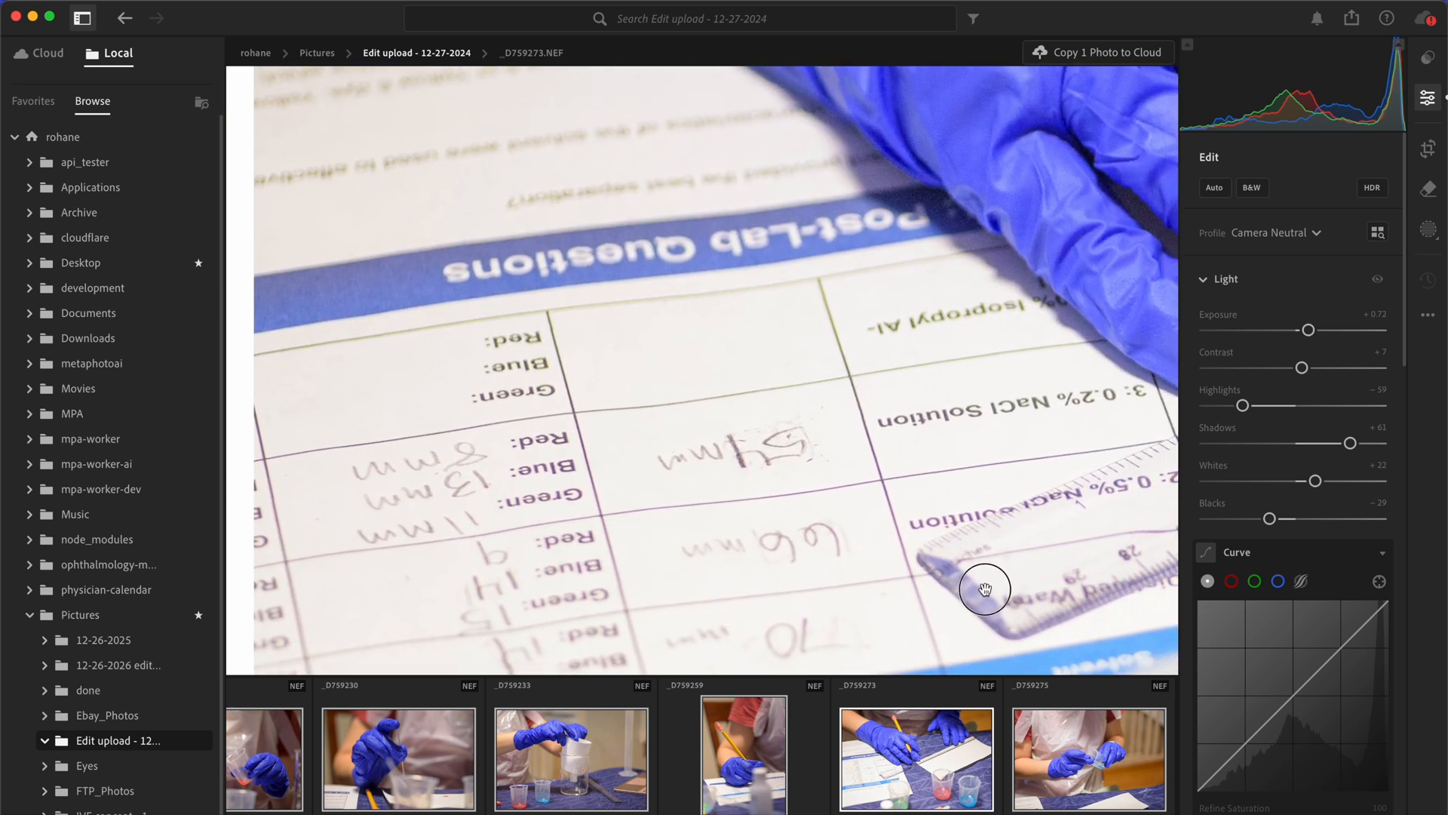
pyautogui.moveTo(986, 588); pyautogui.dragTo(971, 222)
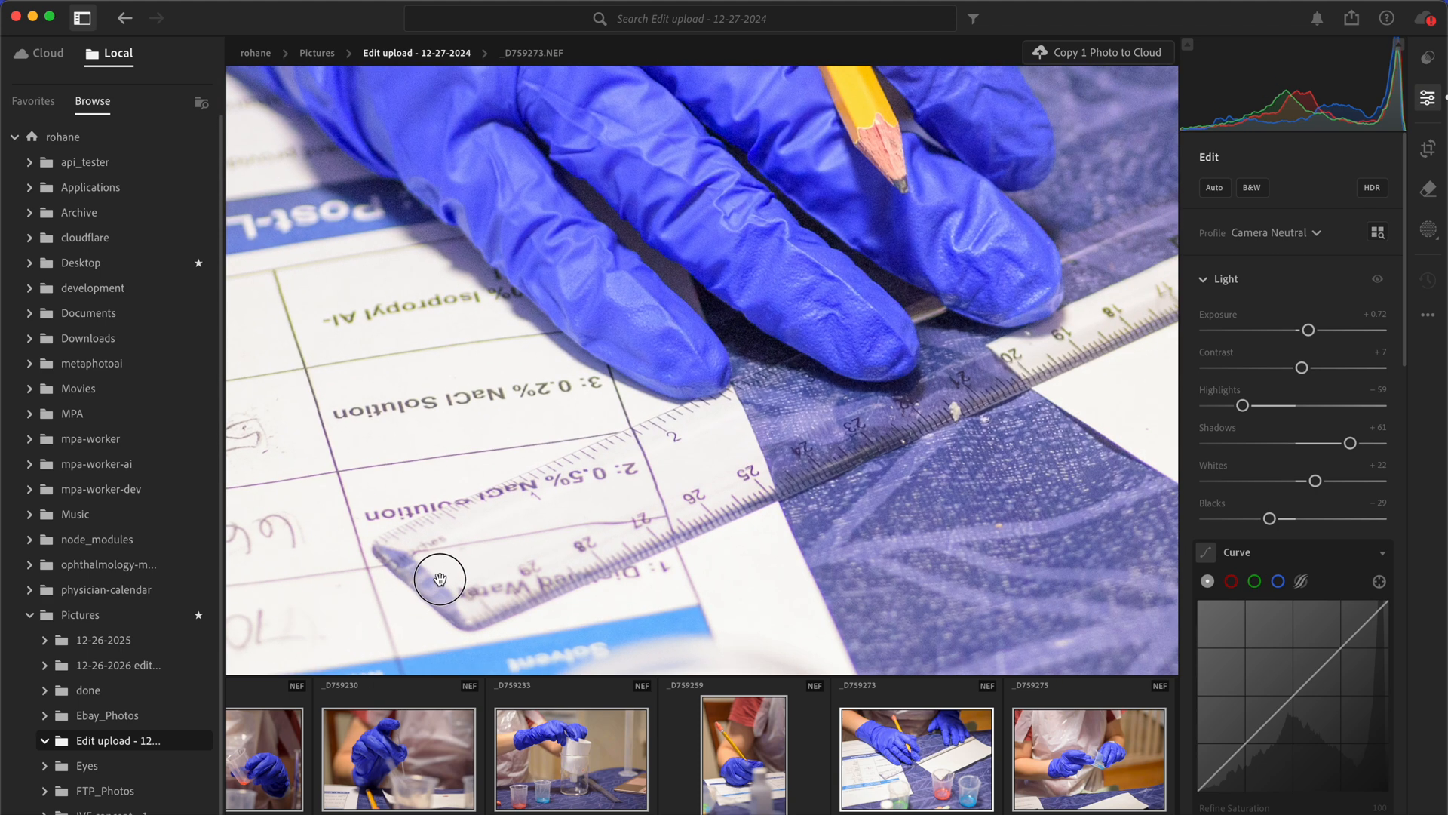
pyautogui.moveTo(440, 579); pyautogui.dragTo(816, 473)
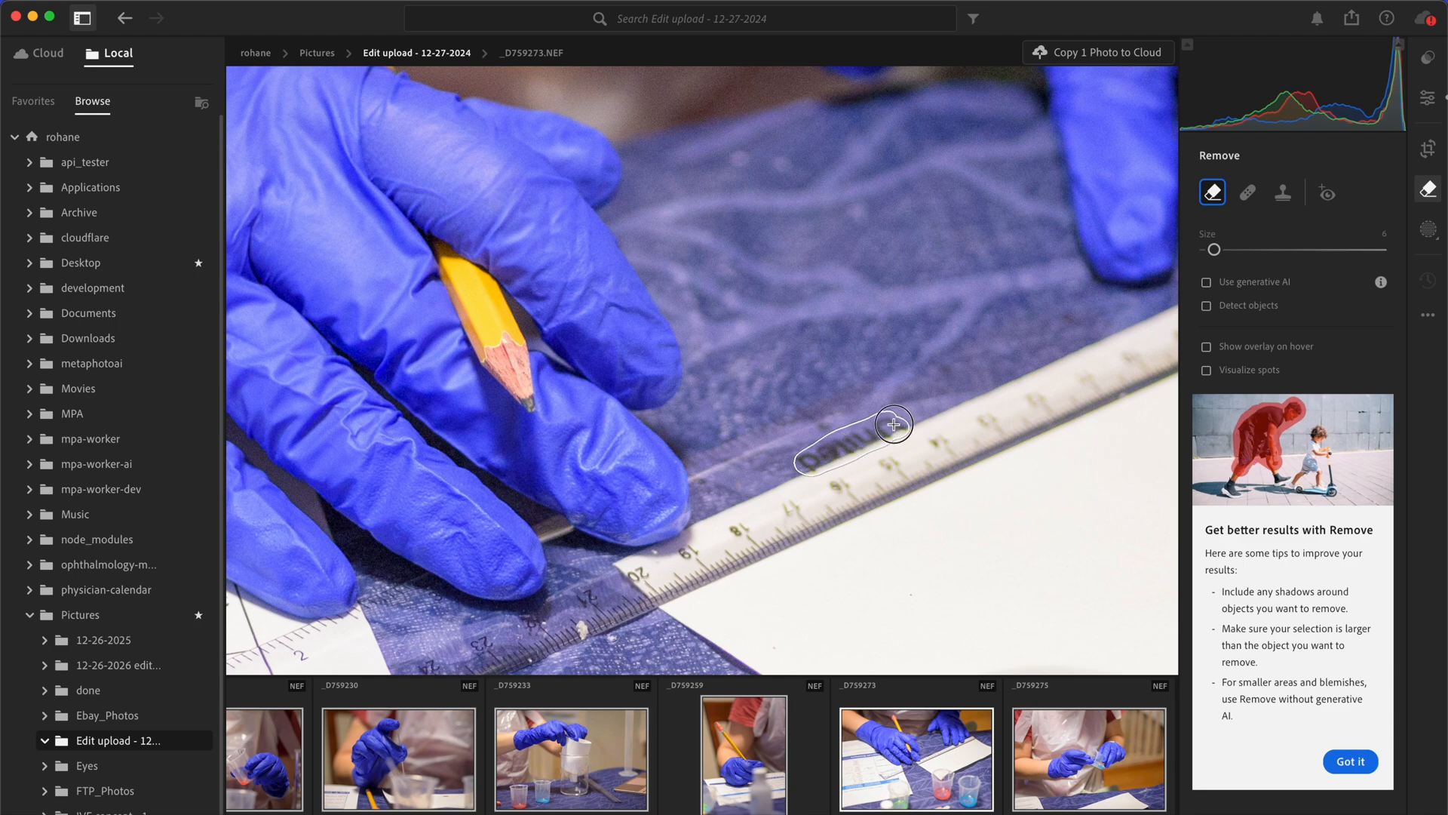
pyautogui.click(872, 425)
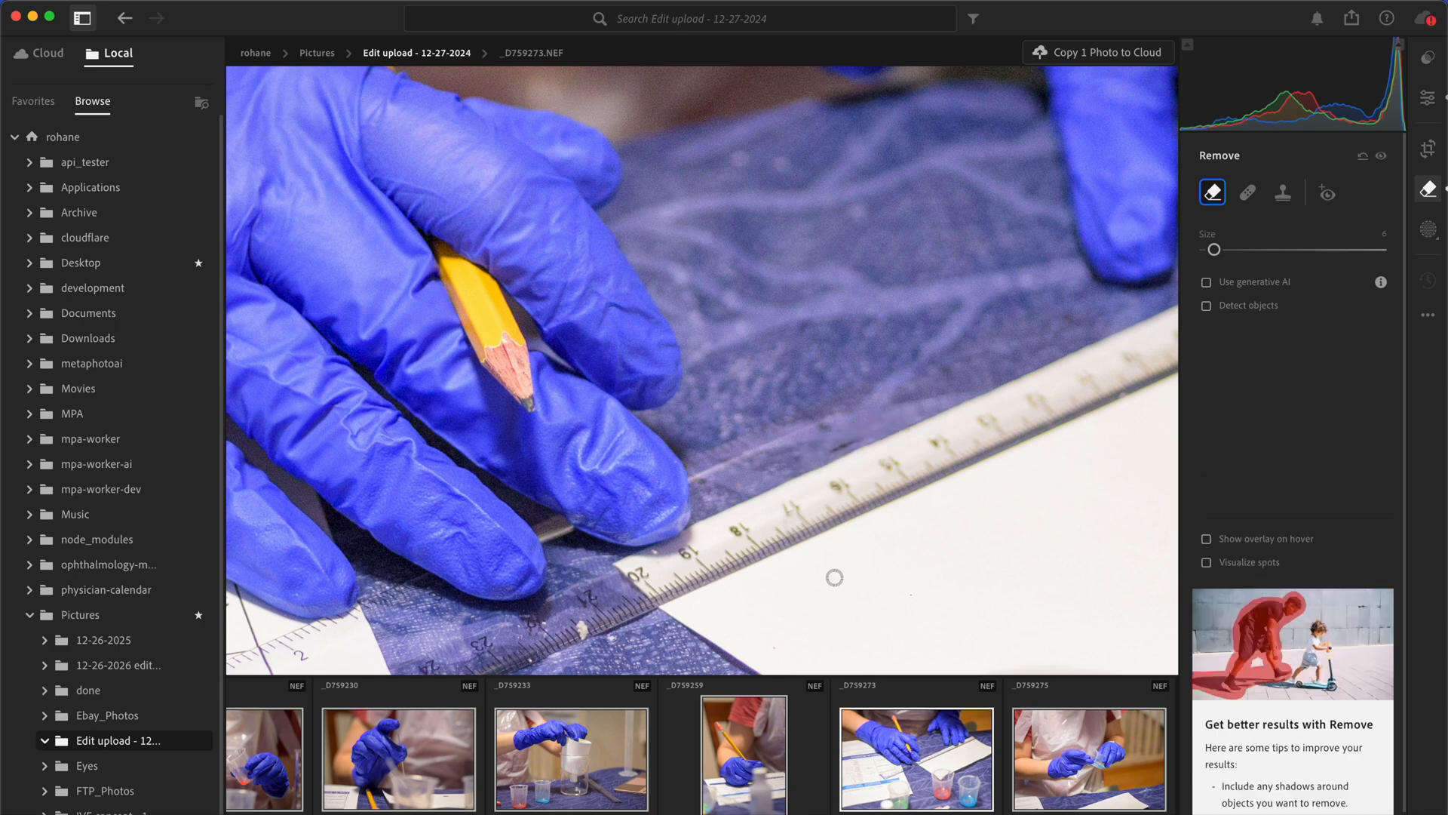
pyautogui.click(834, 449)
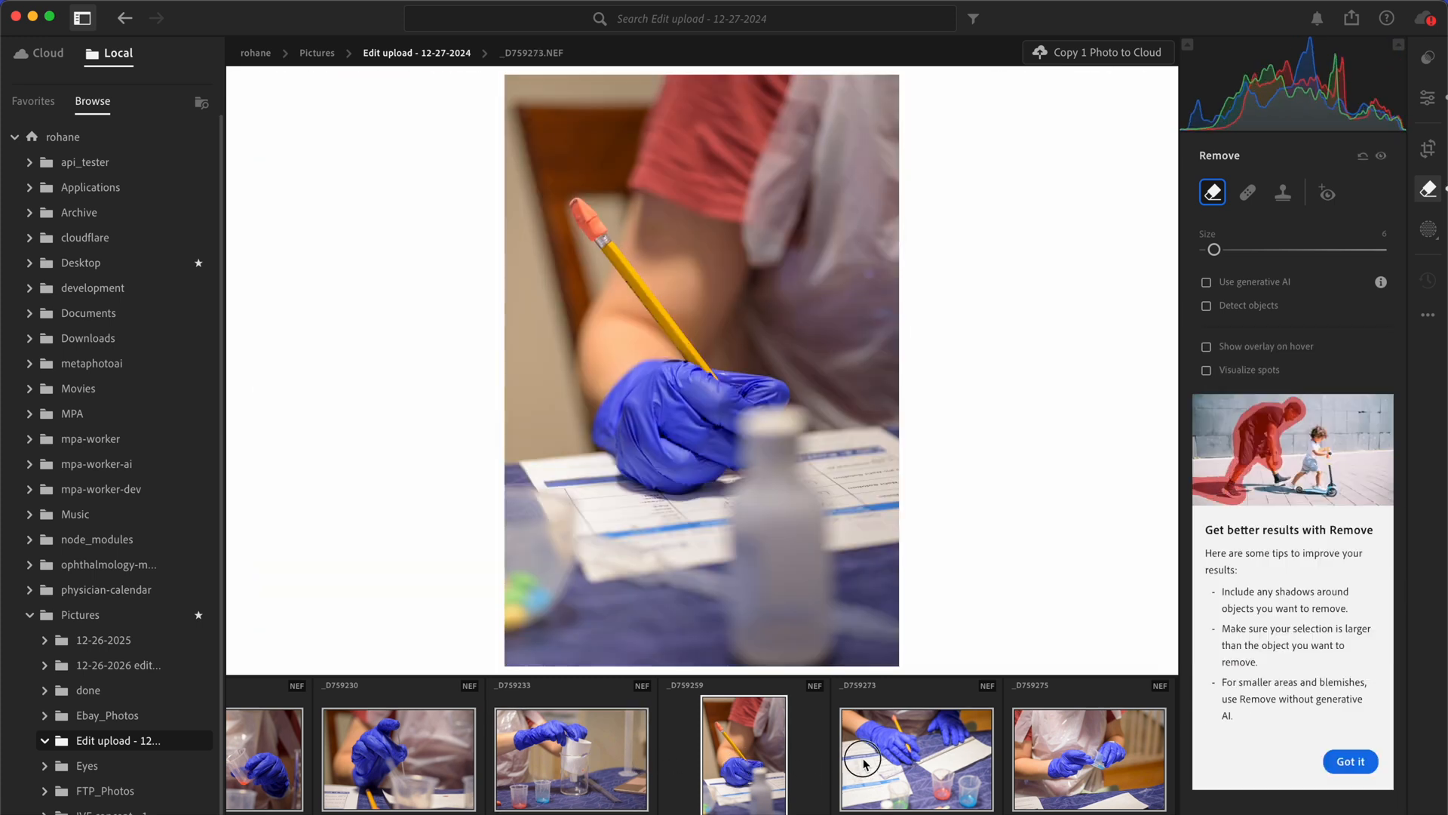
# - Review the pouring, stirring, worksheet and paper-in-beaker photos
pyautogui.click(1087, 757)
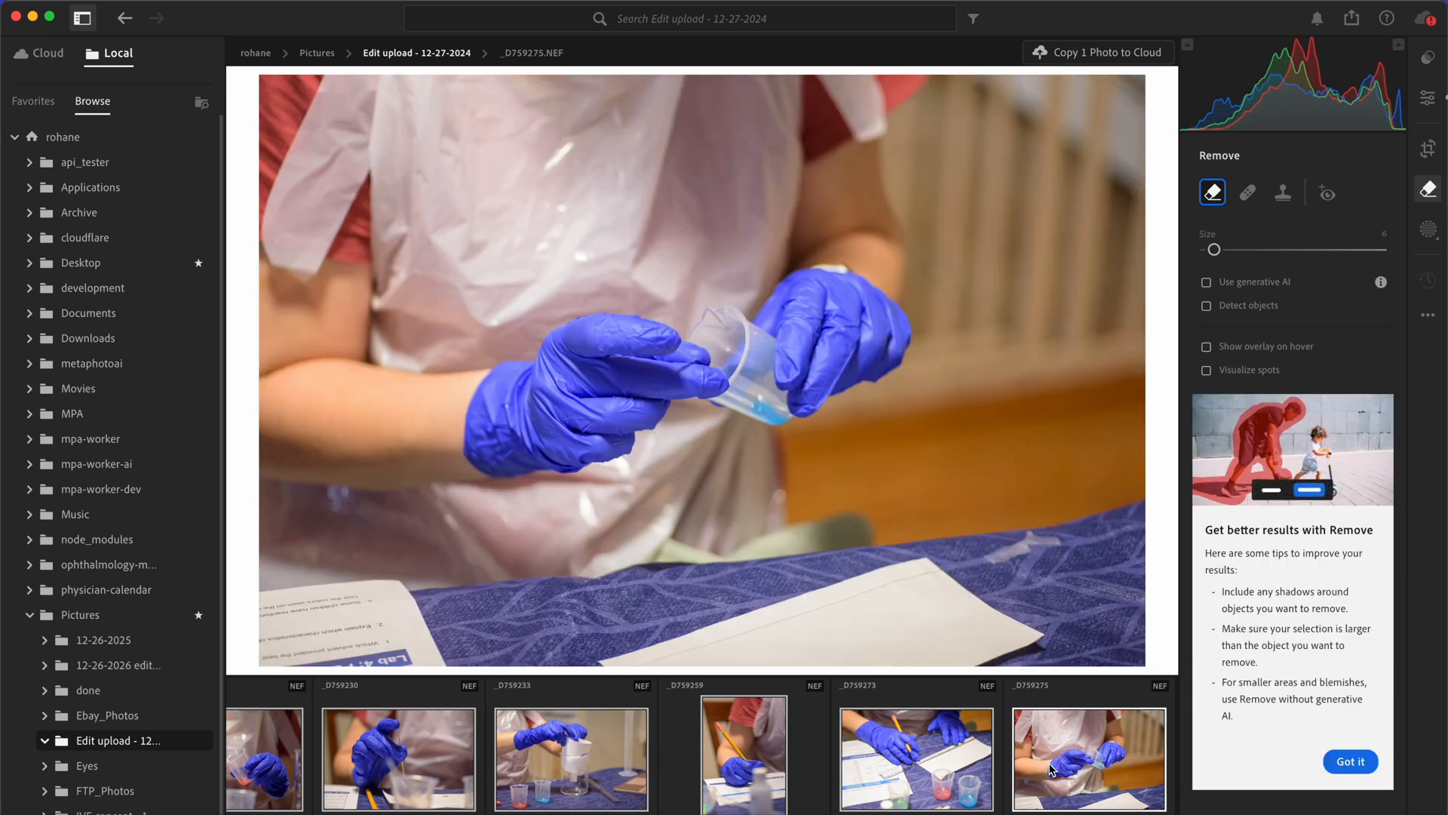
pyautogui.click(530, 757)
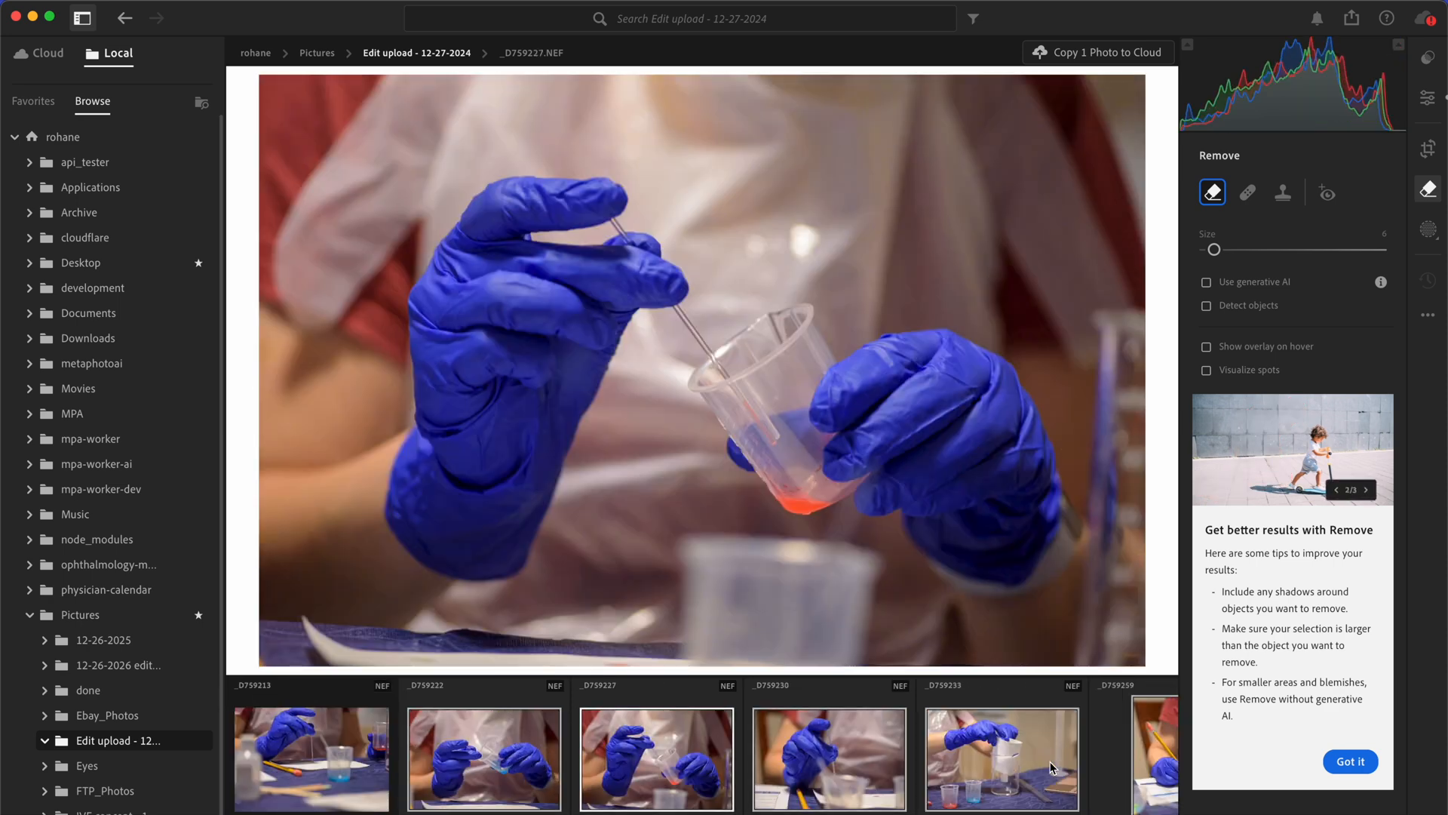
pyautogui.click(917, 757)
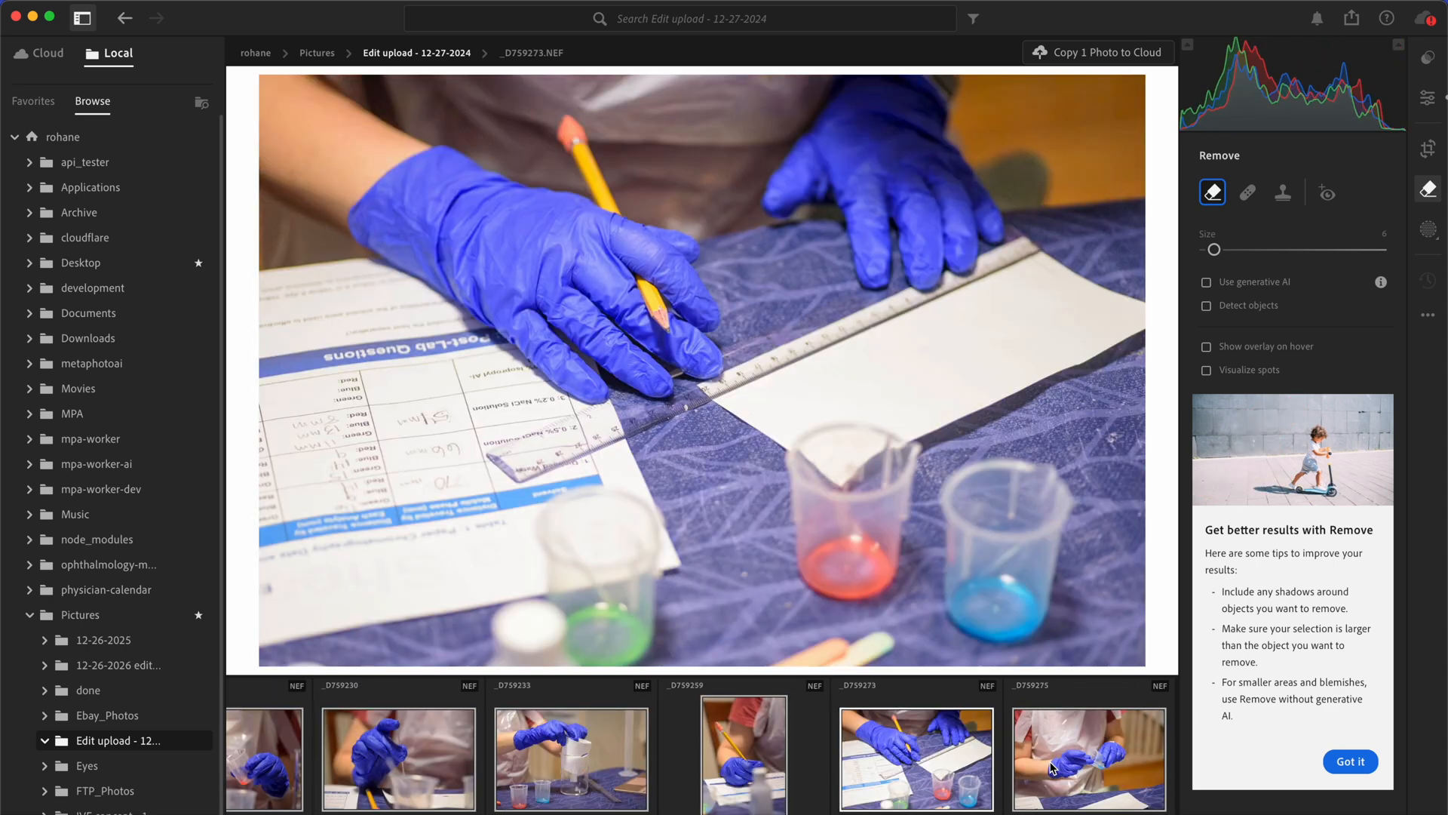
pyautogui.click(743, 757)
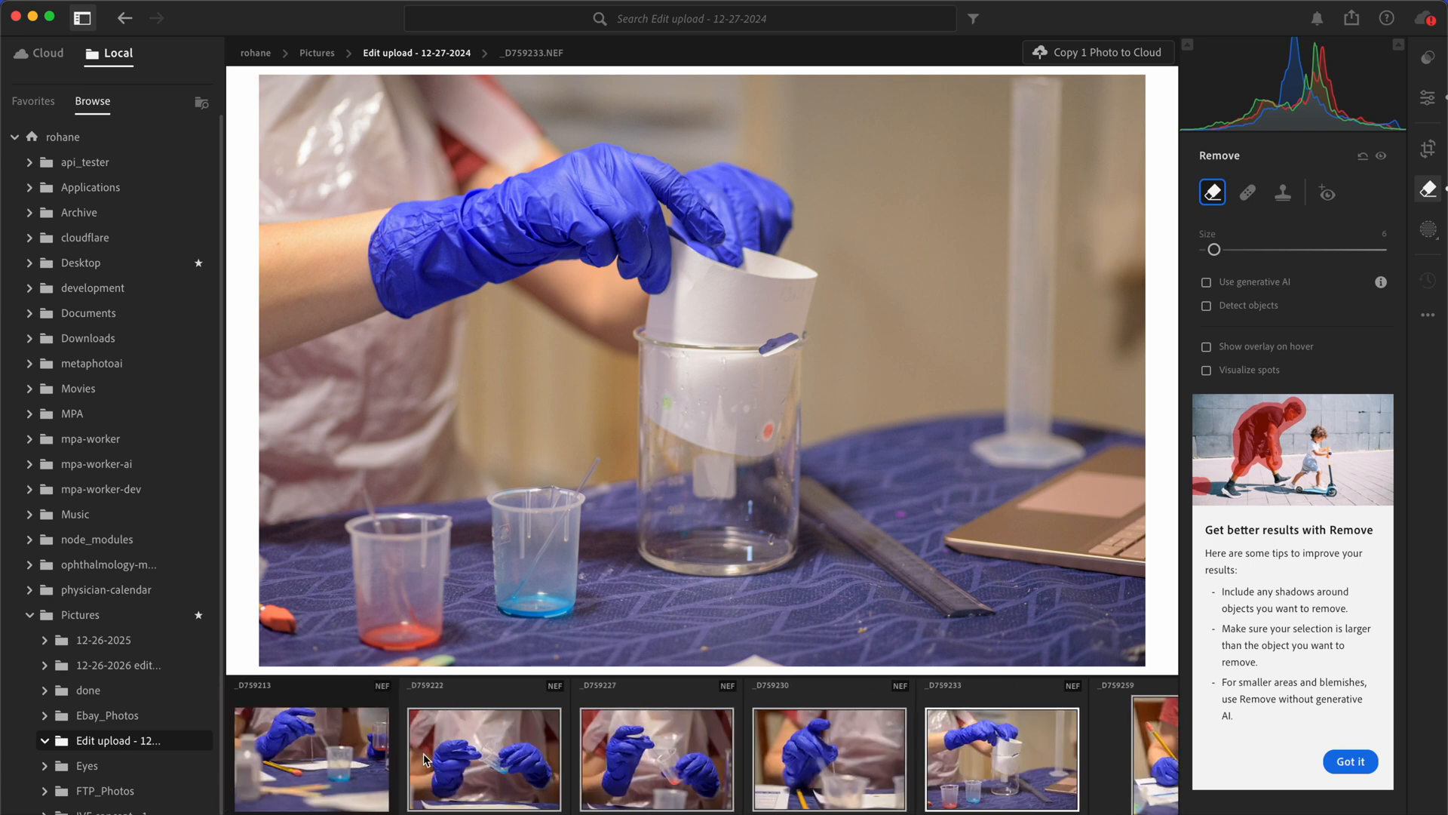
# - Open pipette photo _D759213 and display its camera, lens and capture details
pyautogui.click(311, 758)
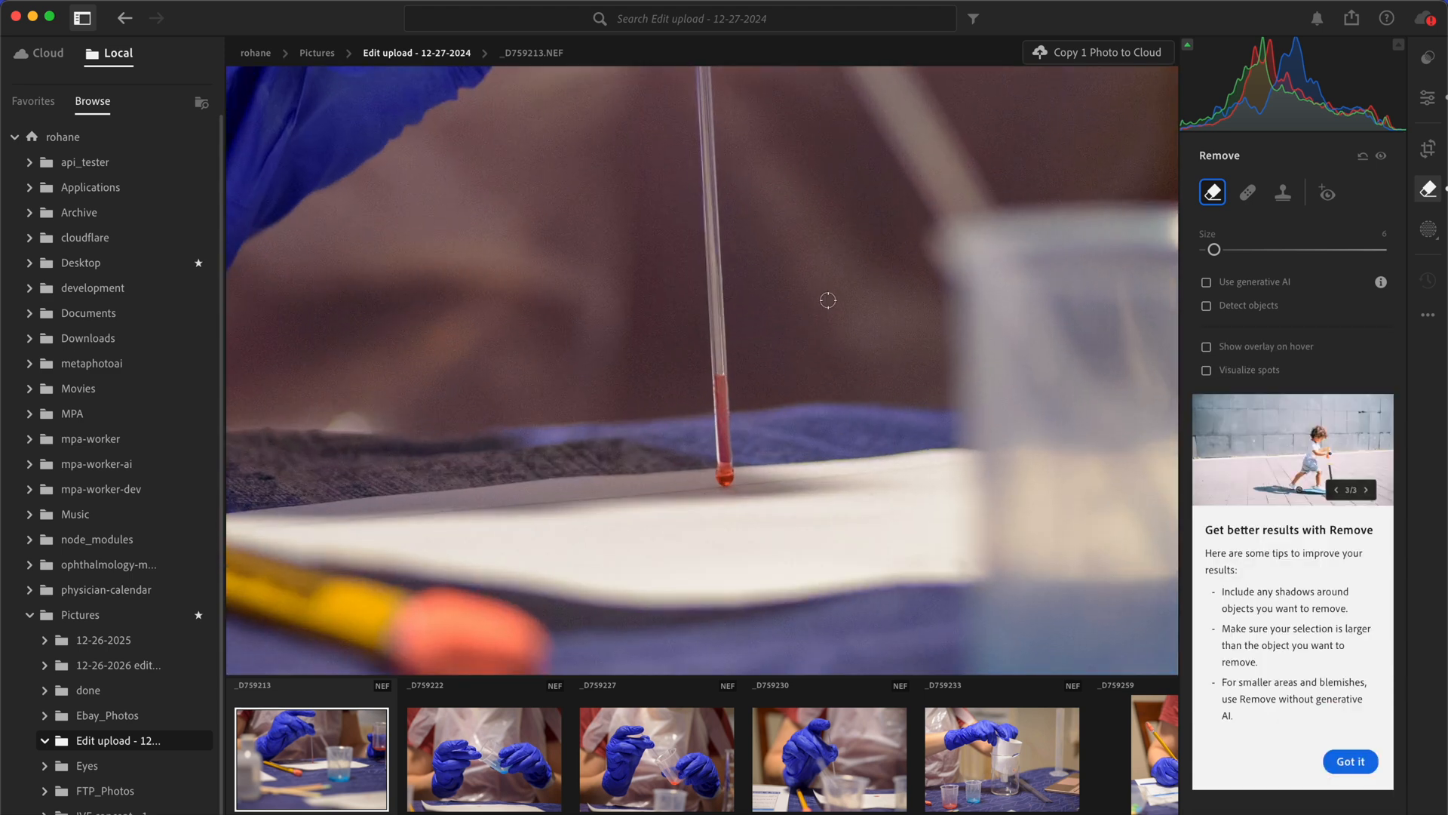
pyautogui.click(1427, 316)
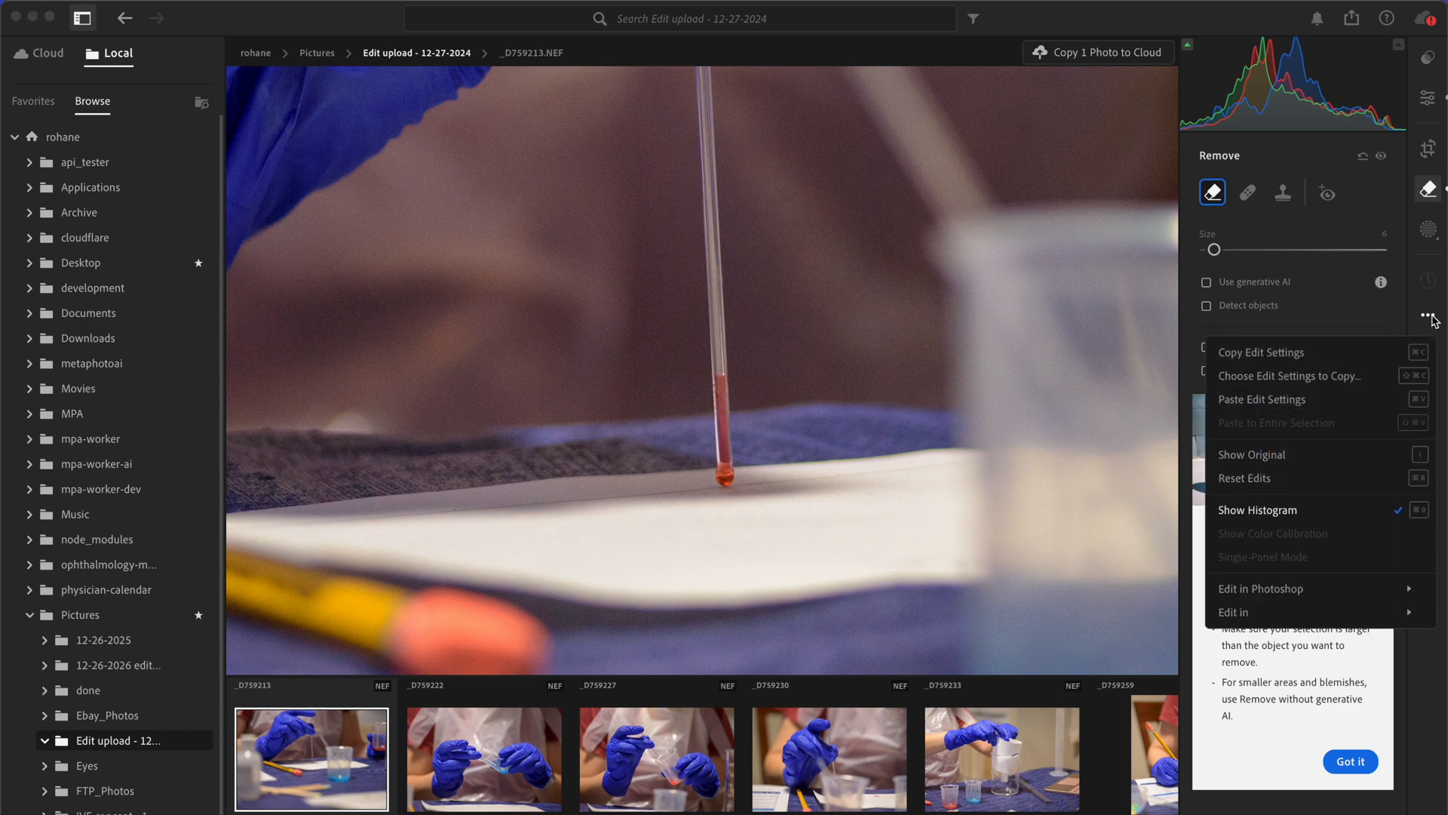
pyautogui.click(1426, 320)
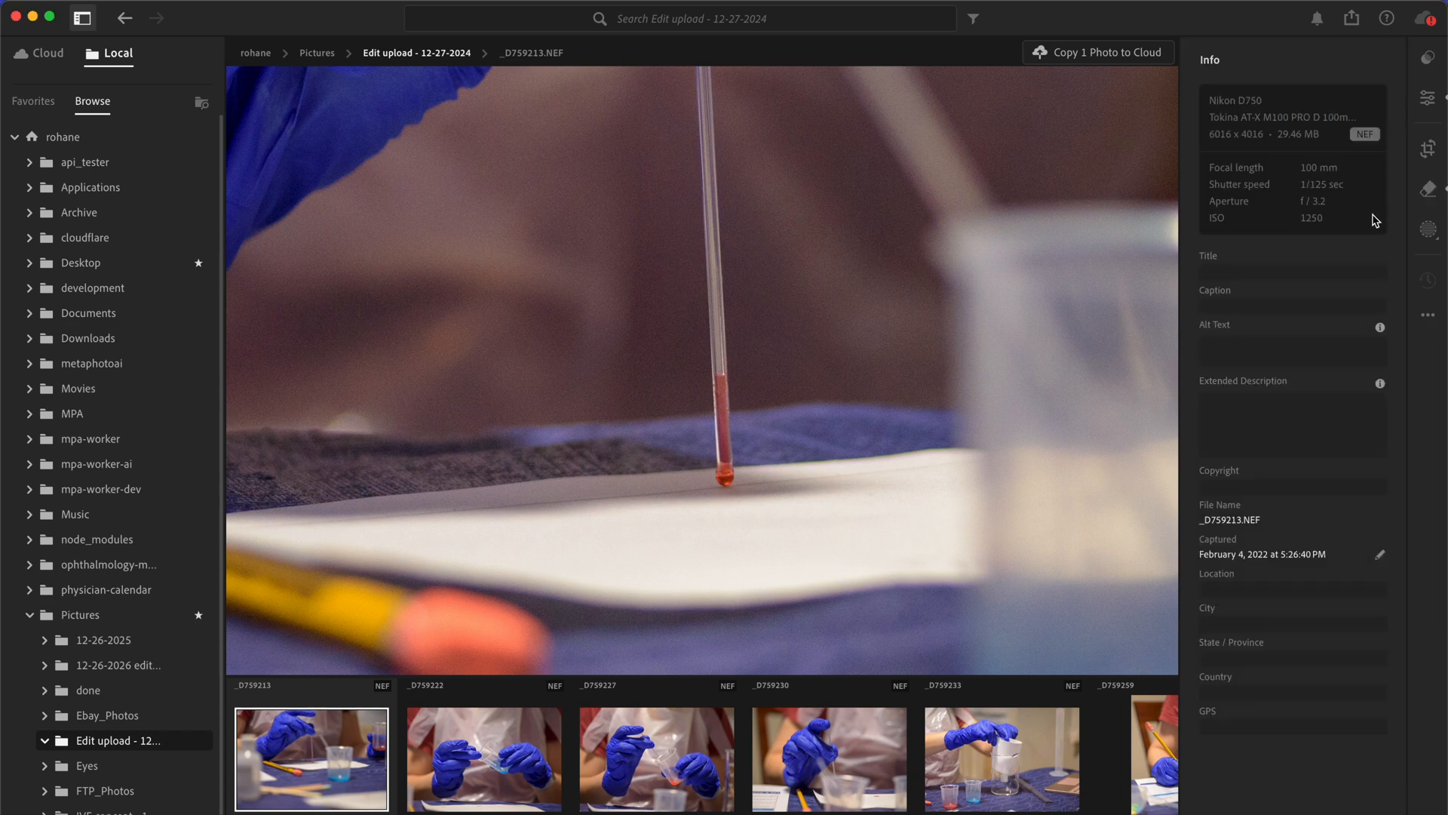
pyautogui.moveTo(1118, 353)
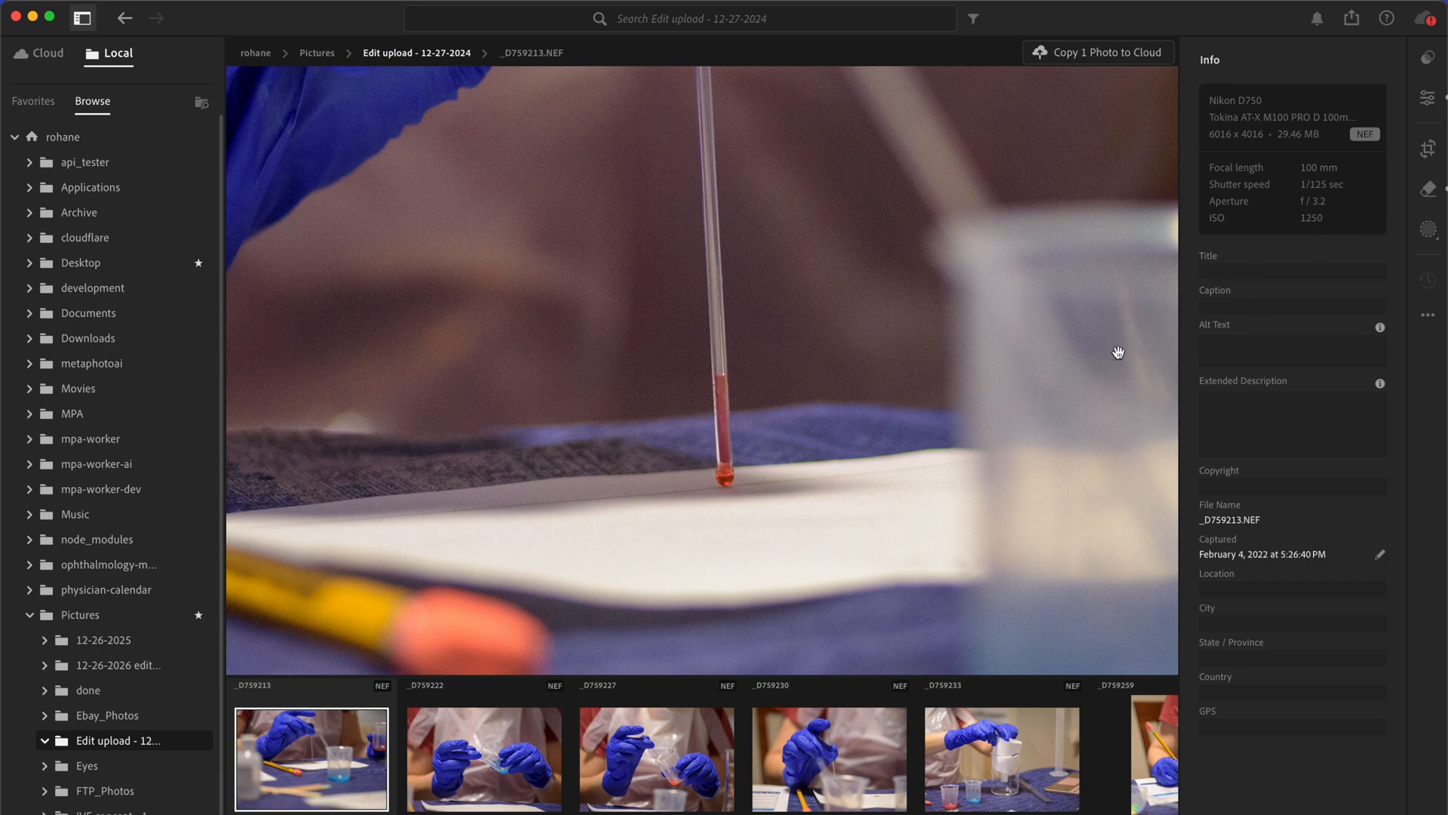
pyautogui.moveTo(847, 312)
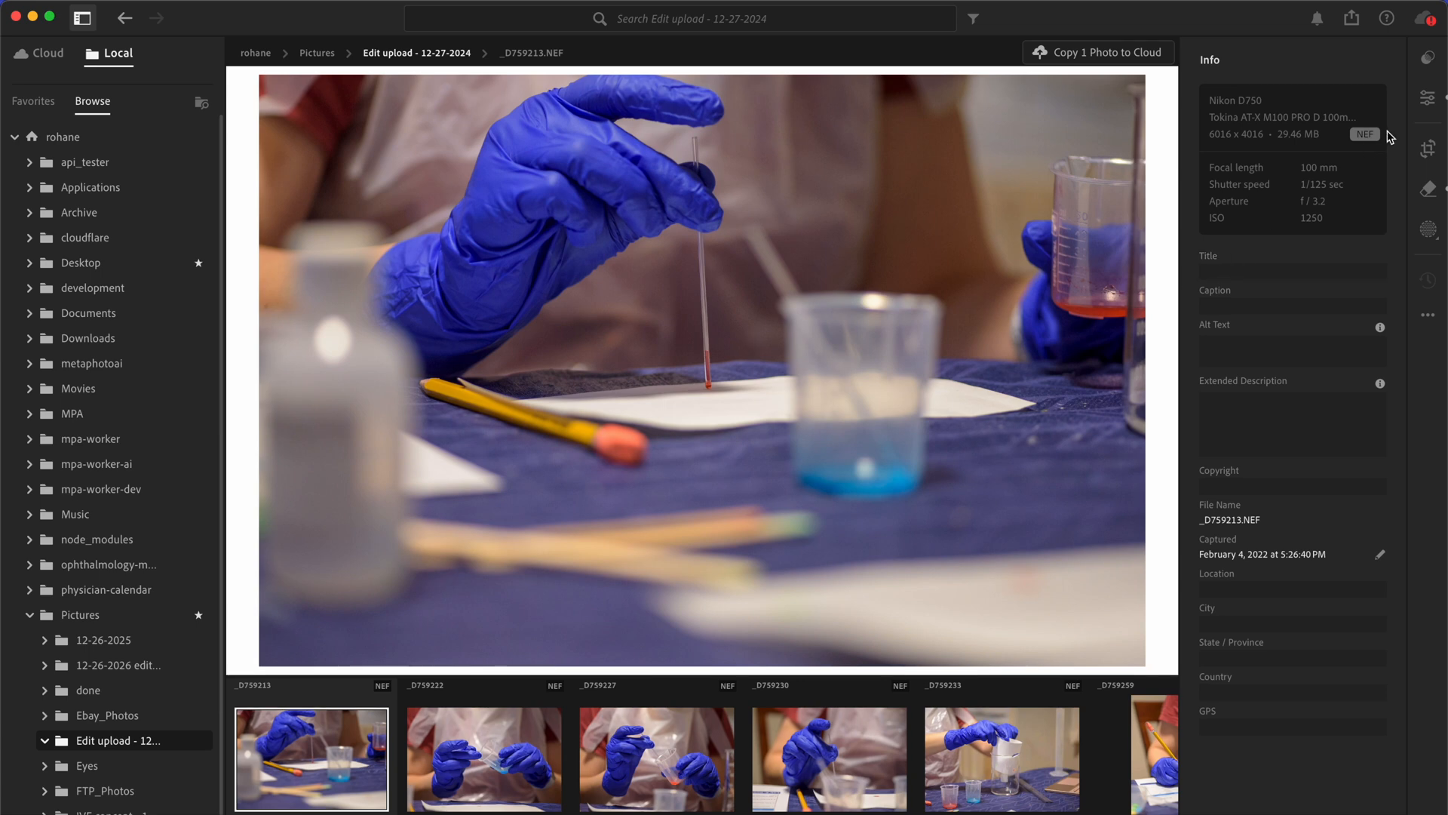
# - Raise the pipette photo's Luminance noise reduction from 19 to 33, then switch photos
pyautogui.click(1428, 98)
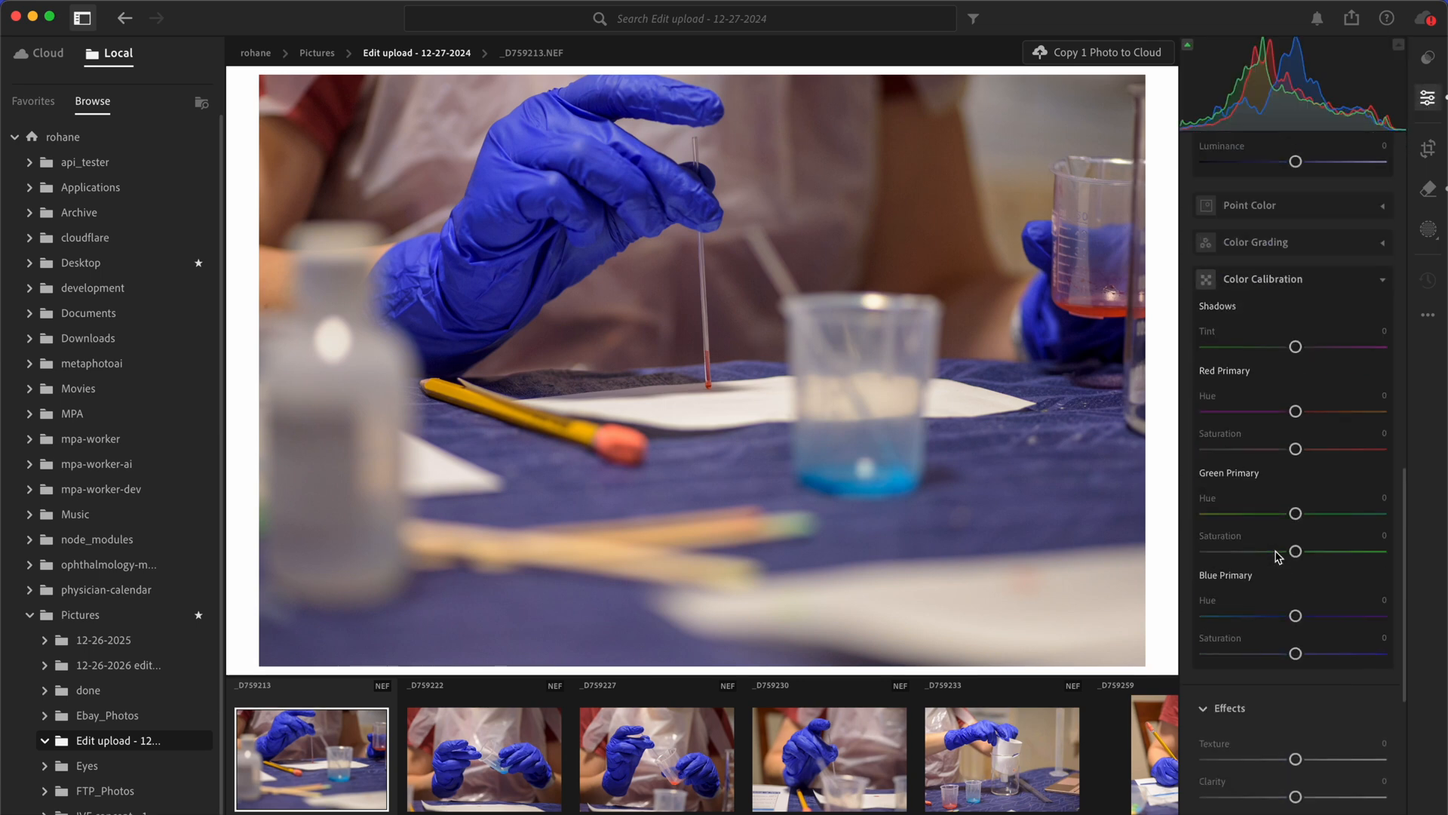
pyautogui.scroll(-3)
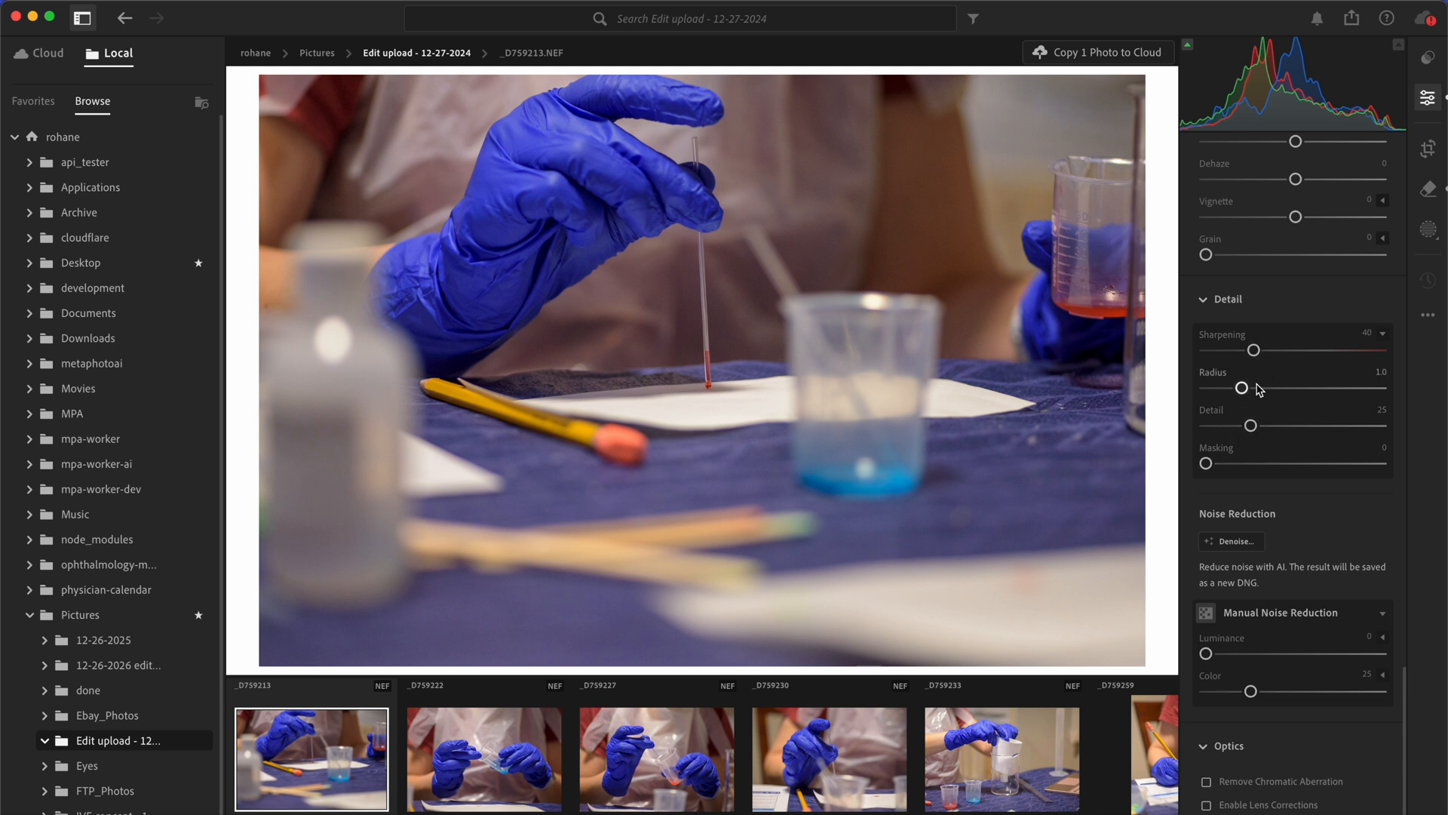
pyautogui.moveTo(1206, 656)
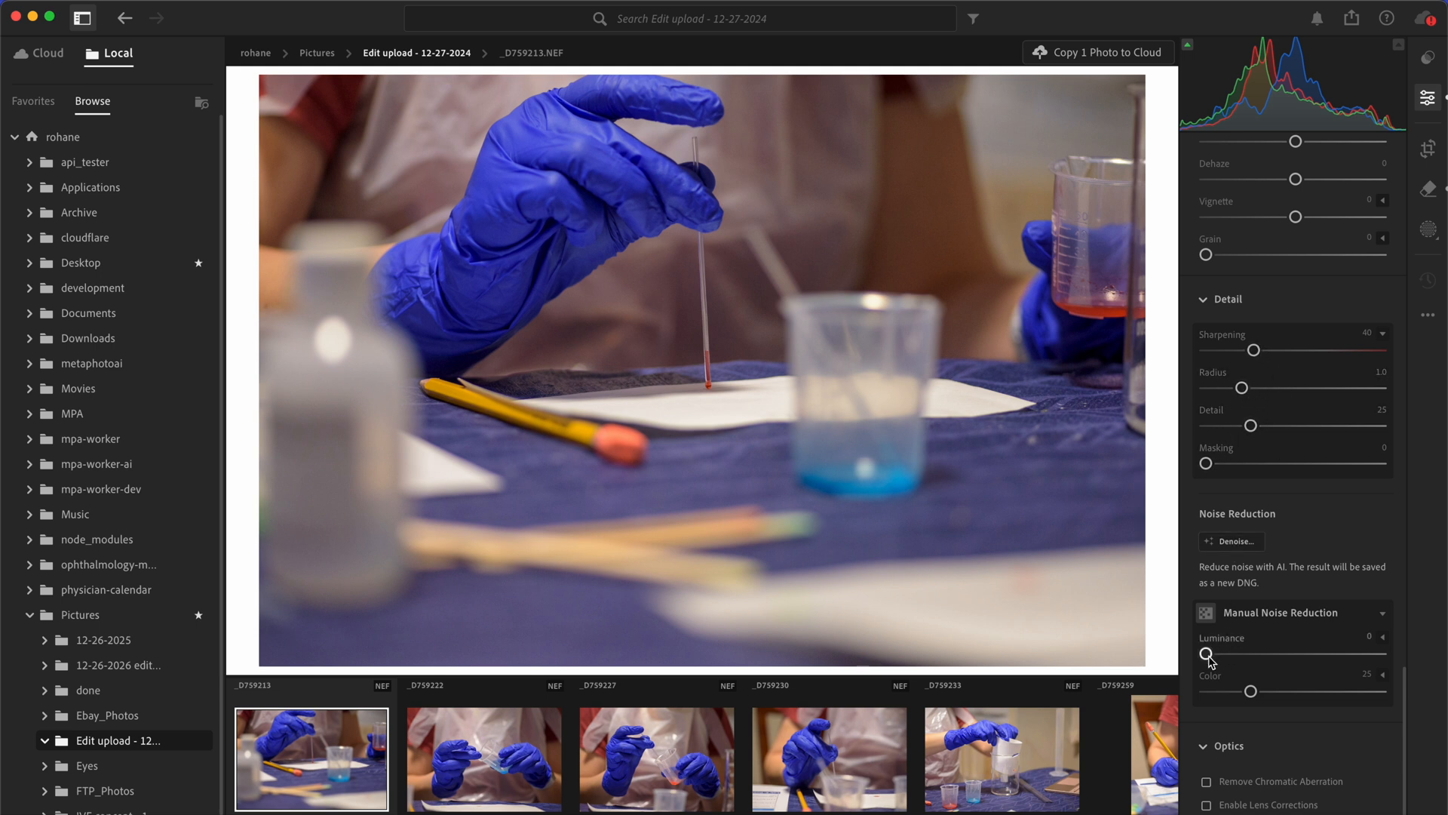
pyautogui.moveTo(1205, 665); pyautogui.dragTo(1249, 665)
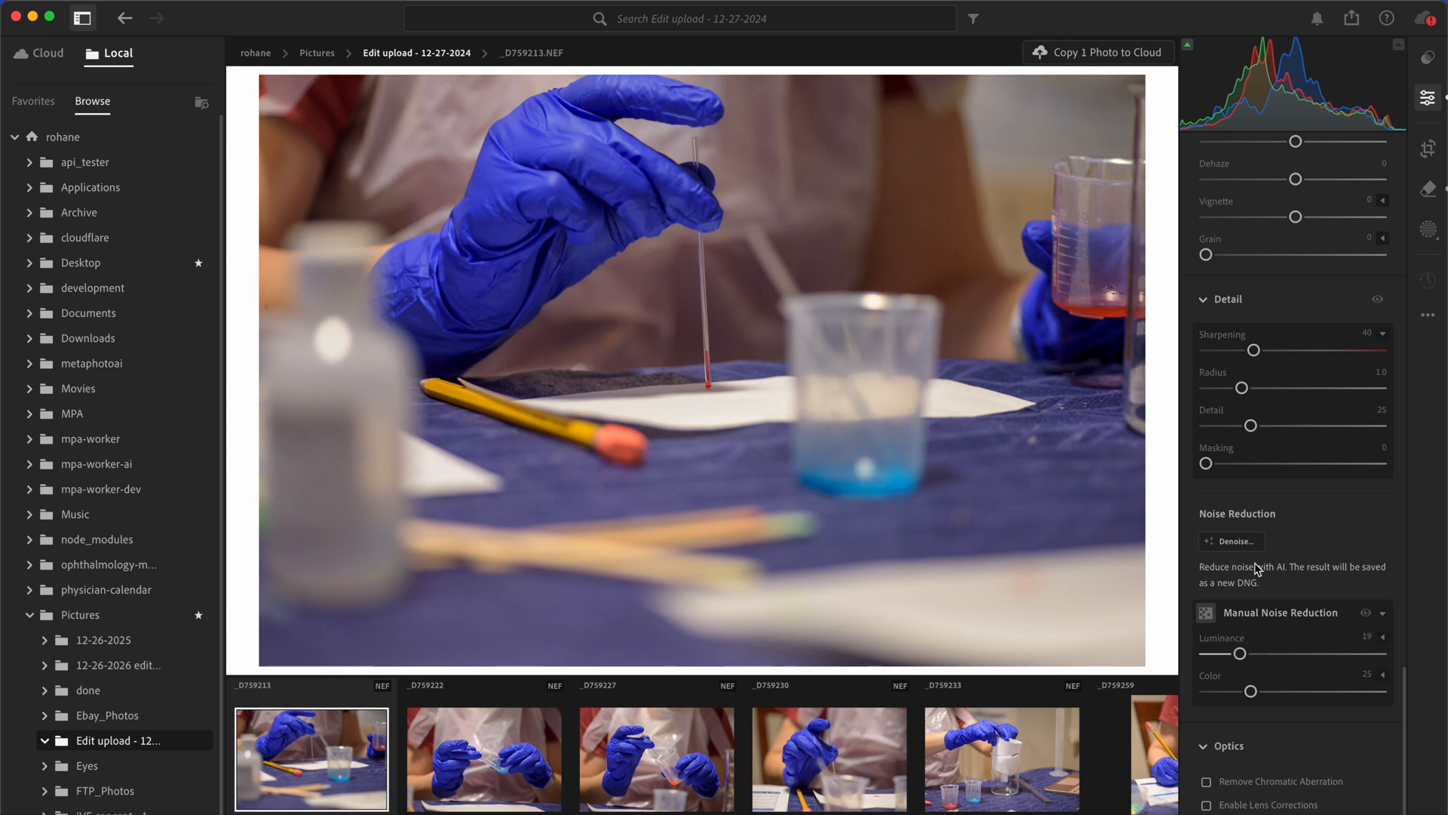
pyautogui.moveTo(1309, 610)
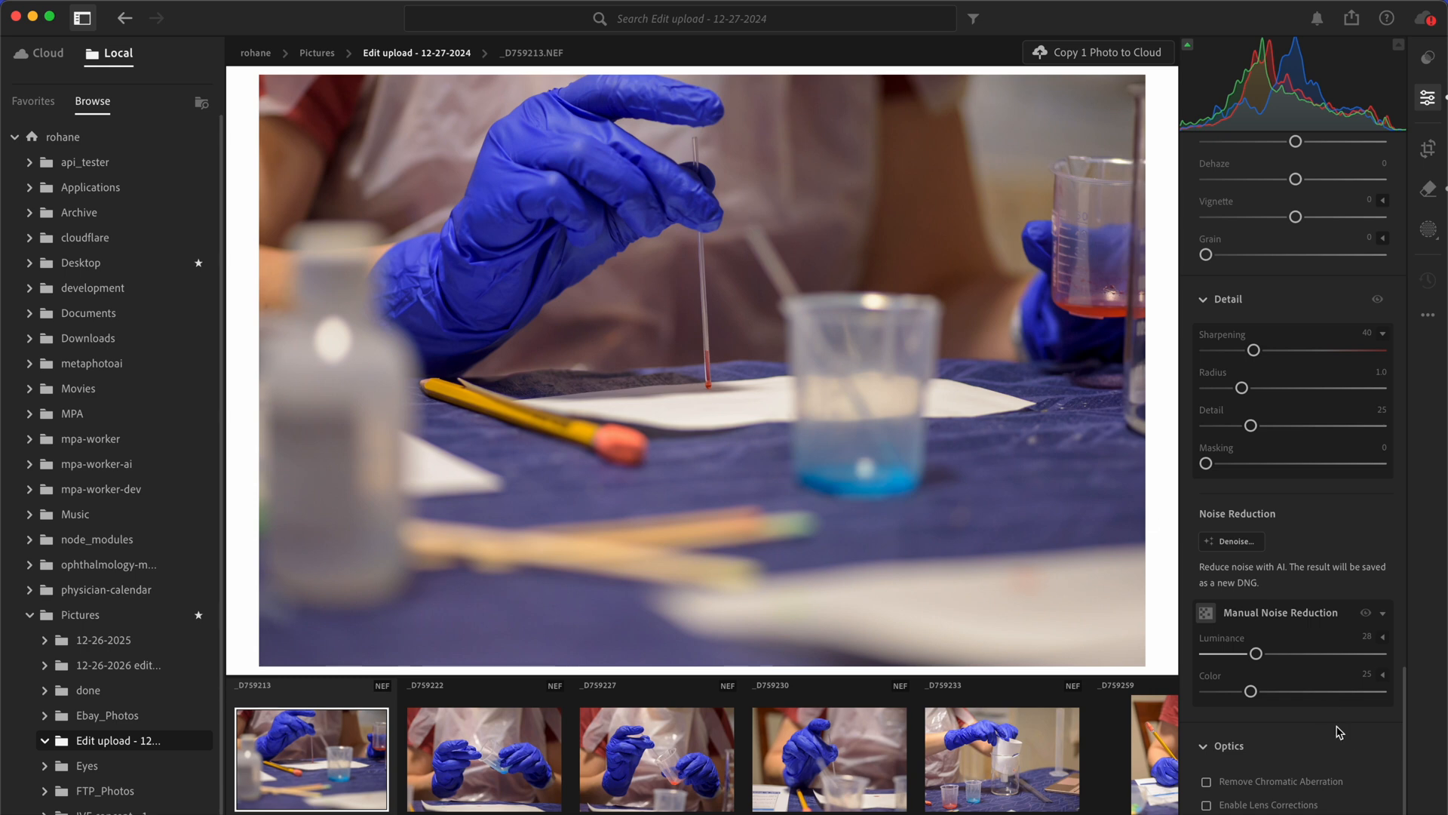
pyautogui.moveTo(1255, 653); pyautogui.dragTo(1271, 653)
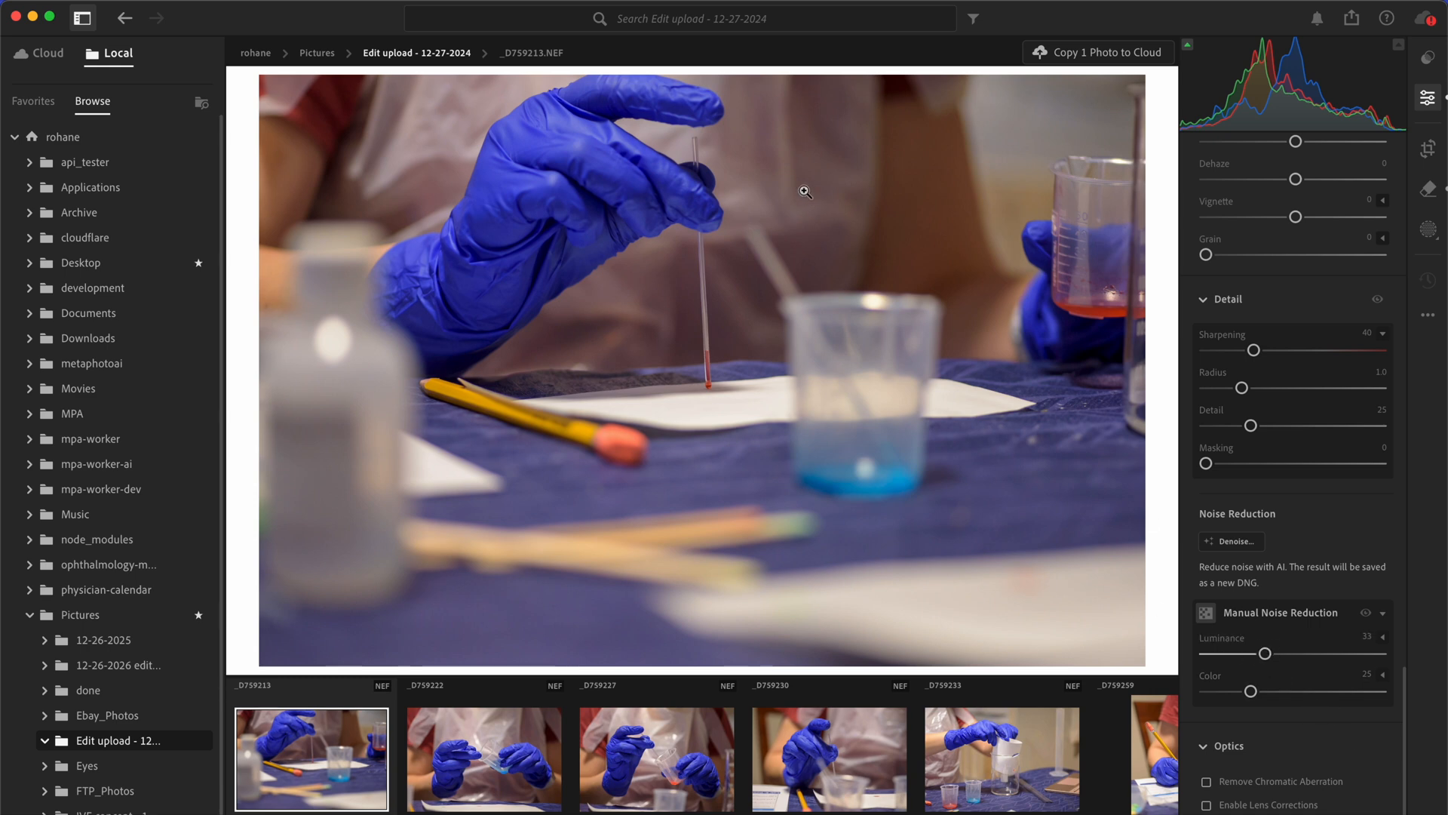
pyautogui.click(483, 757)
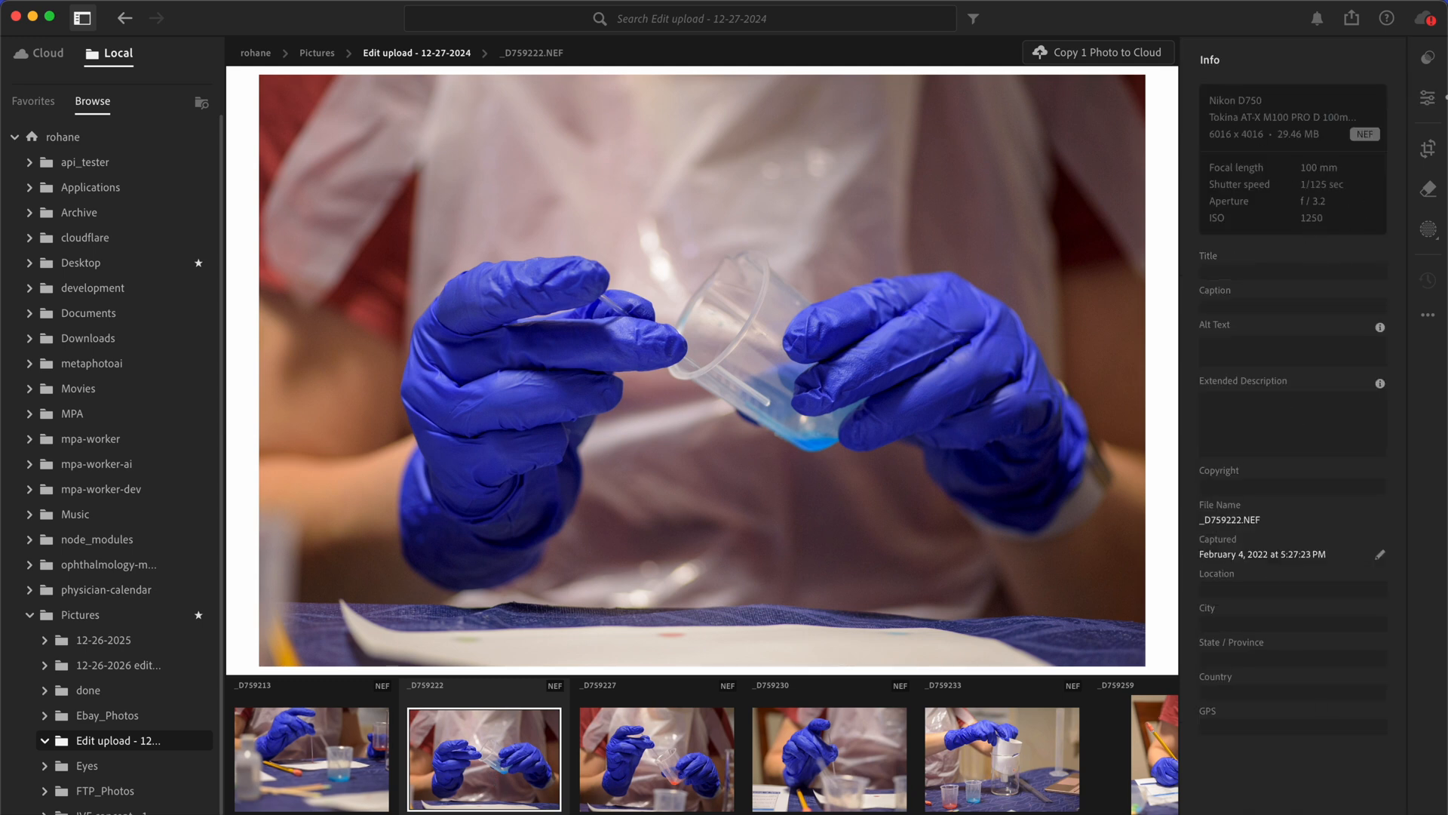
# - Copy _D759213's edit settings and open the beaker-pouring photo _D759222
pyautogui.click(312, 758)
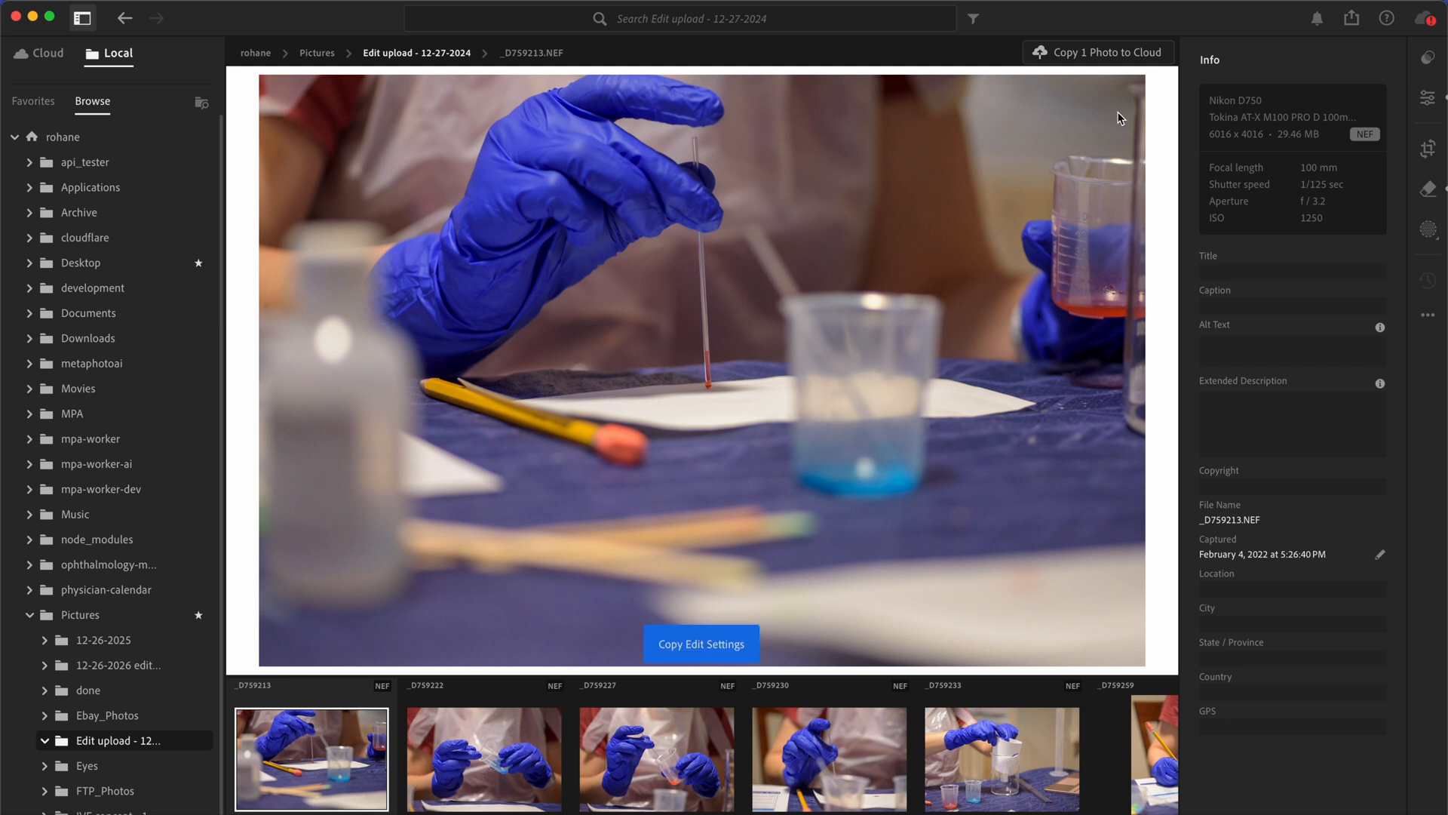
pyautogui.click(482, 758)
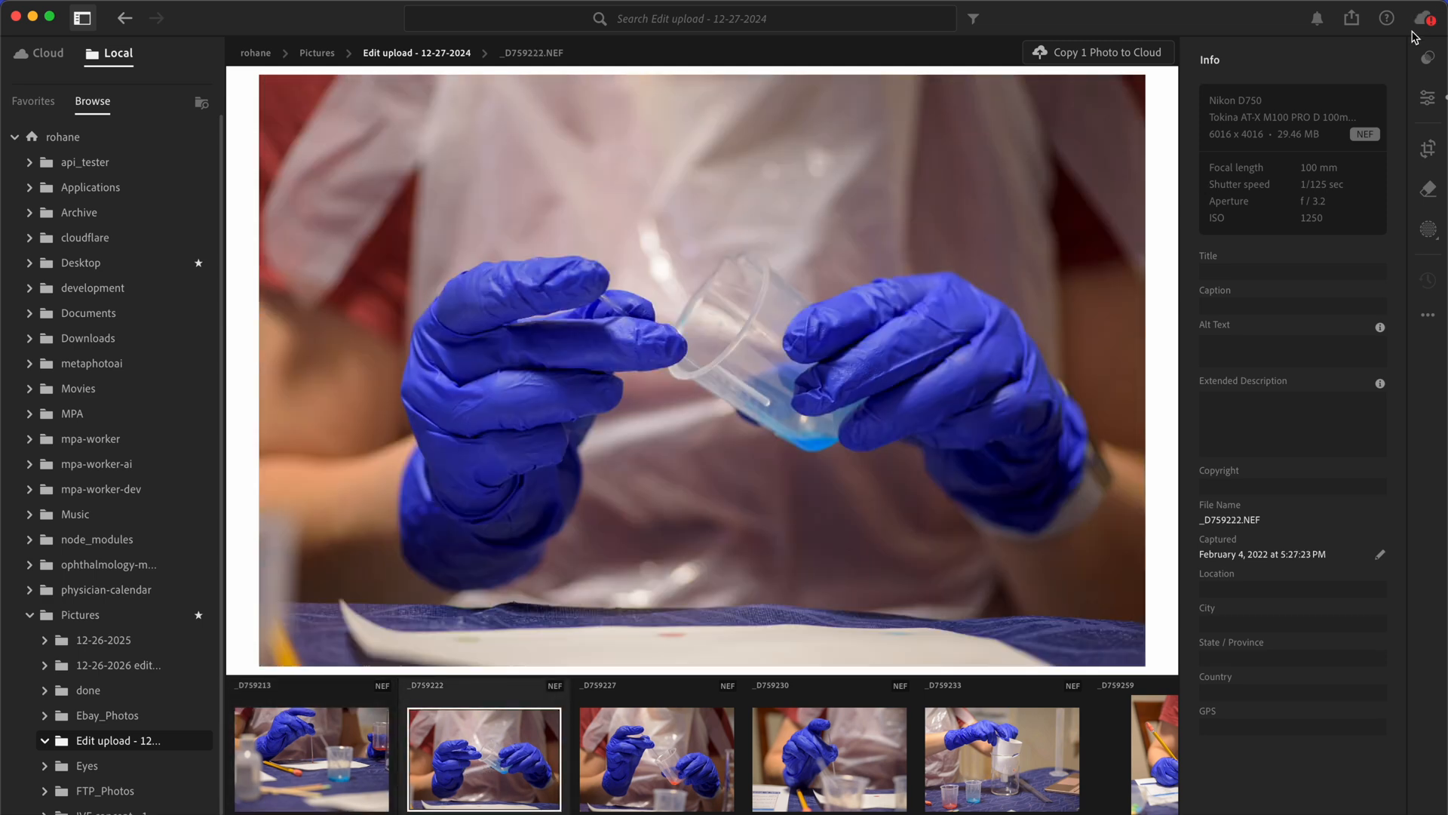
pyautogui.moveTo(1300, 114)
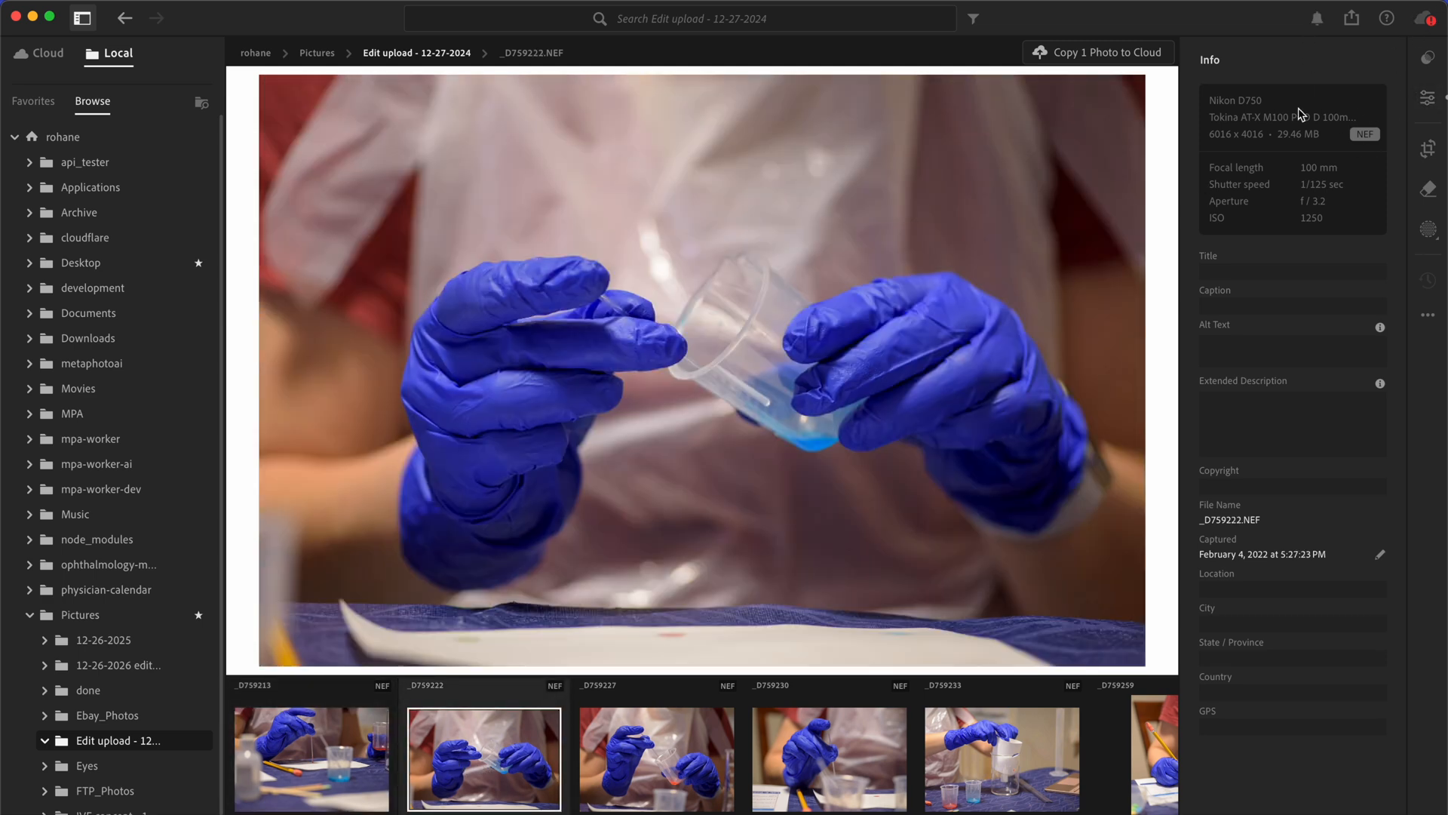
pyautogui.moveTo(677, 697)
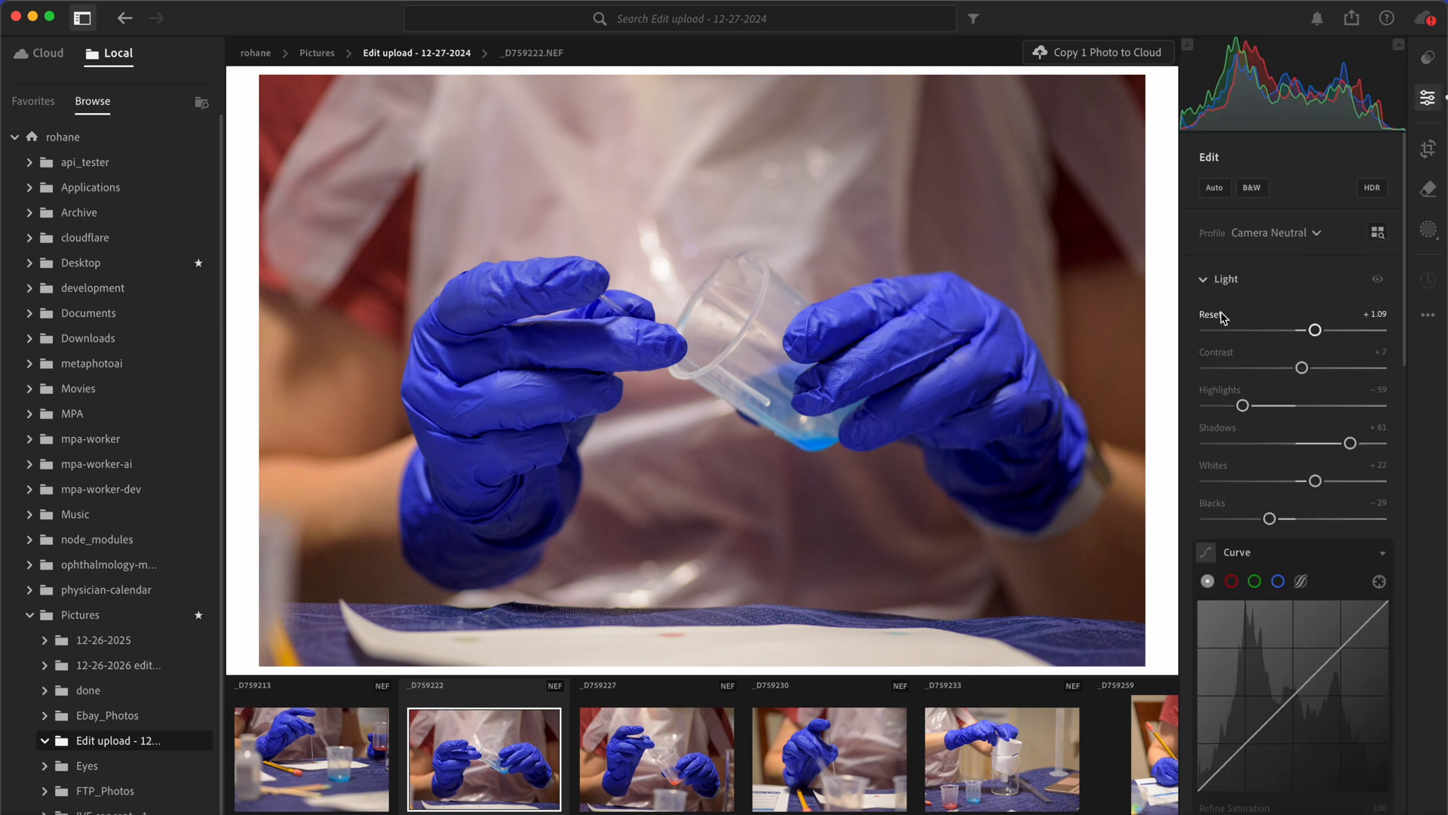
# - Apply Luminance noise reduction to the pouring photo _D759222
pyautogui.scroll(-3)
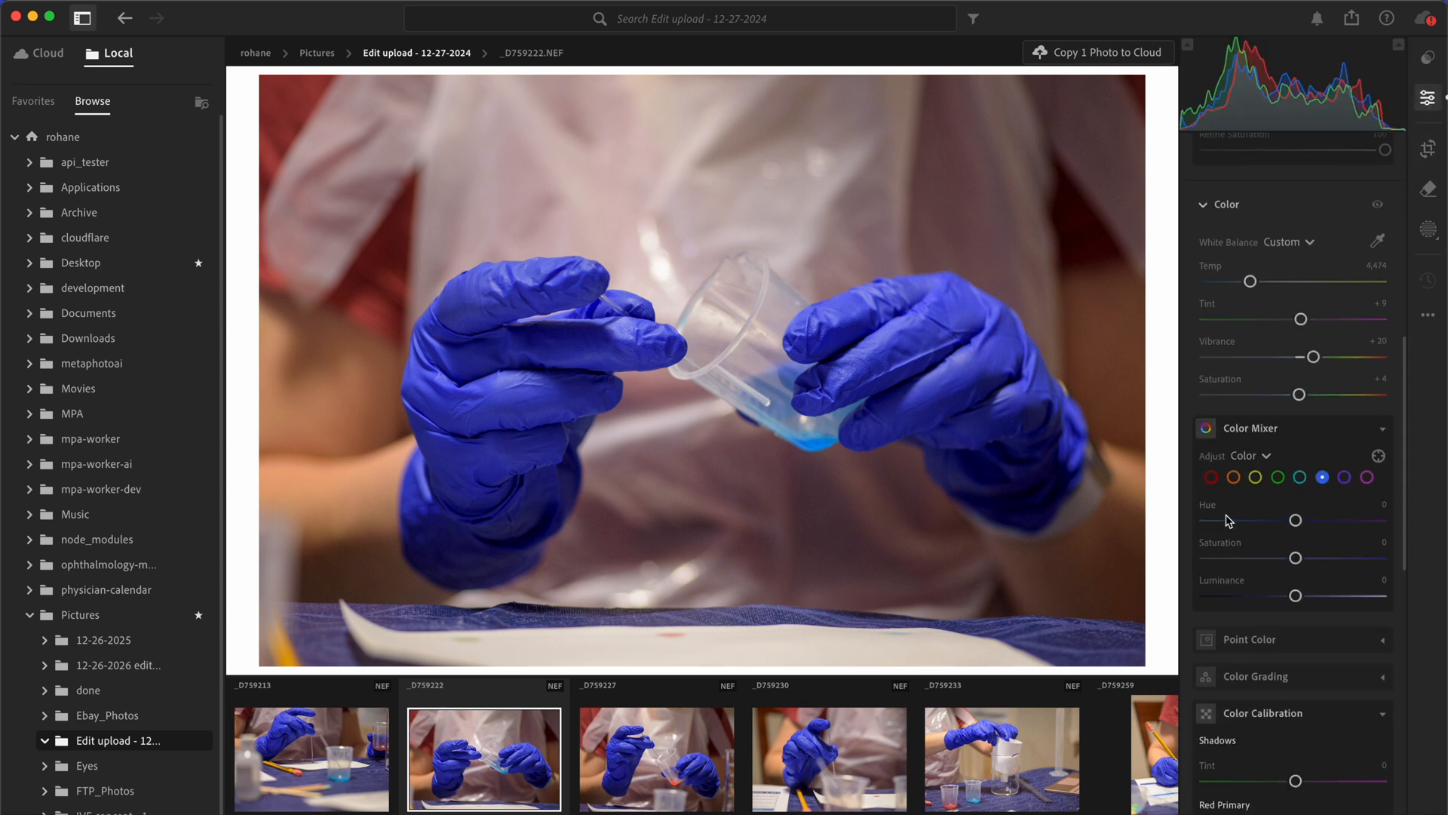
pyautogui.scroll(-3)
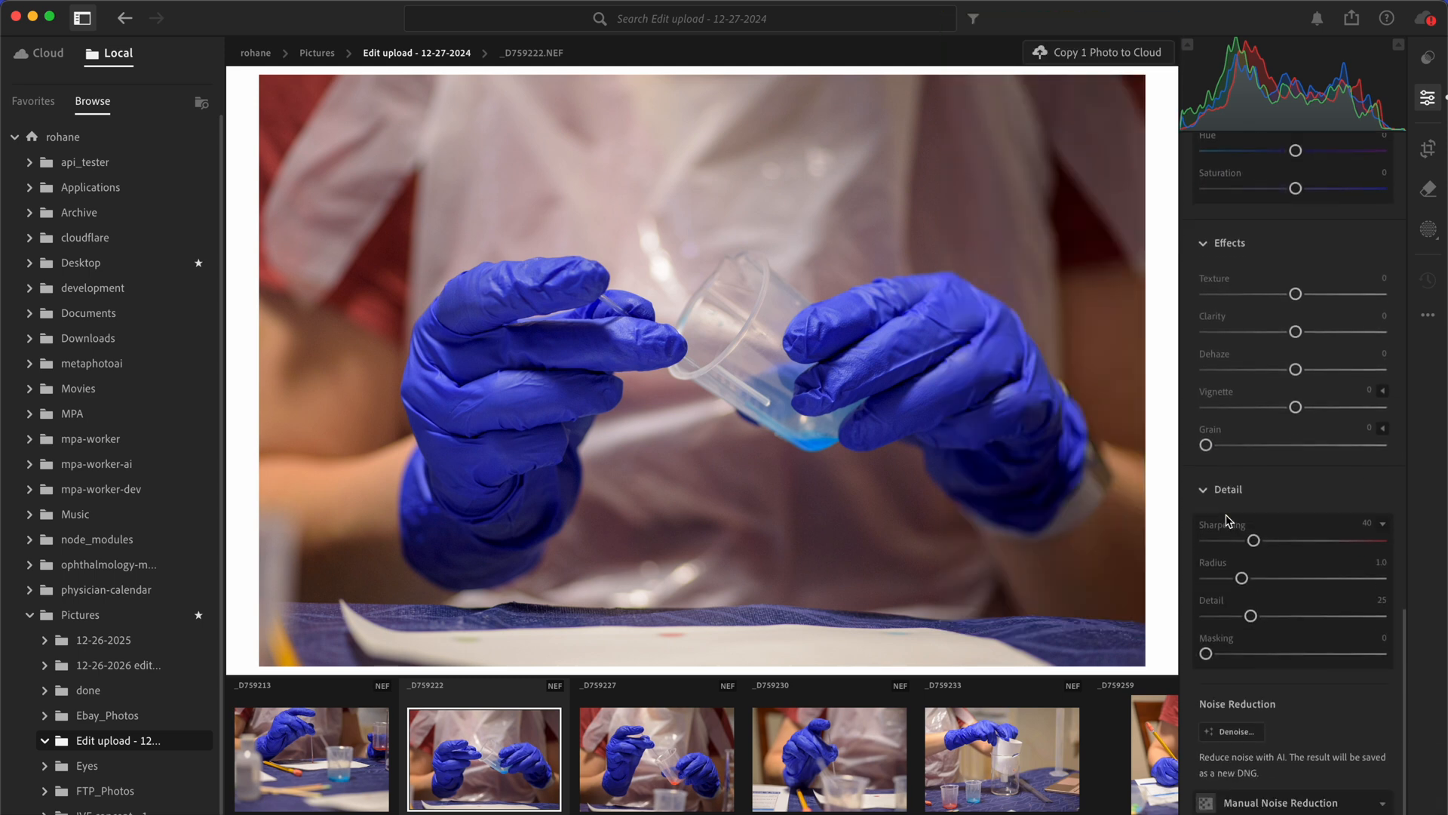
pyautogui.scroll(-3)
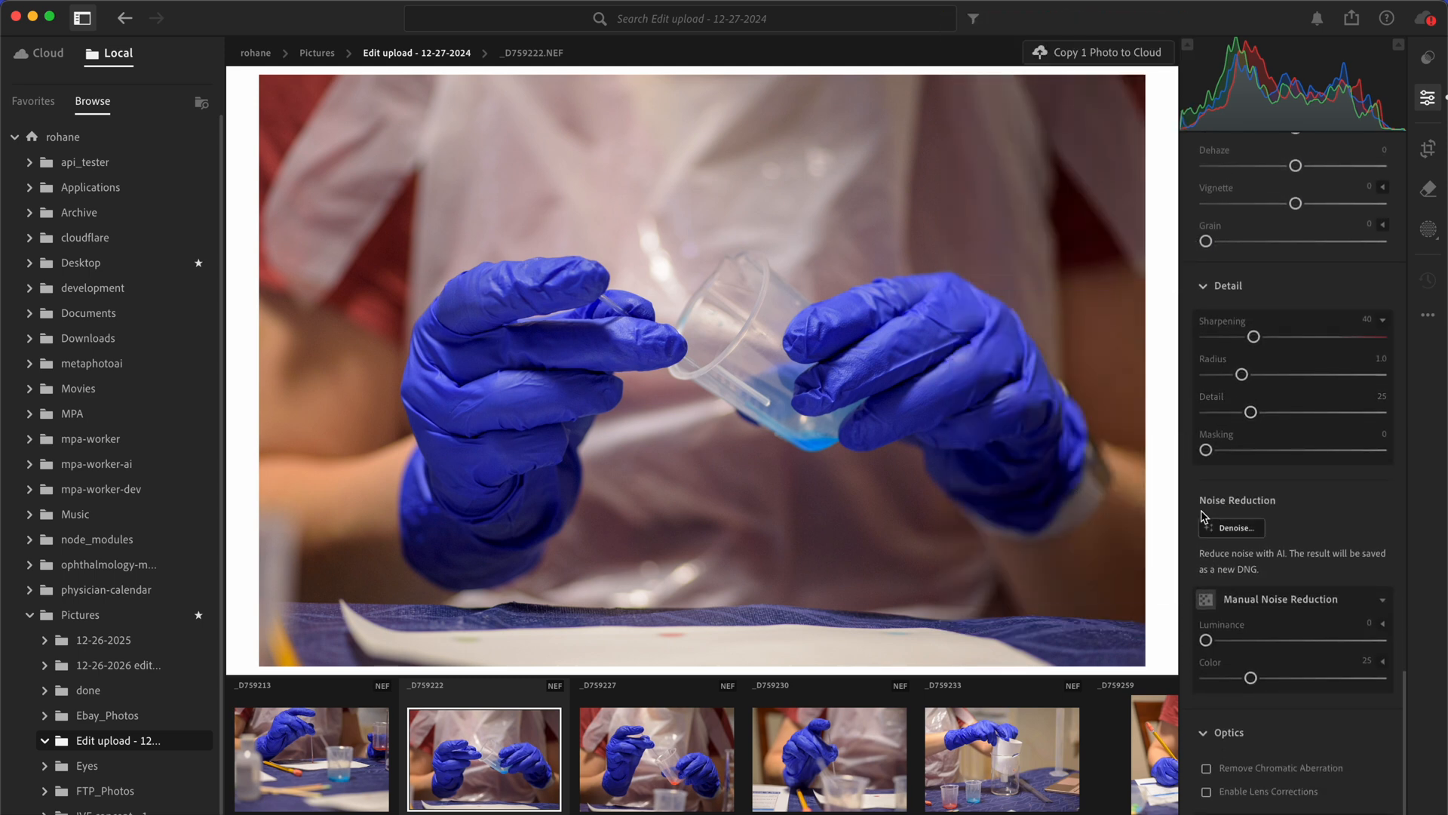
pyautogui.moveTo(1249, 613)
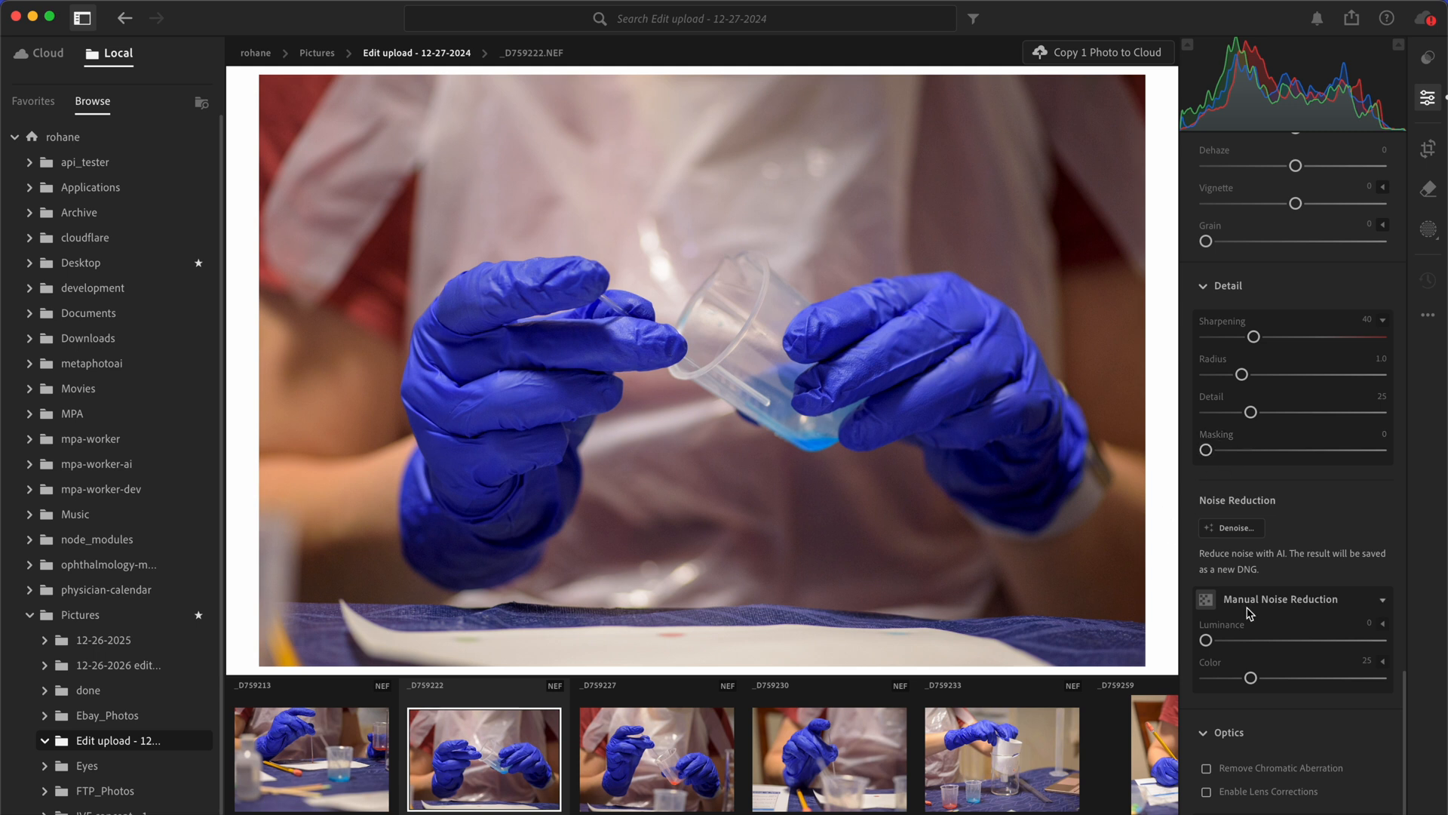
pyautogui.moveTo(1206, 639); pyautogui.dragTo(1250, 639)
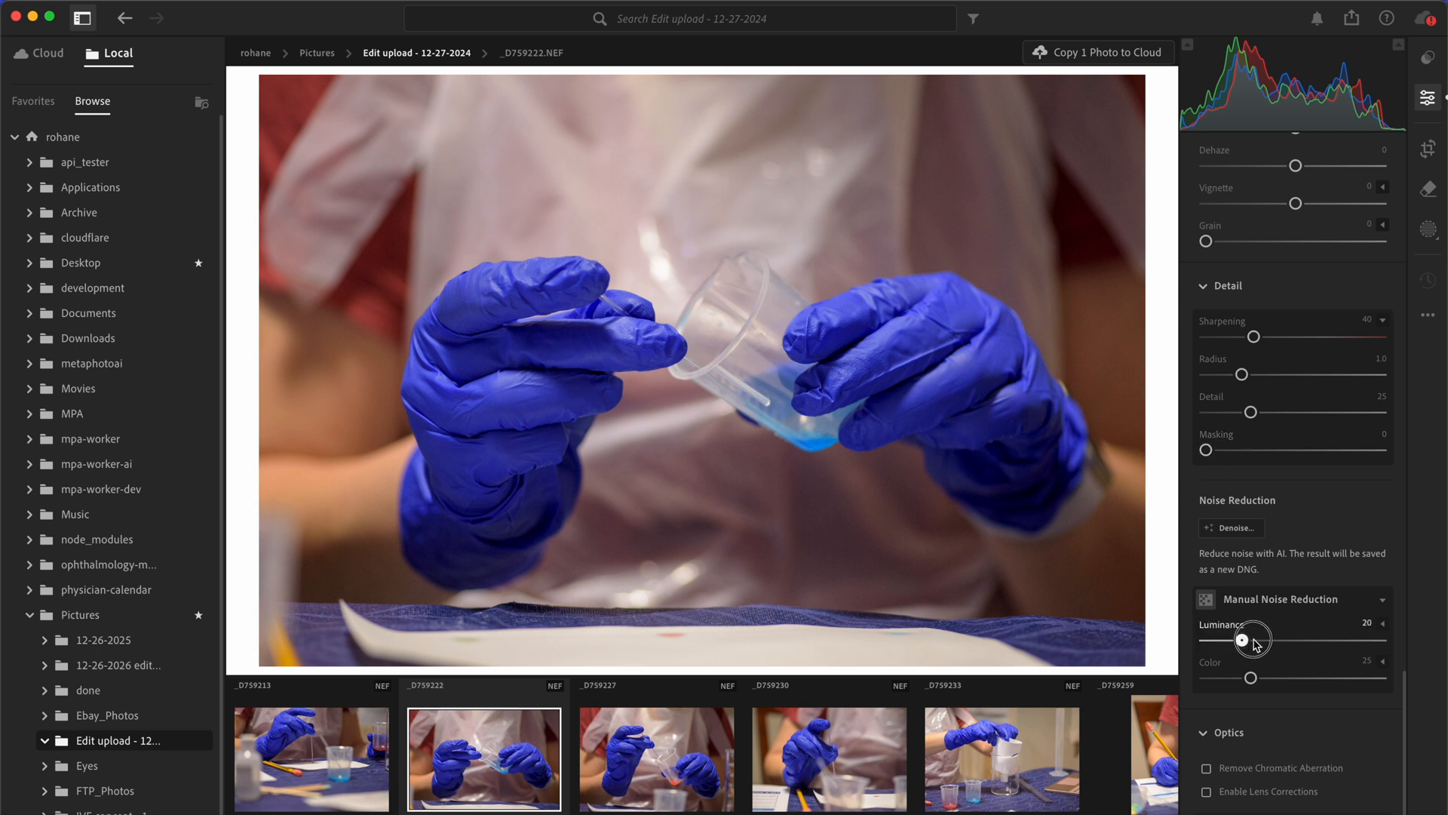
pyautogui.moveTo(1249, 640); pyautogui.dragTo(1263, 640)
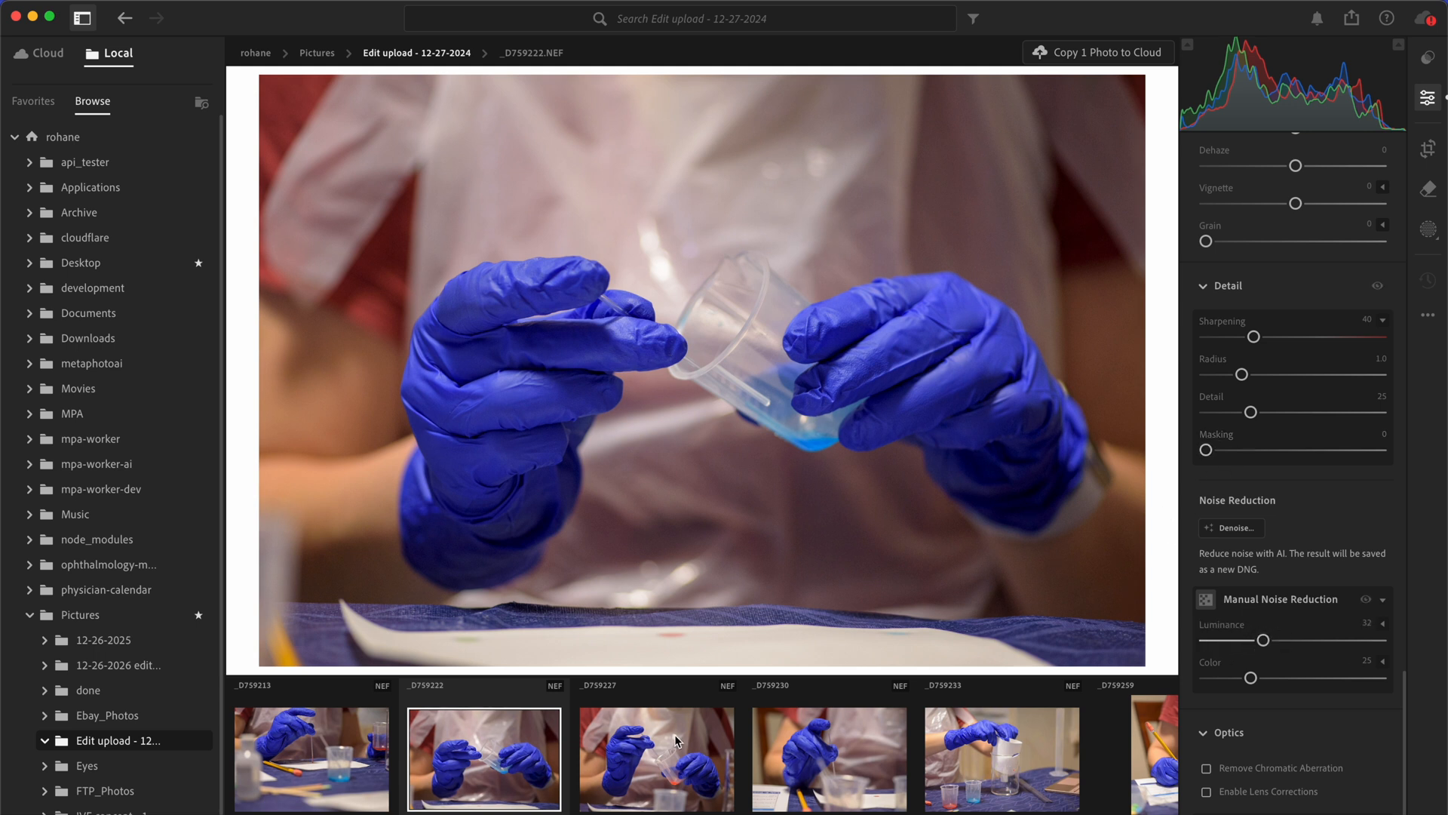
# - Set noise reduction on the pipette-over-cup and hand-with-pipette photos, then view all eight in Grid View
pyautogui.click(655, 758)
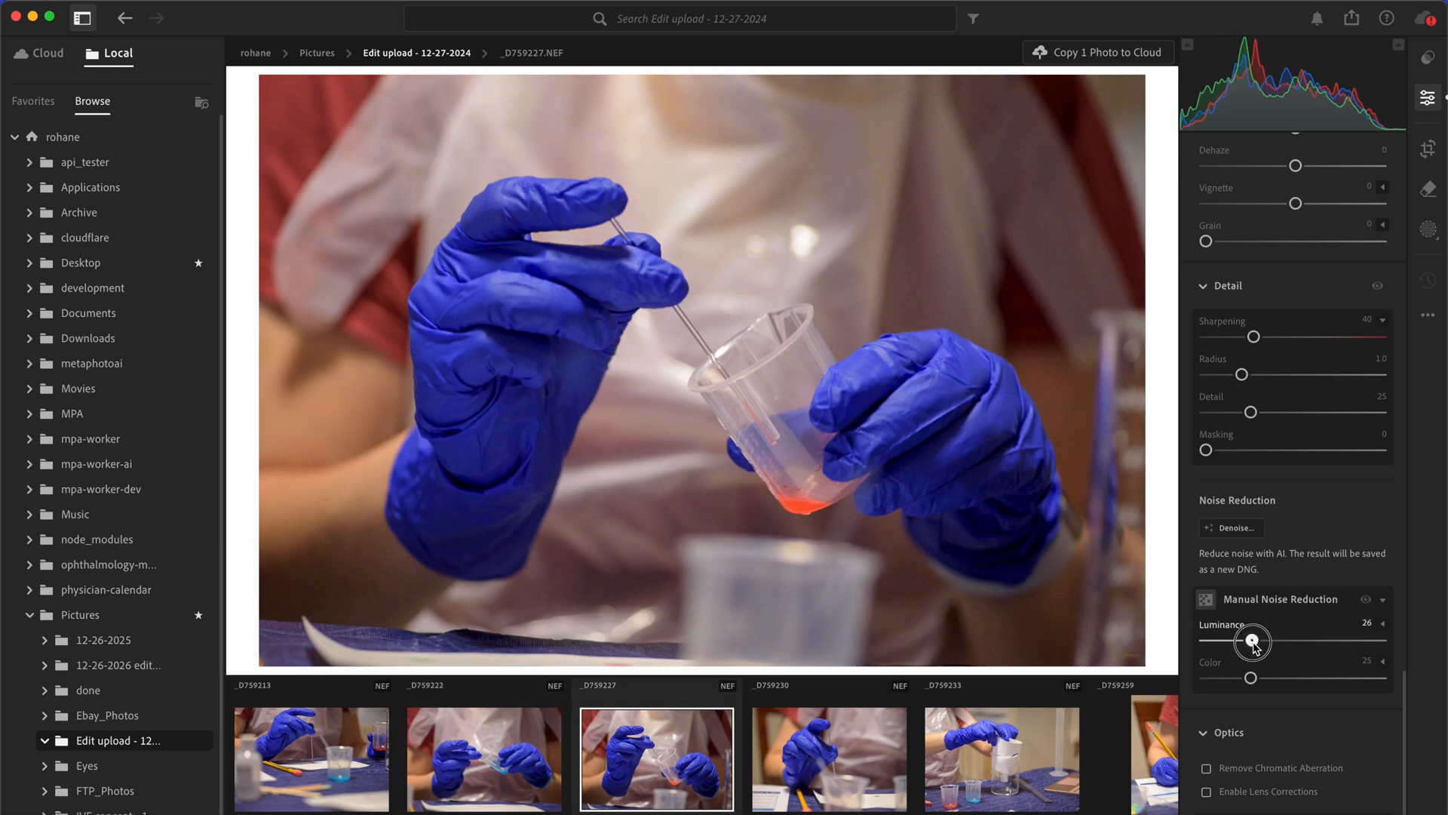
pyautogui.click(1087, 757)
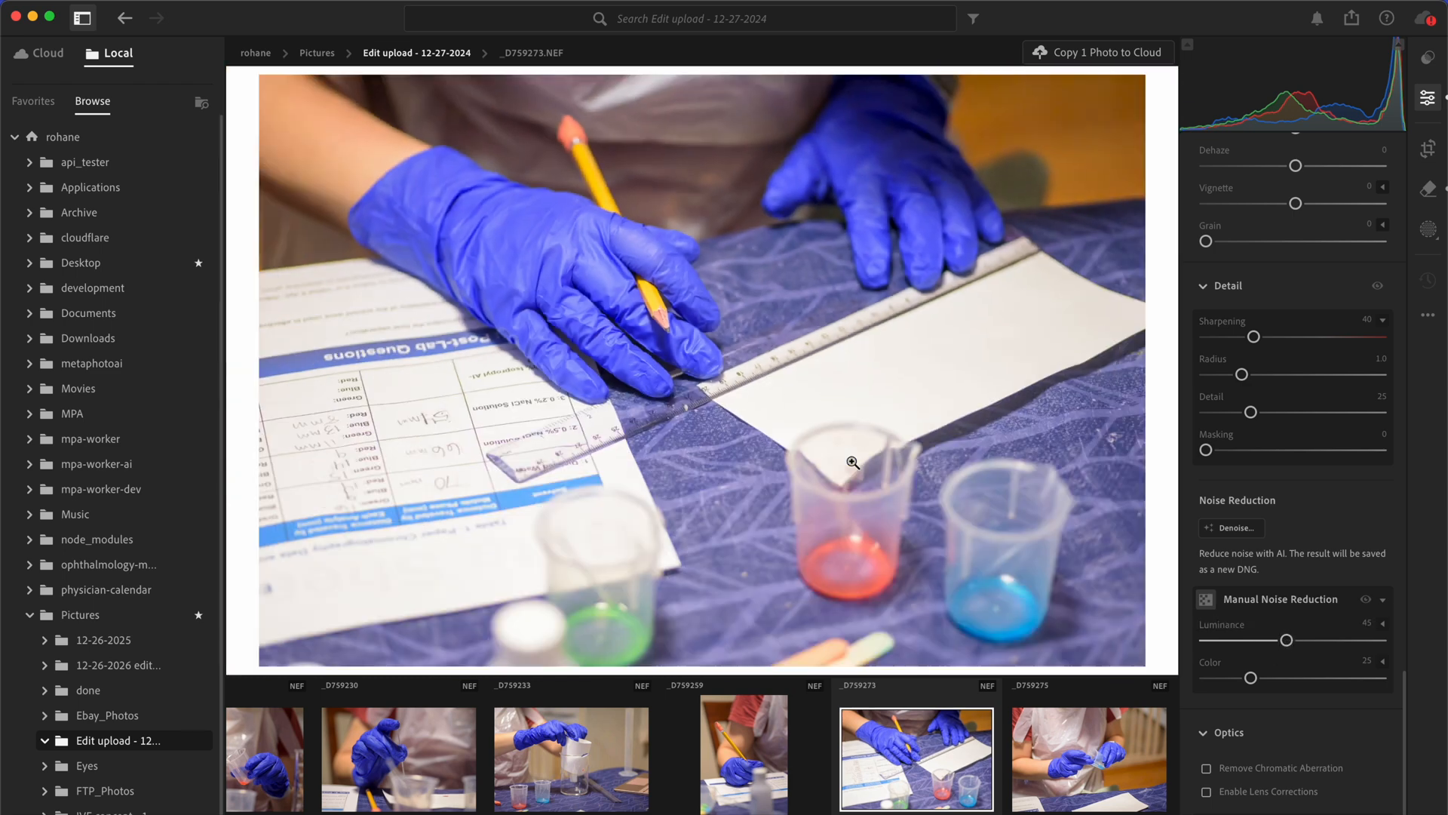
pyautogui.hscroll(-3)
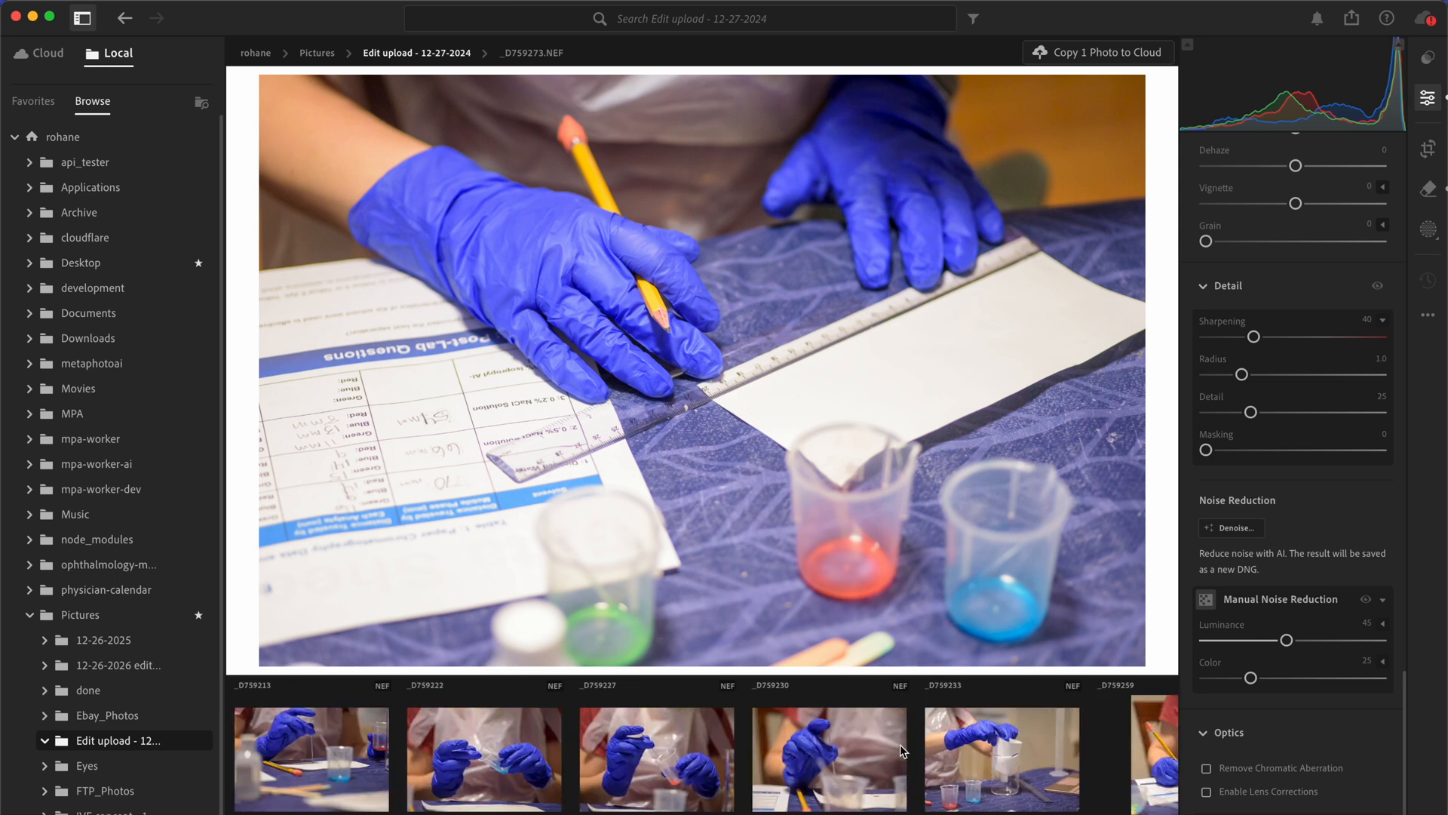
pyautogui.click(828, 758)
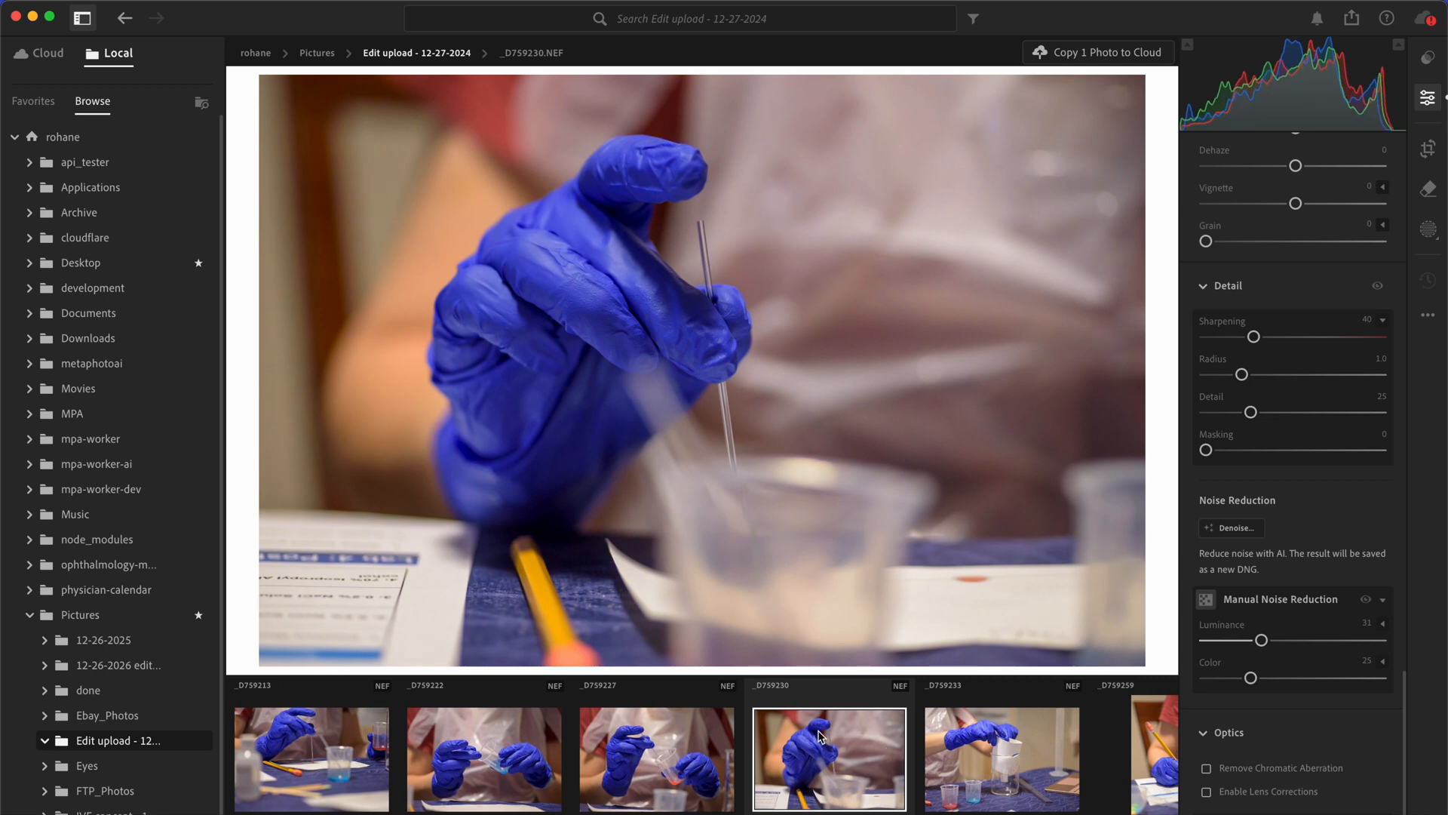
pyautogui.click(655, 757)
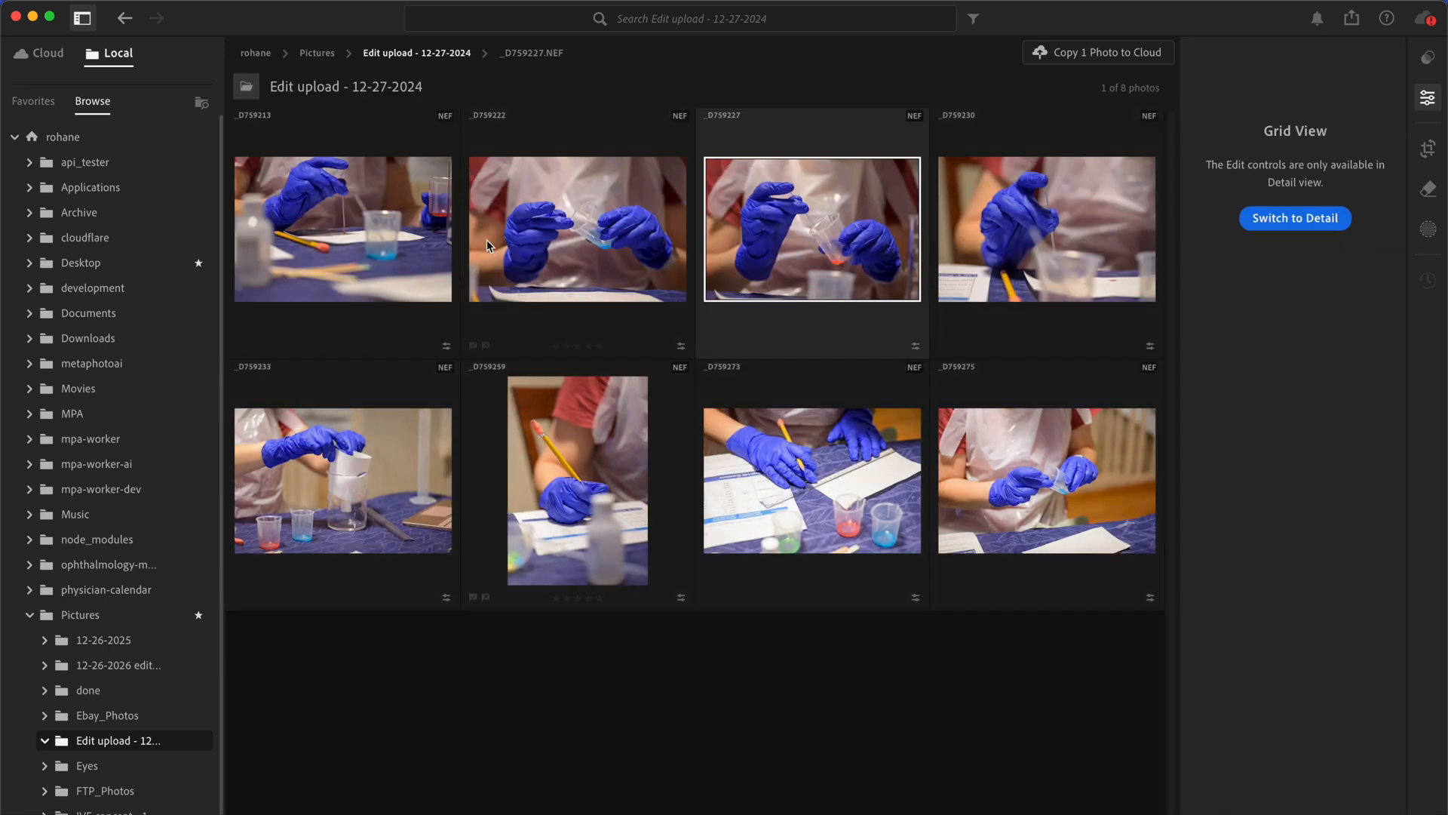
# - Select all eight photos and export them as full-size 100% JPGs
pyautogui.press('cmd+a')
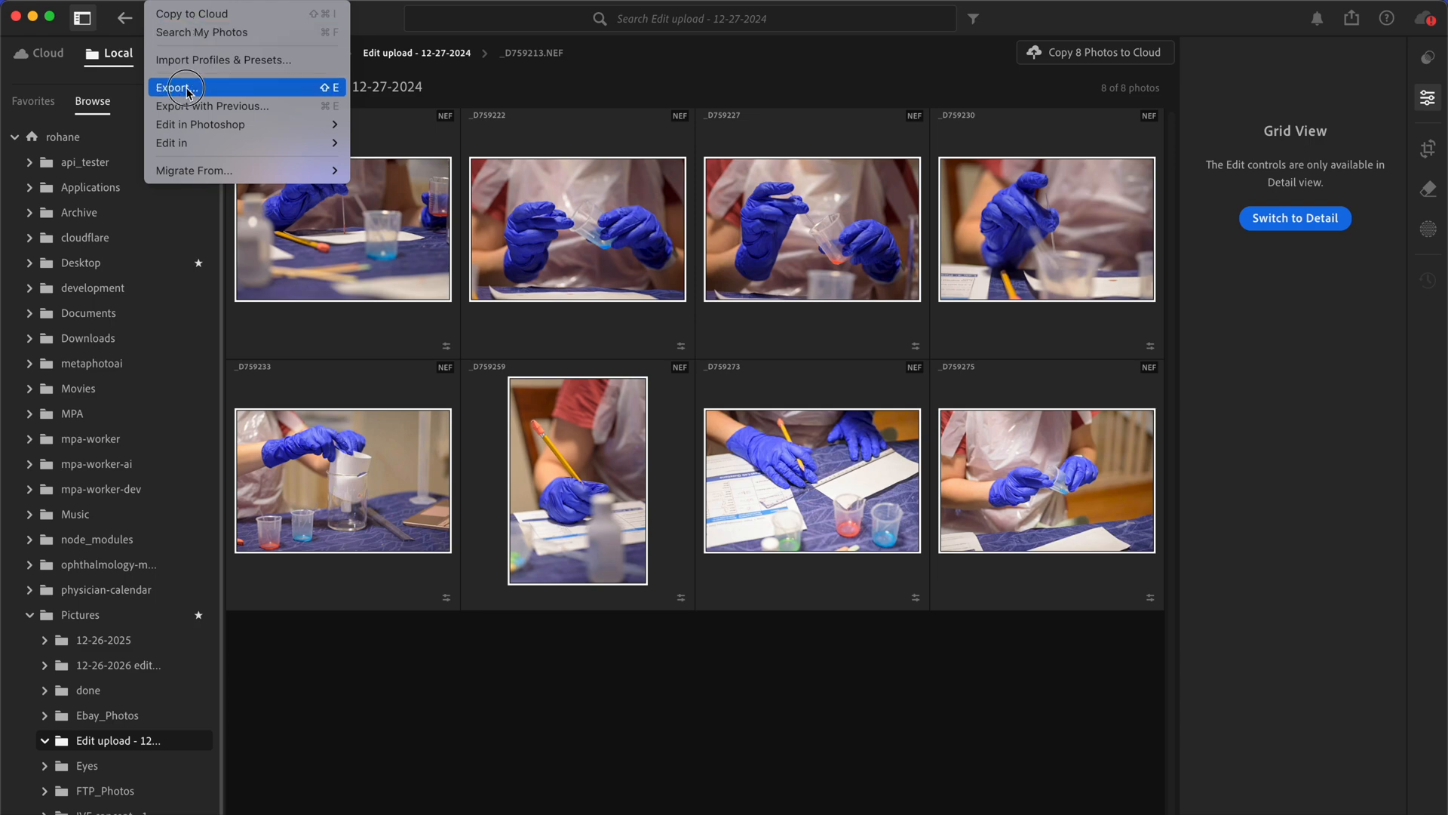
pyautogui.click(174, 87)
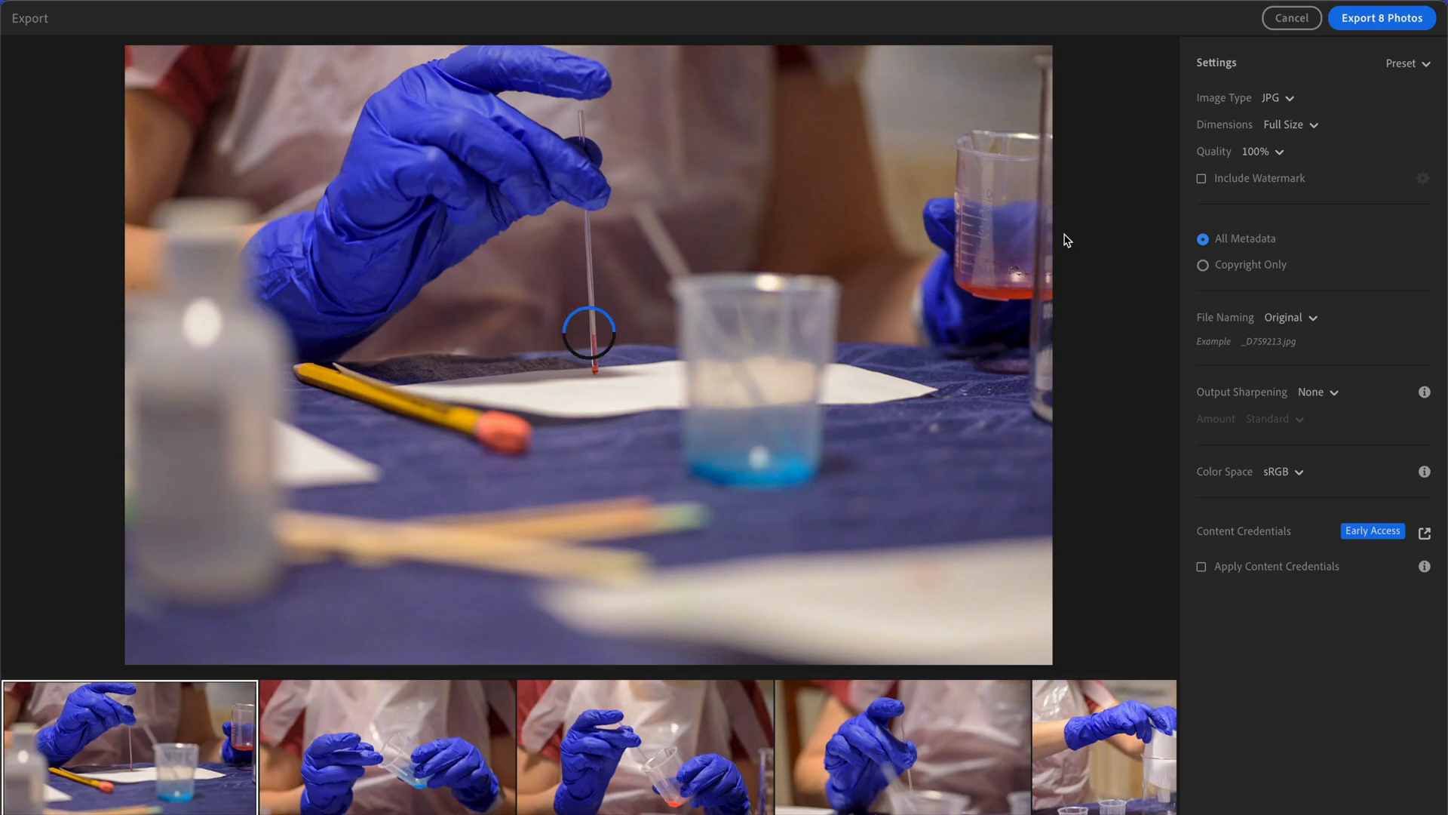
pyautogui.click(1381, 17)
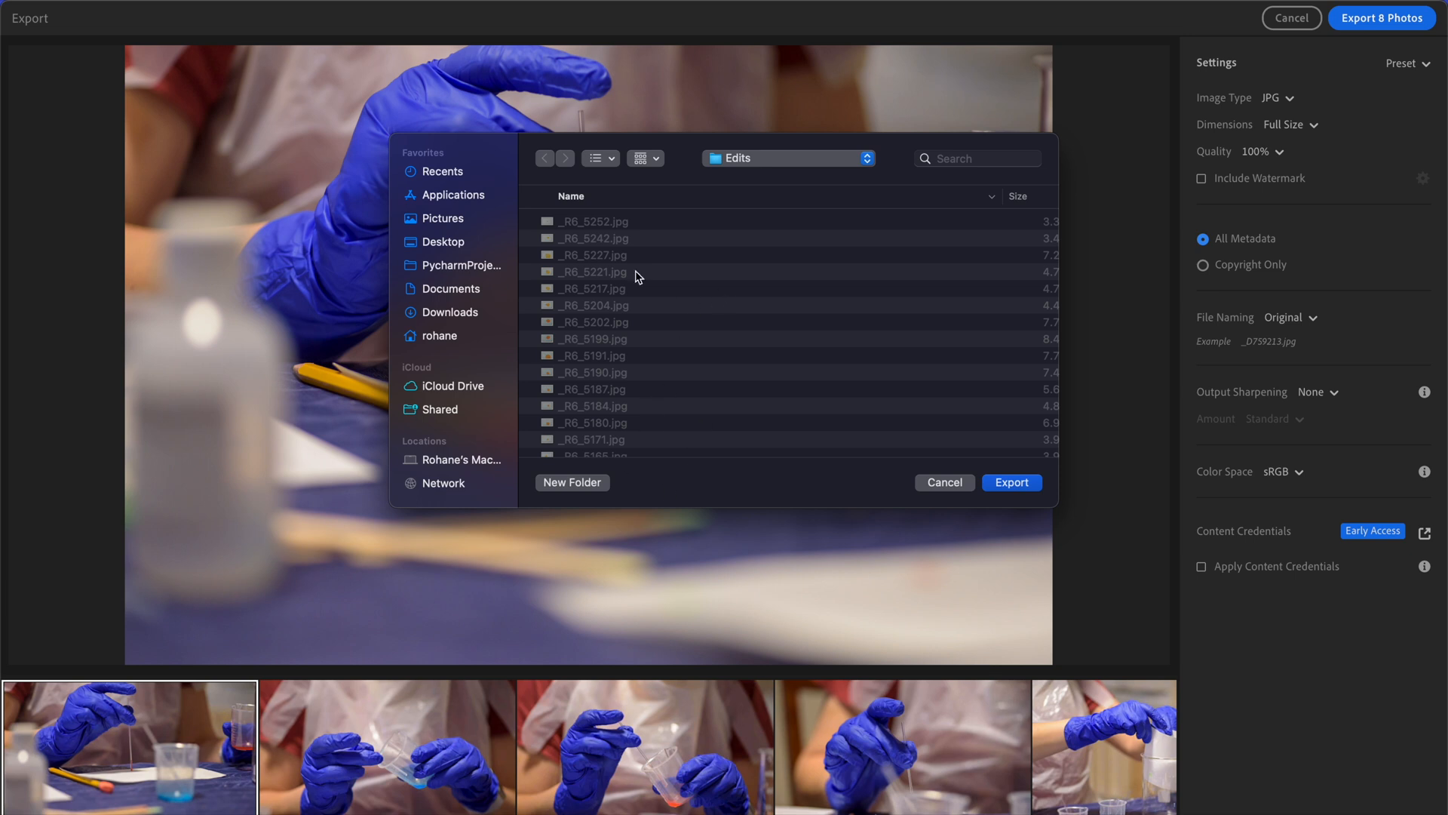
pyautogui.moveTo(462, 222)
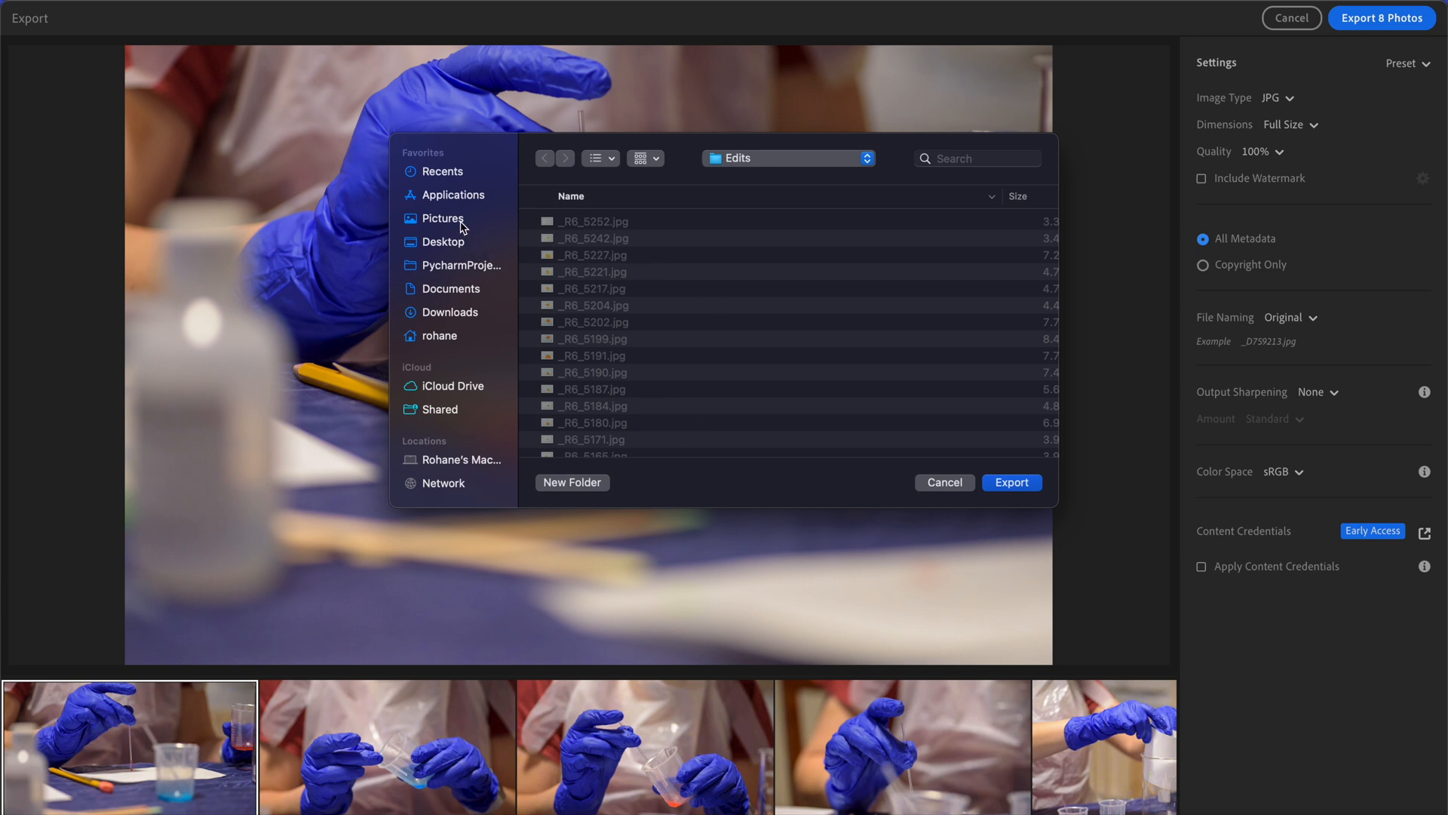
# - Create a folder named 'edited' inside Pictures > Edit upload - 12-27-2024
pyautogui.click(443, 218)
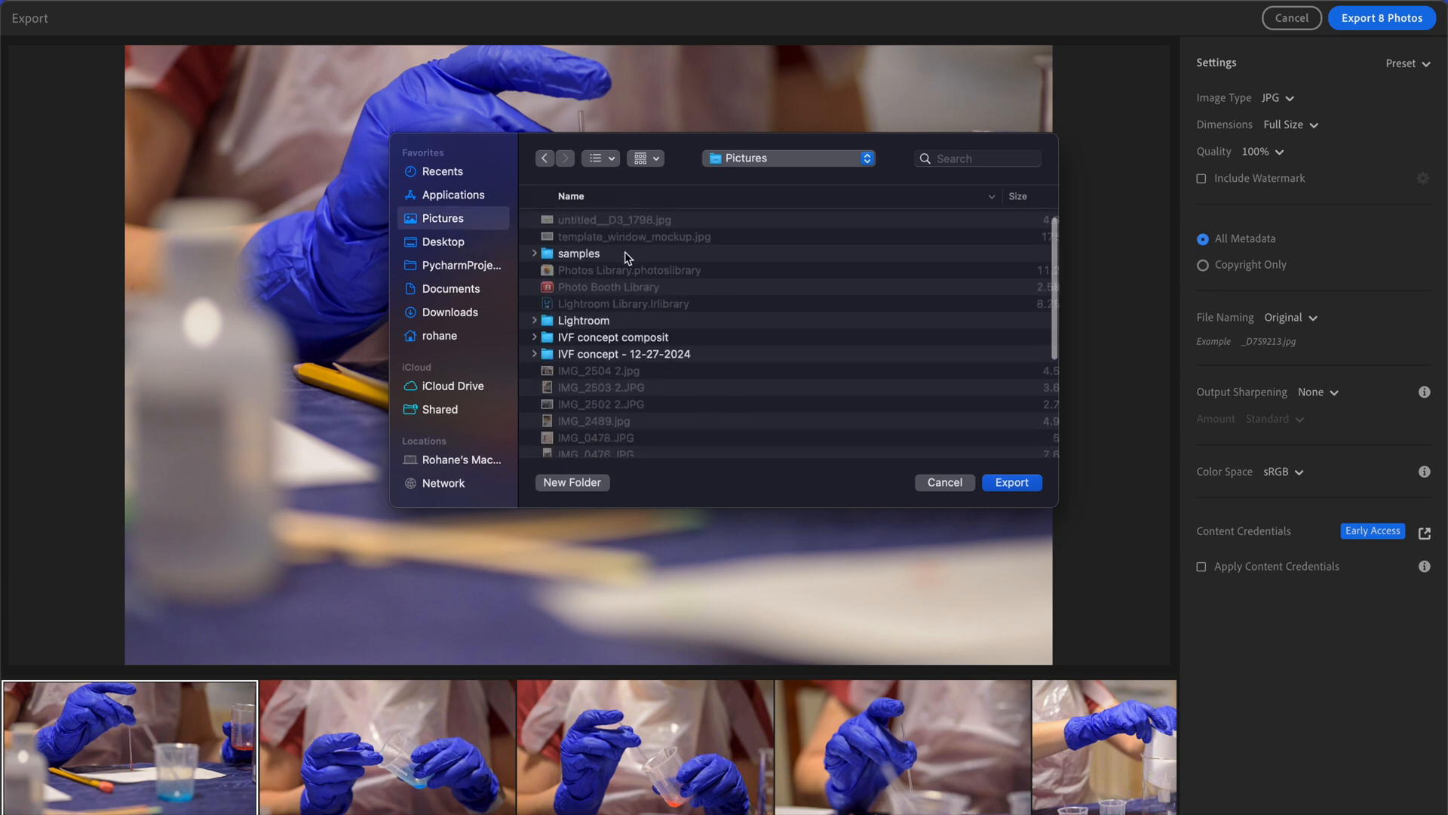
pyautogui.scroll(-3)
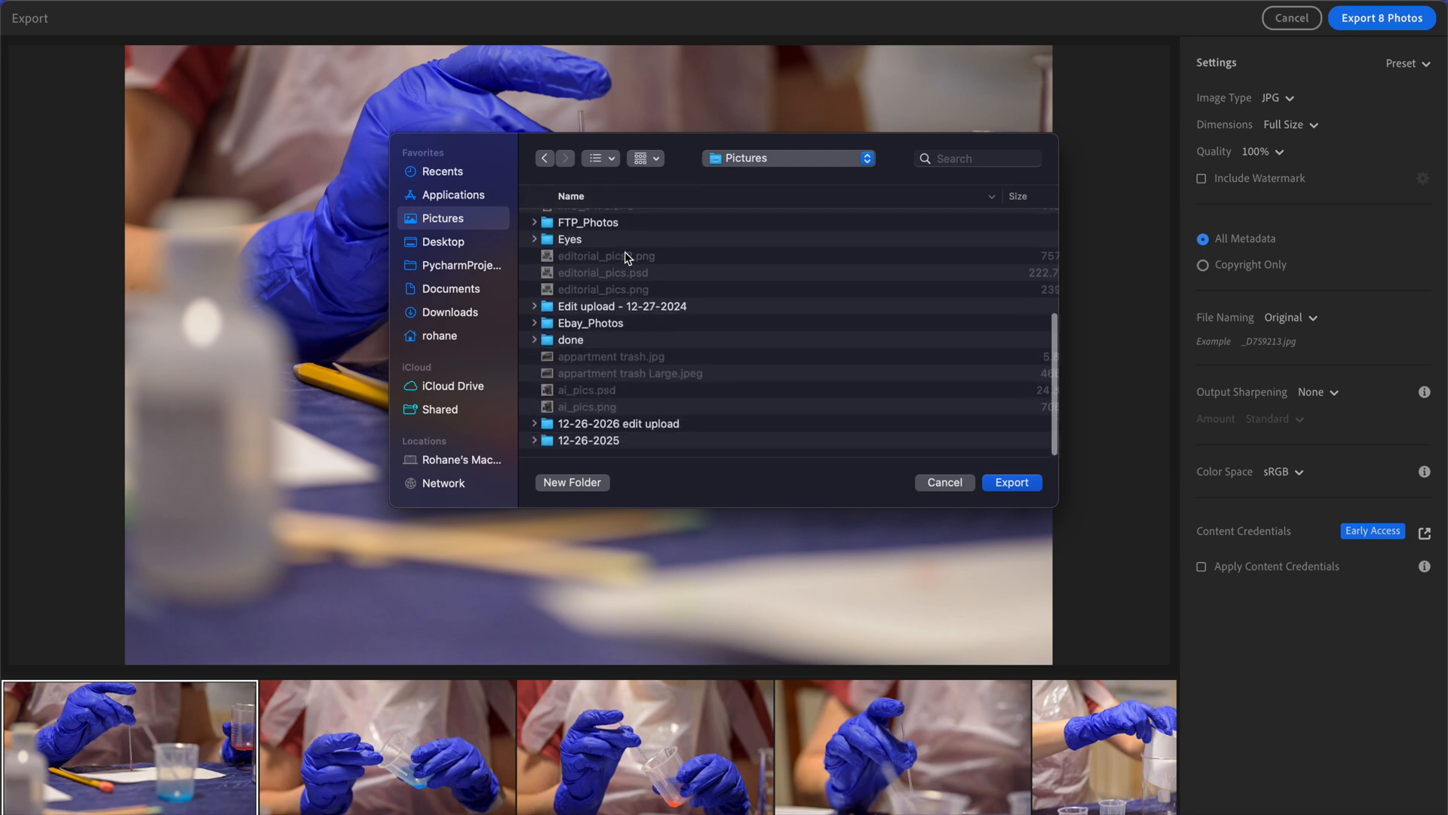
pyautogui.click(621, 305)
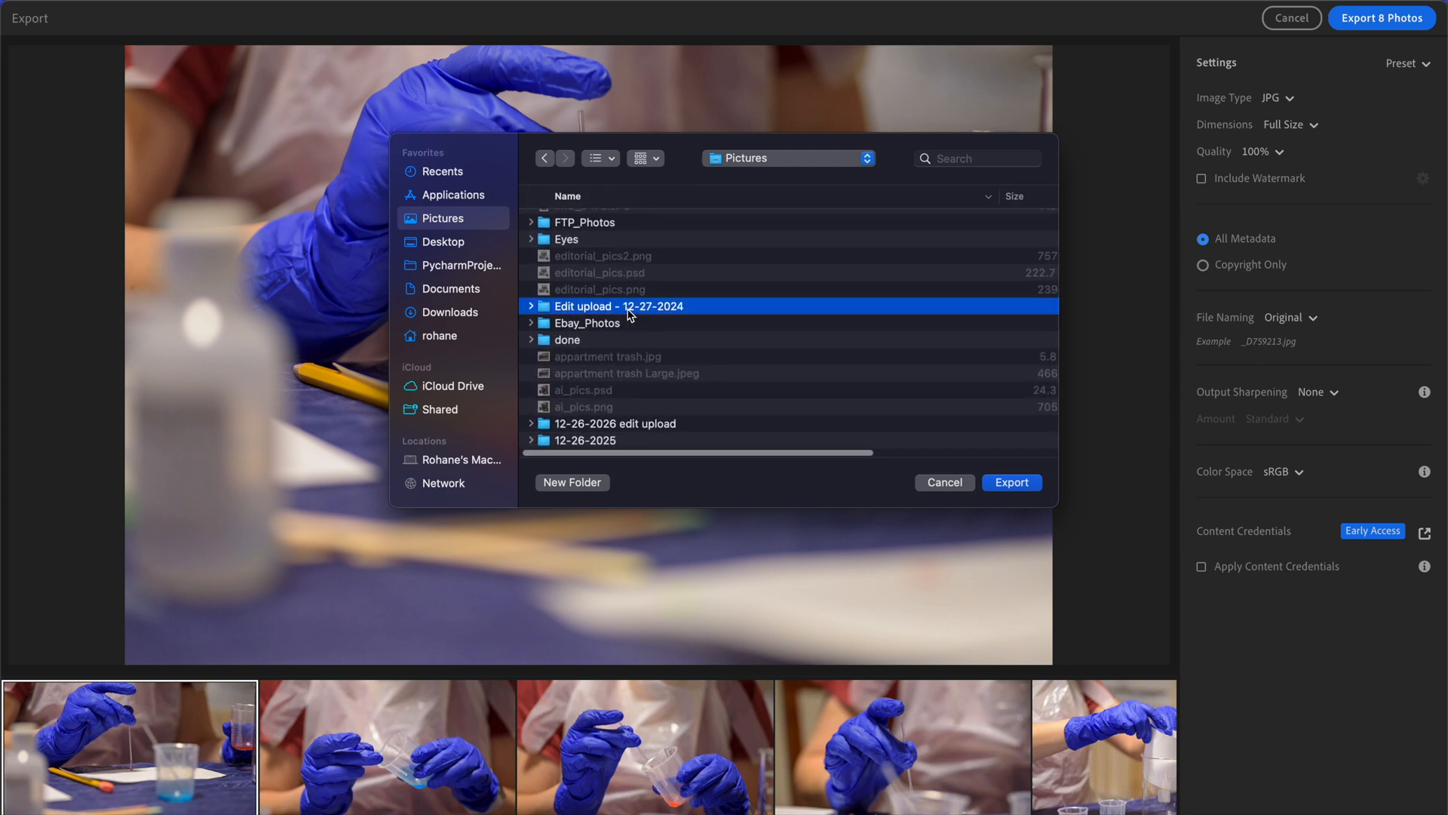
pyautogui.click(571, 482)
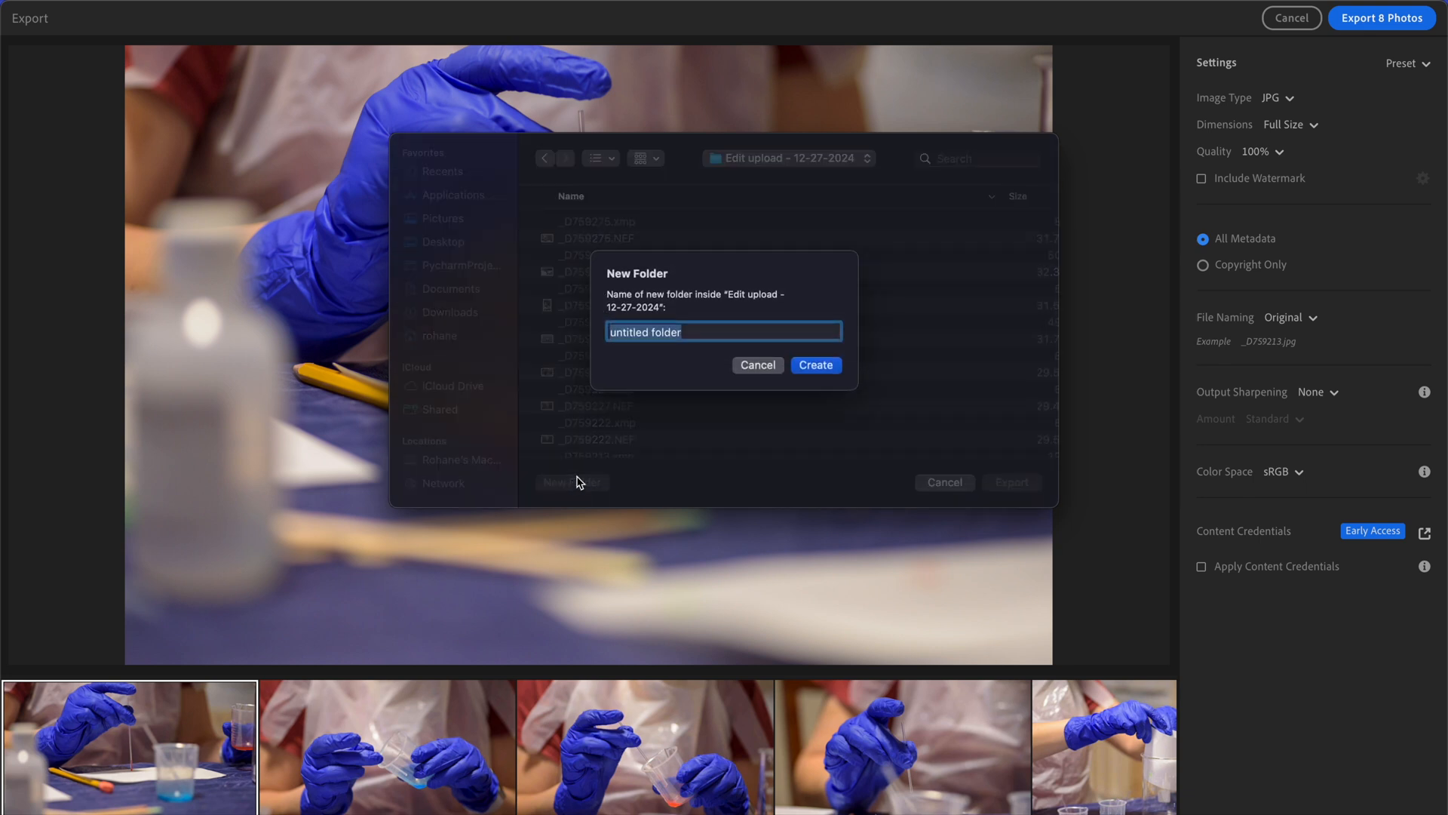
pyautogui.write('edited')
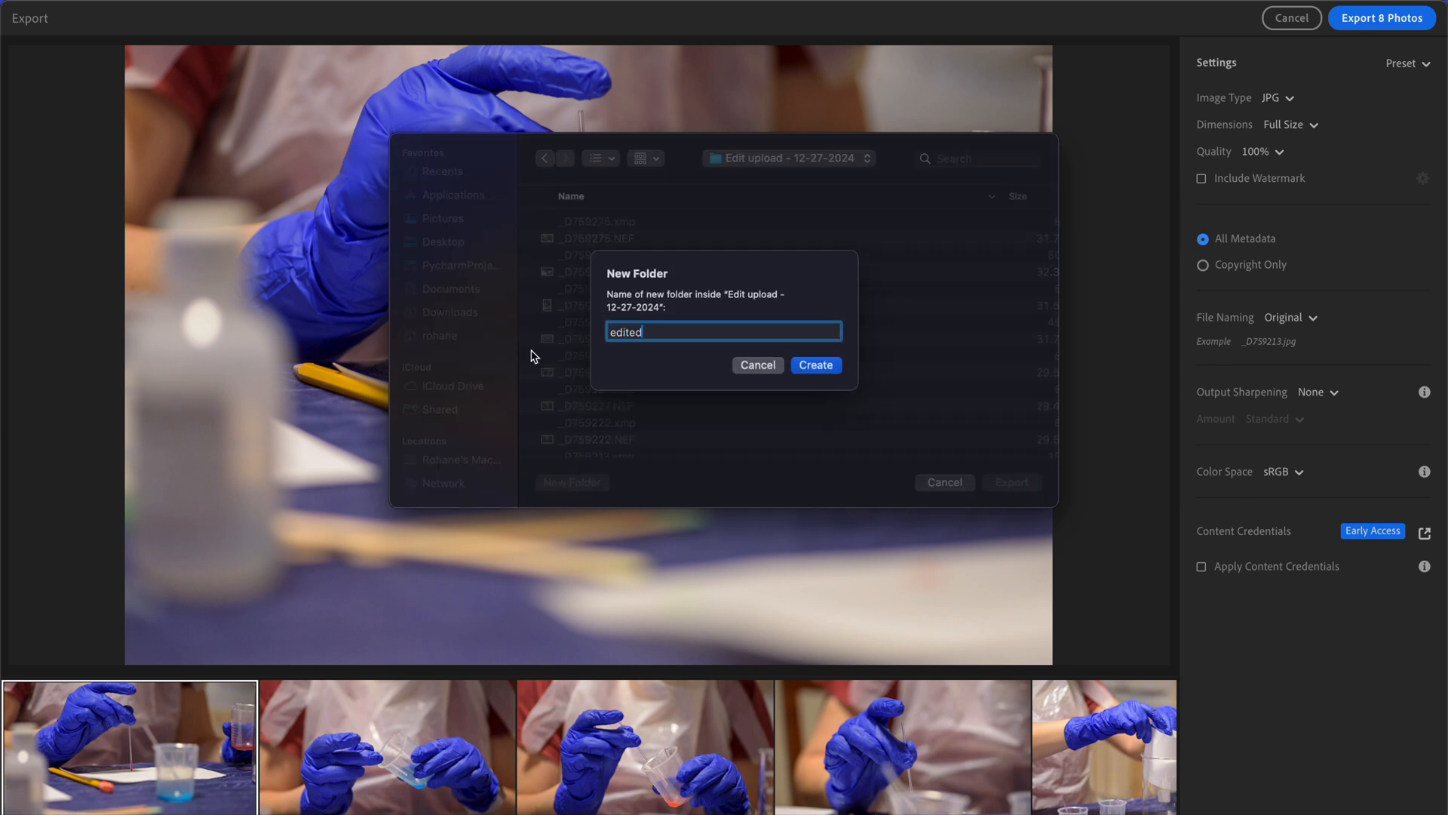
pyautogui.click(815, 365)
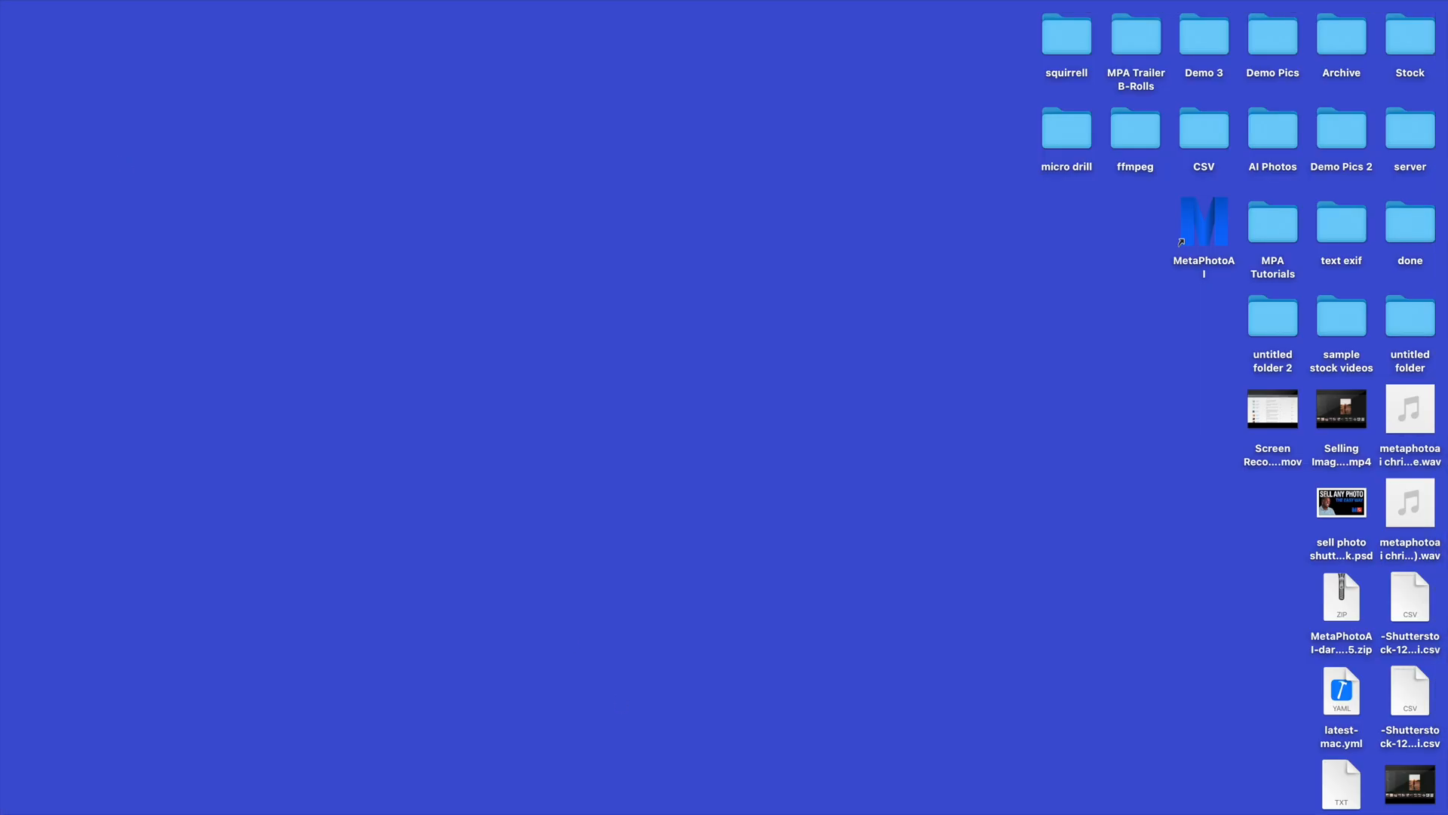
pyautogui.moveTo(737, 770)
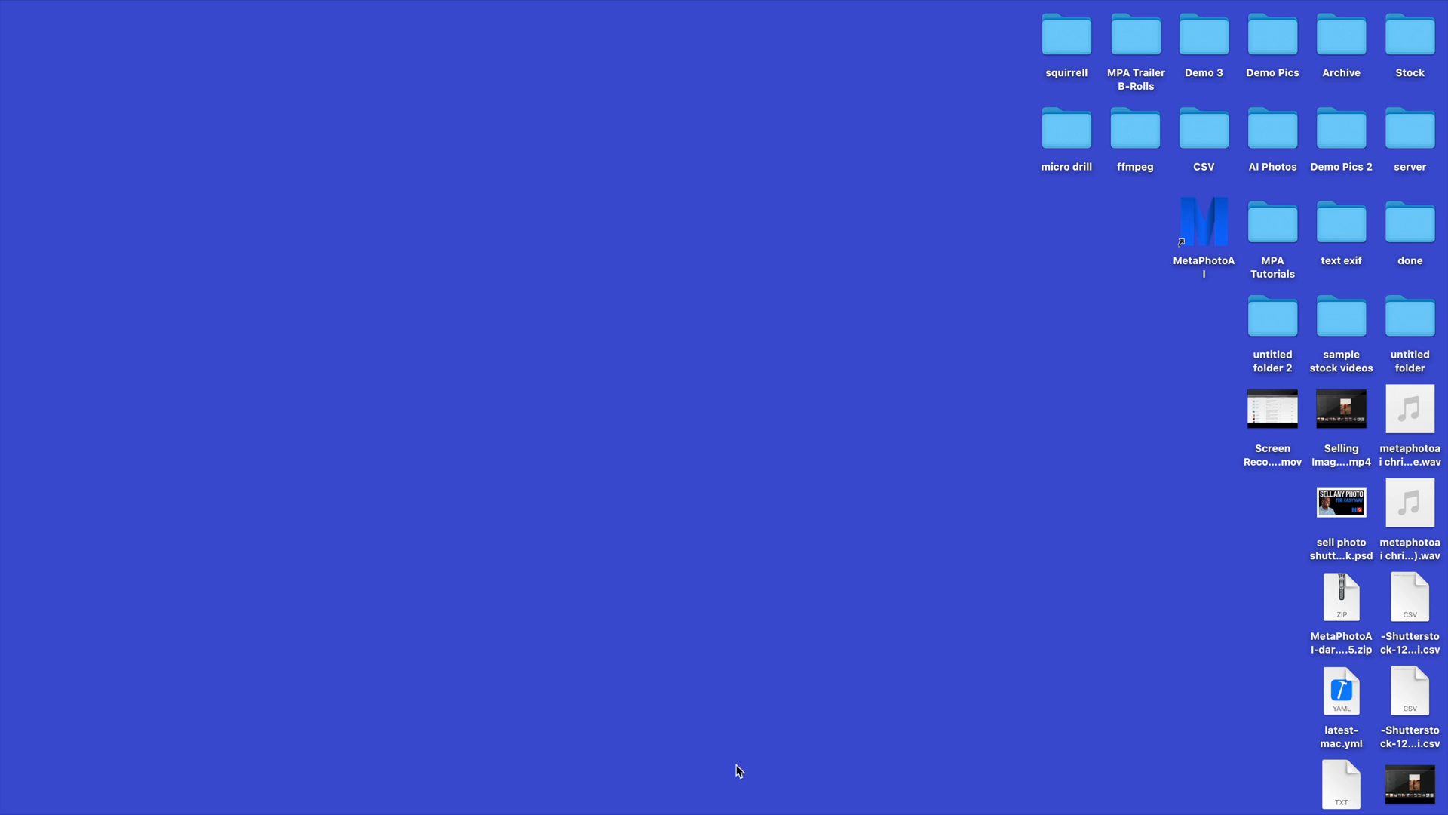
# - Launch MetaPhotoAI, open Edit upload - 12-27-2024 > edited, and preview the pencil and pouring photos
pyautogui.doubleClick(1204, 221)
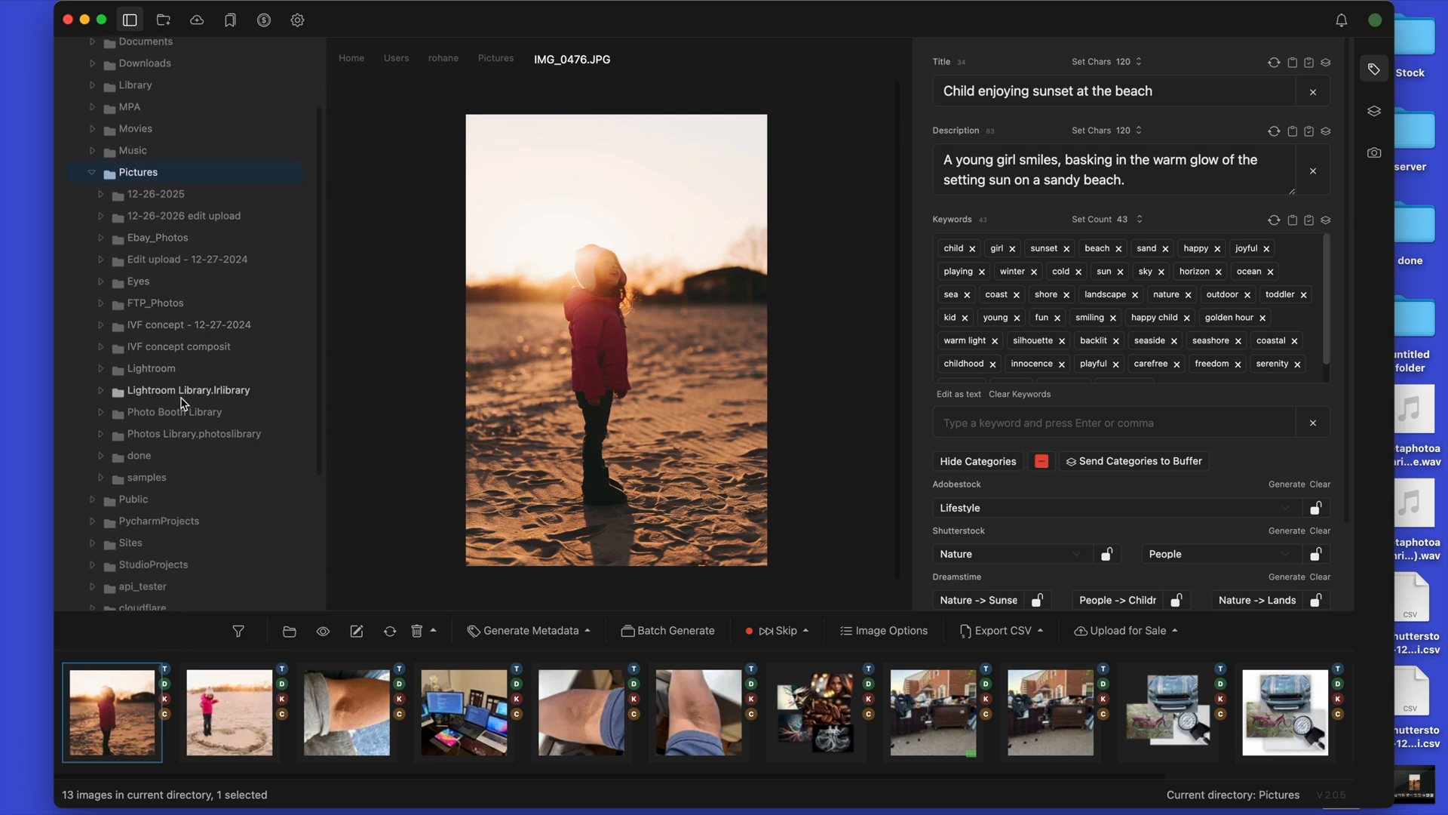
pyautogui.click(188, 215)
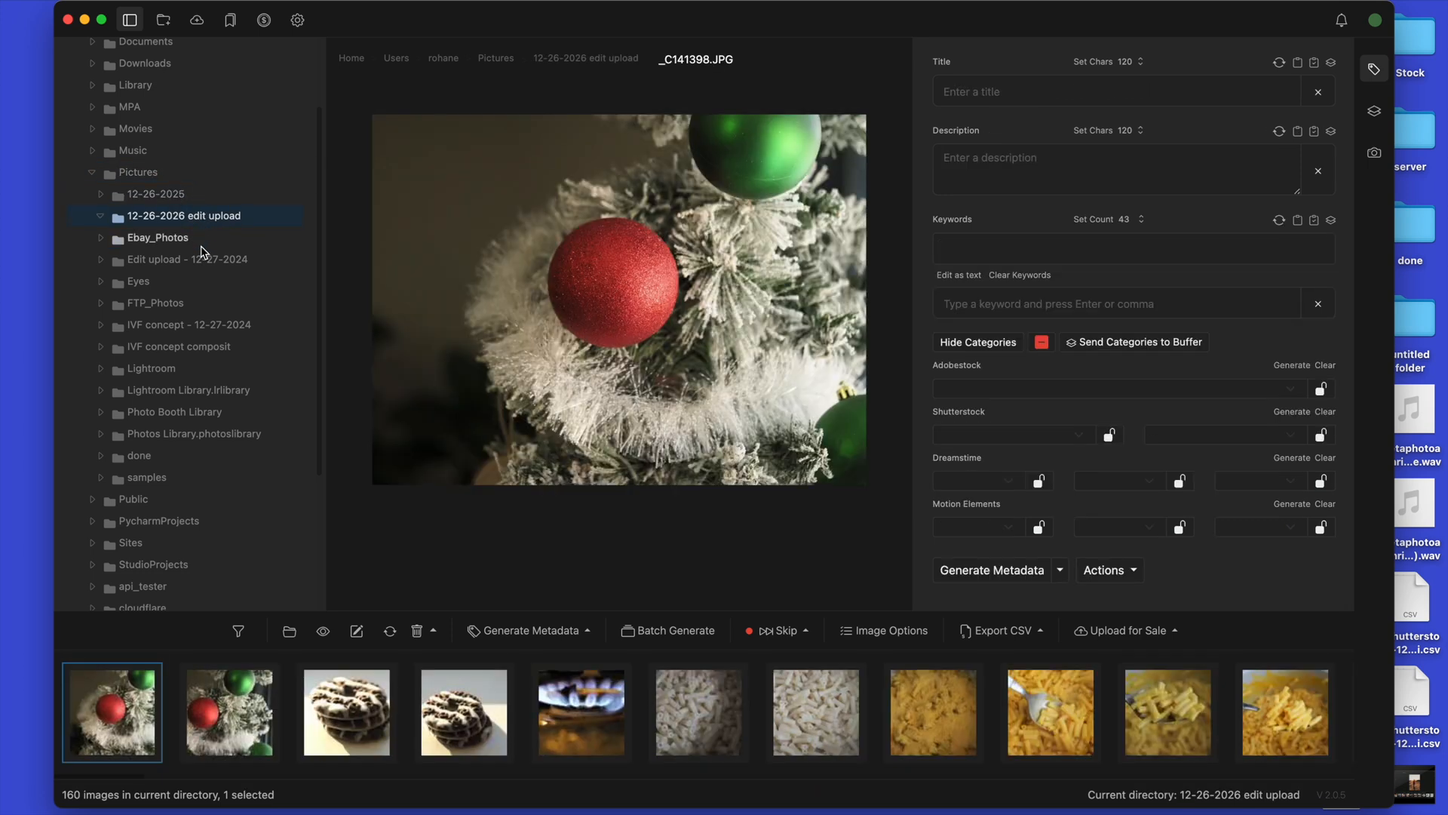
pyautogui.click(188, 259)
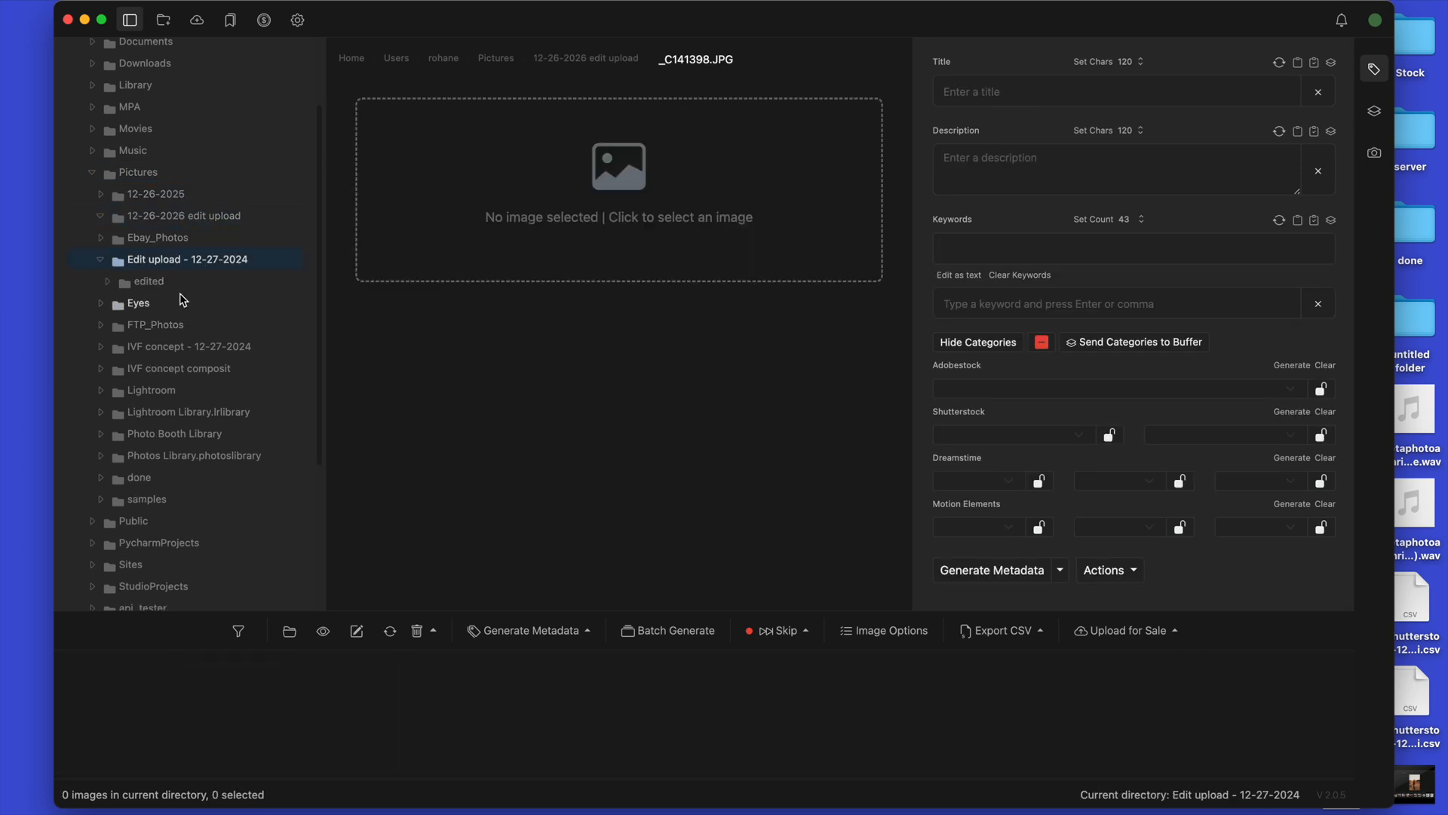
pyautogui.click(148, 280)
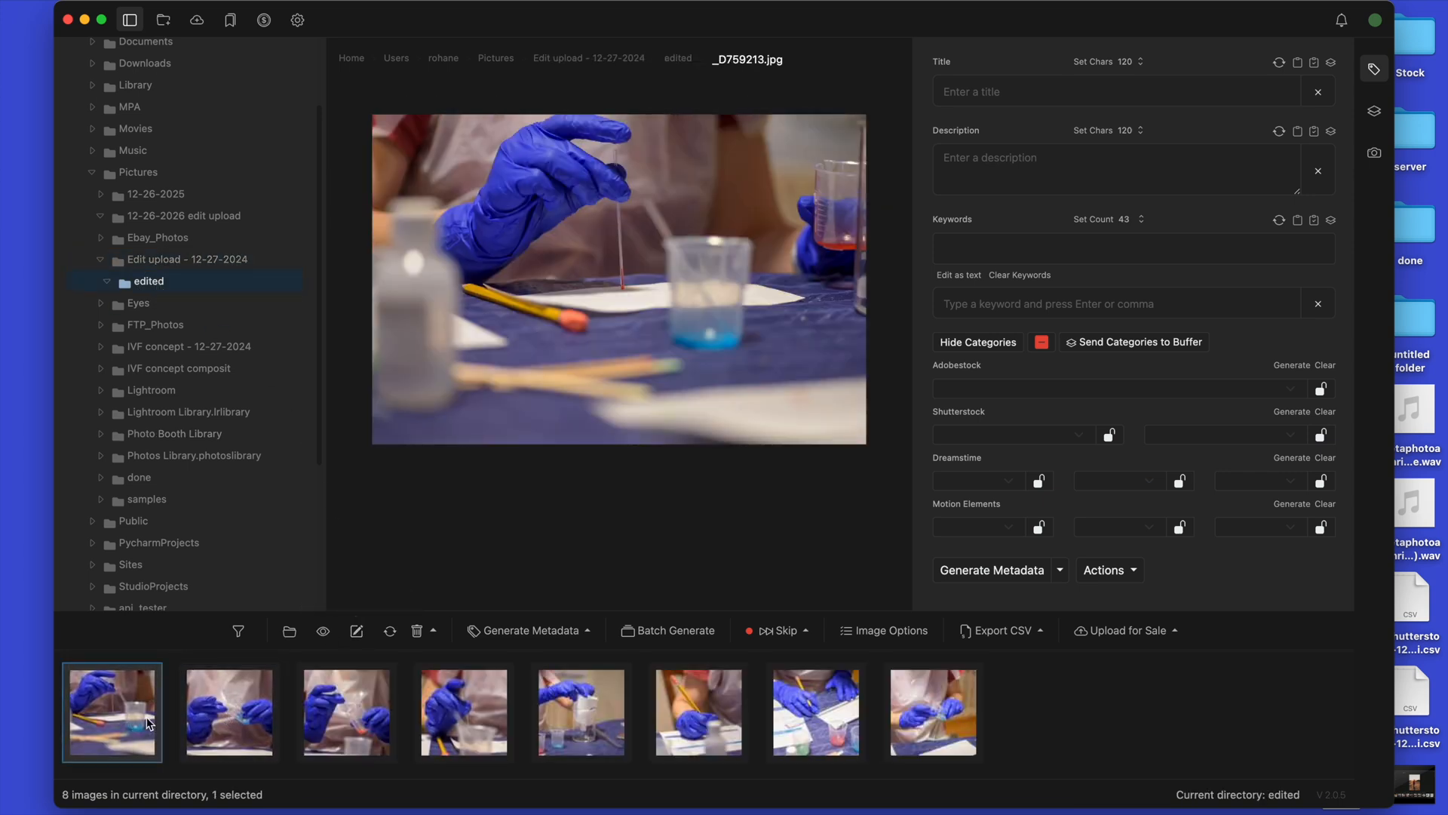
pyautogui.click(815, 712)
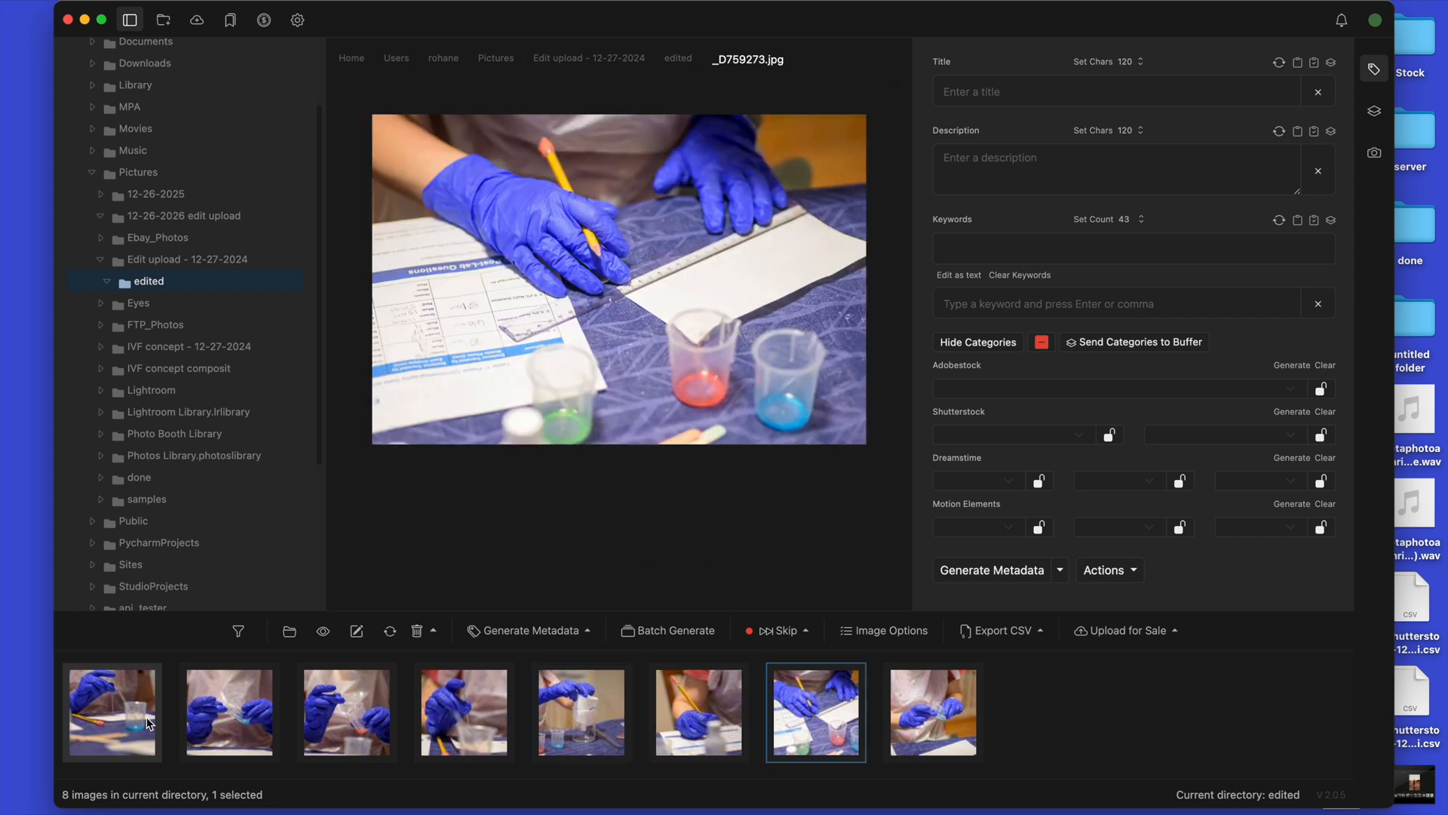
pyautogui.click(228, 711)
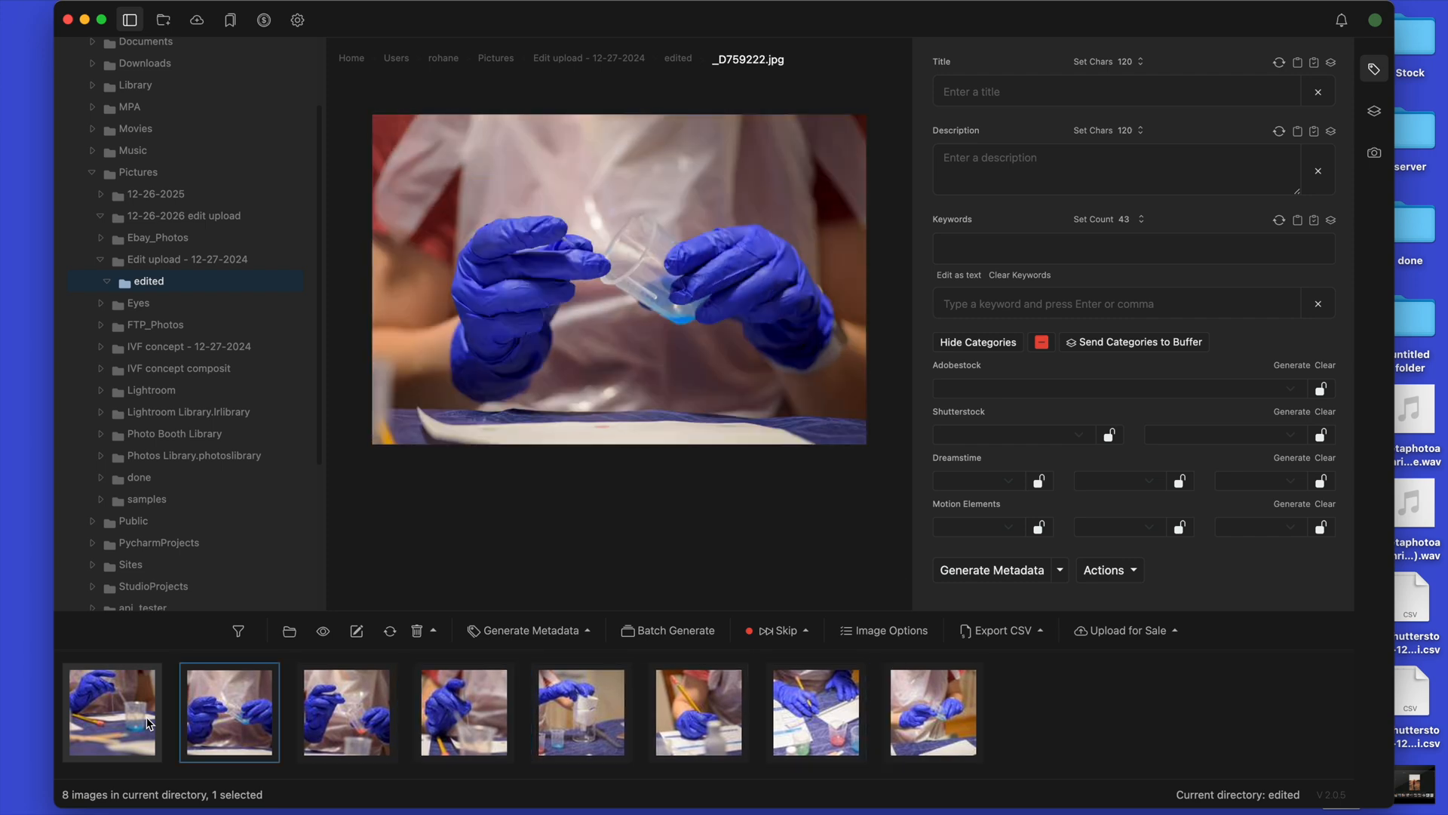
# - Batch-generate titles, descriptions and keywords for the eight photos and export the Shutterstock CSV
pyautogui.click(112, 711)
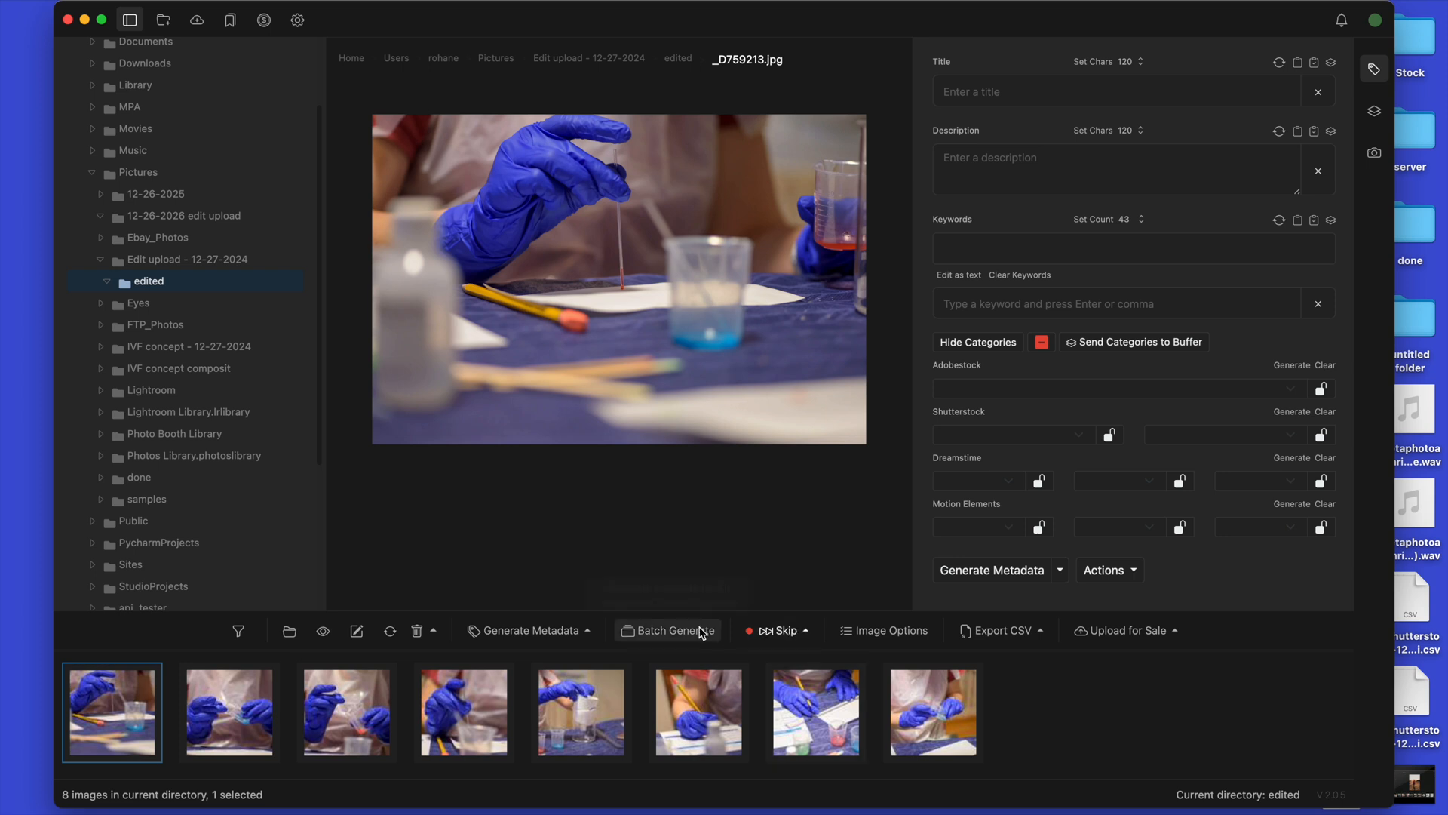
pyautogui.click(674, 629)
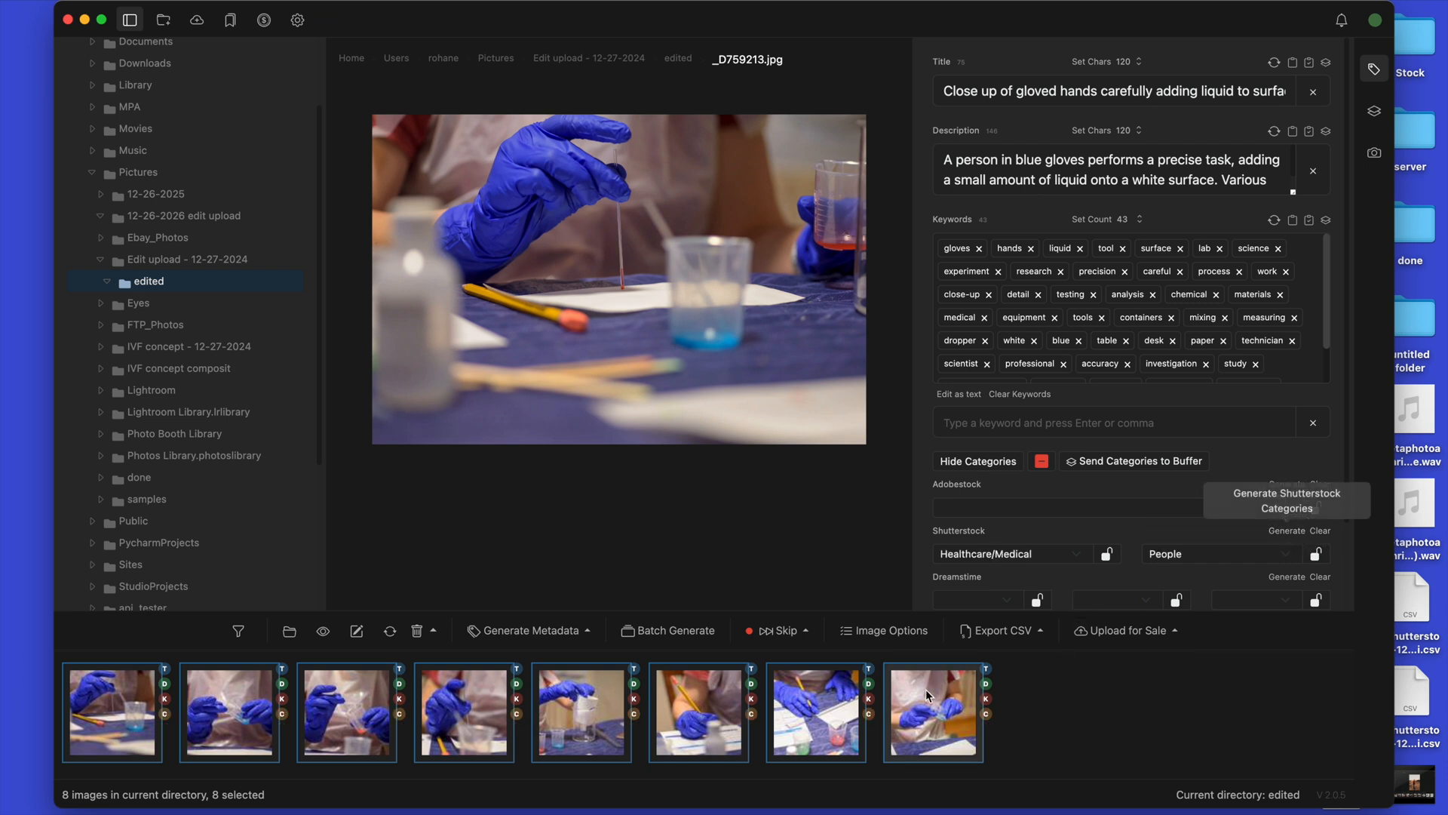
pyautogui.click(933, 711)
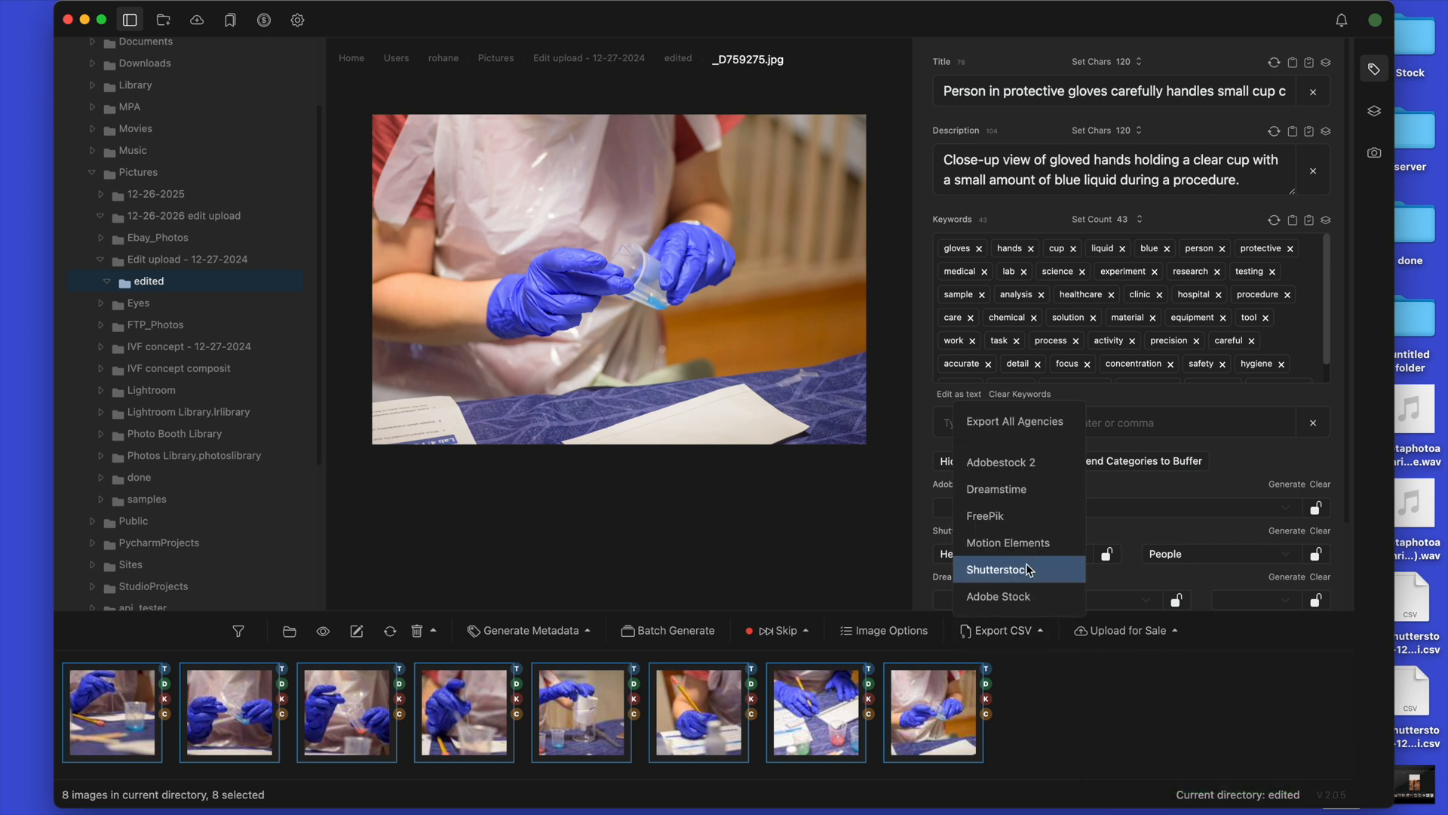
pyautogui.click(996, 569)
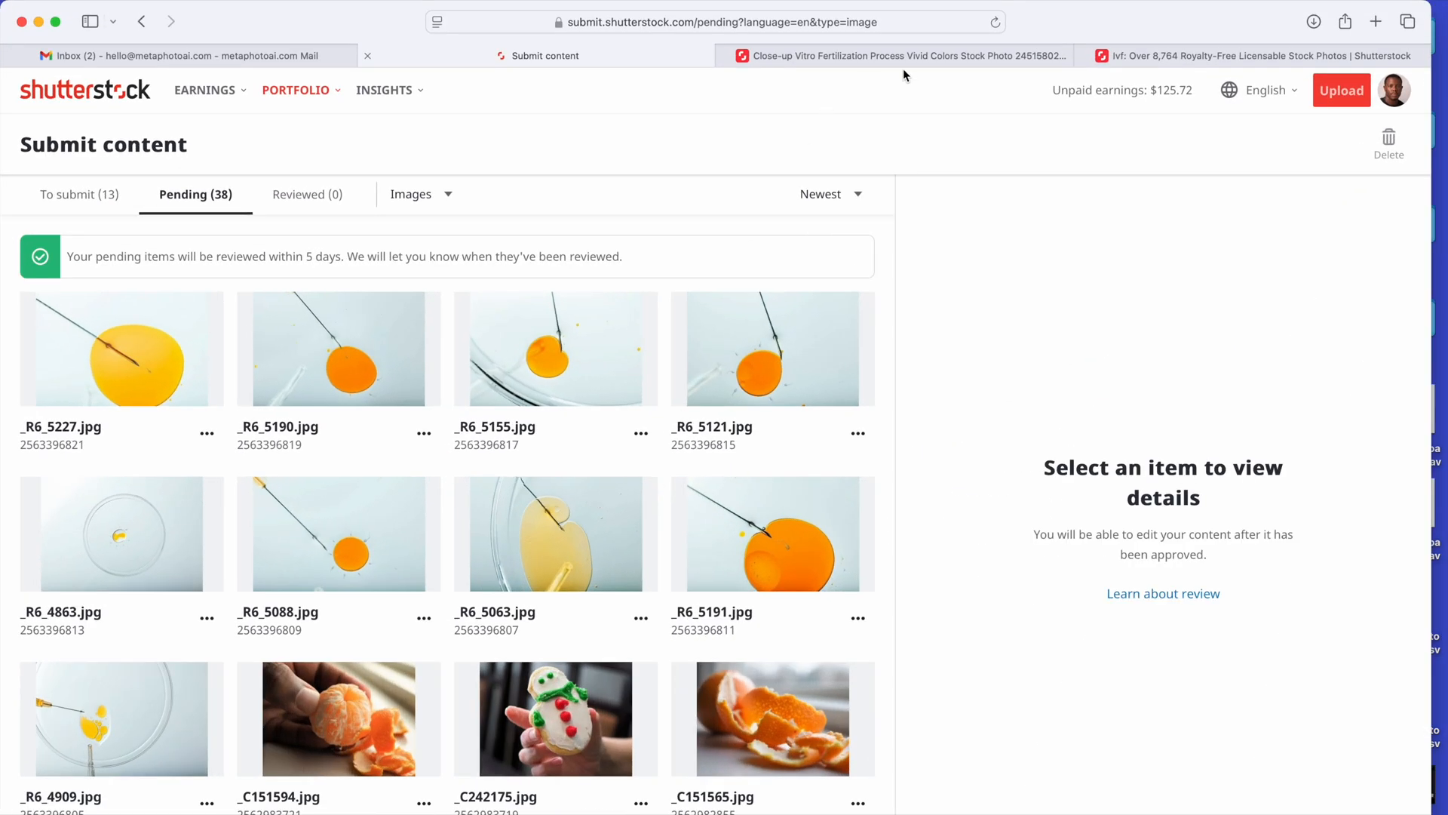
# - Upload the eight JPGs from 'Edit upload - 12-27-2024 > edited' to Shutterstock
pyautogui.click(1342, 90)
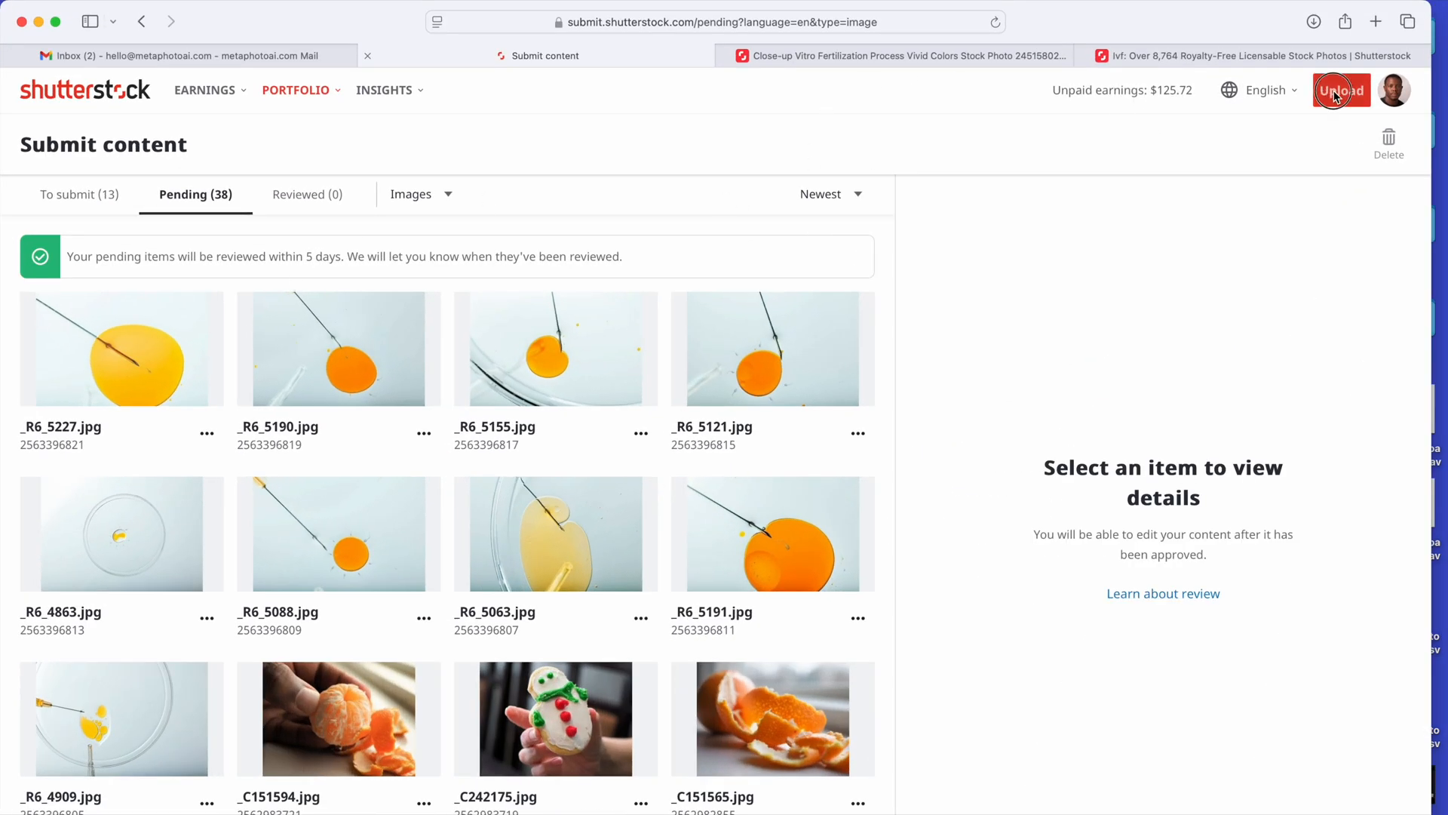
pyautogui.click(1341, 89)
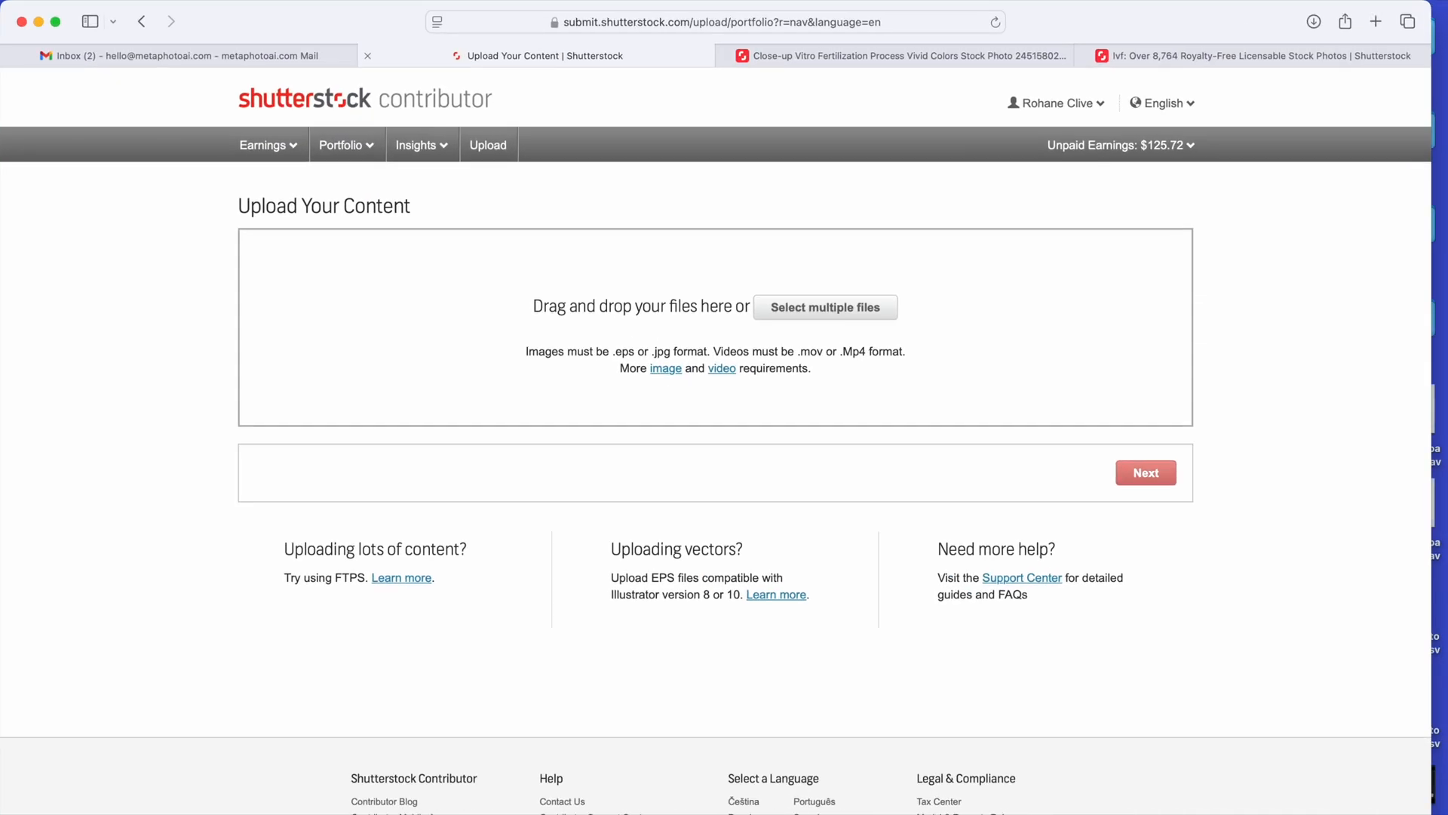
pyautogui.click(824, 307)
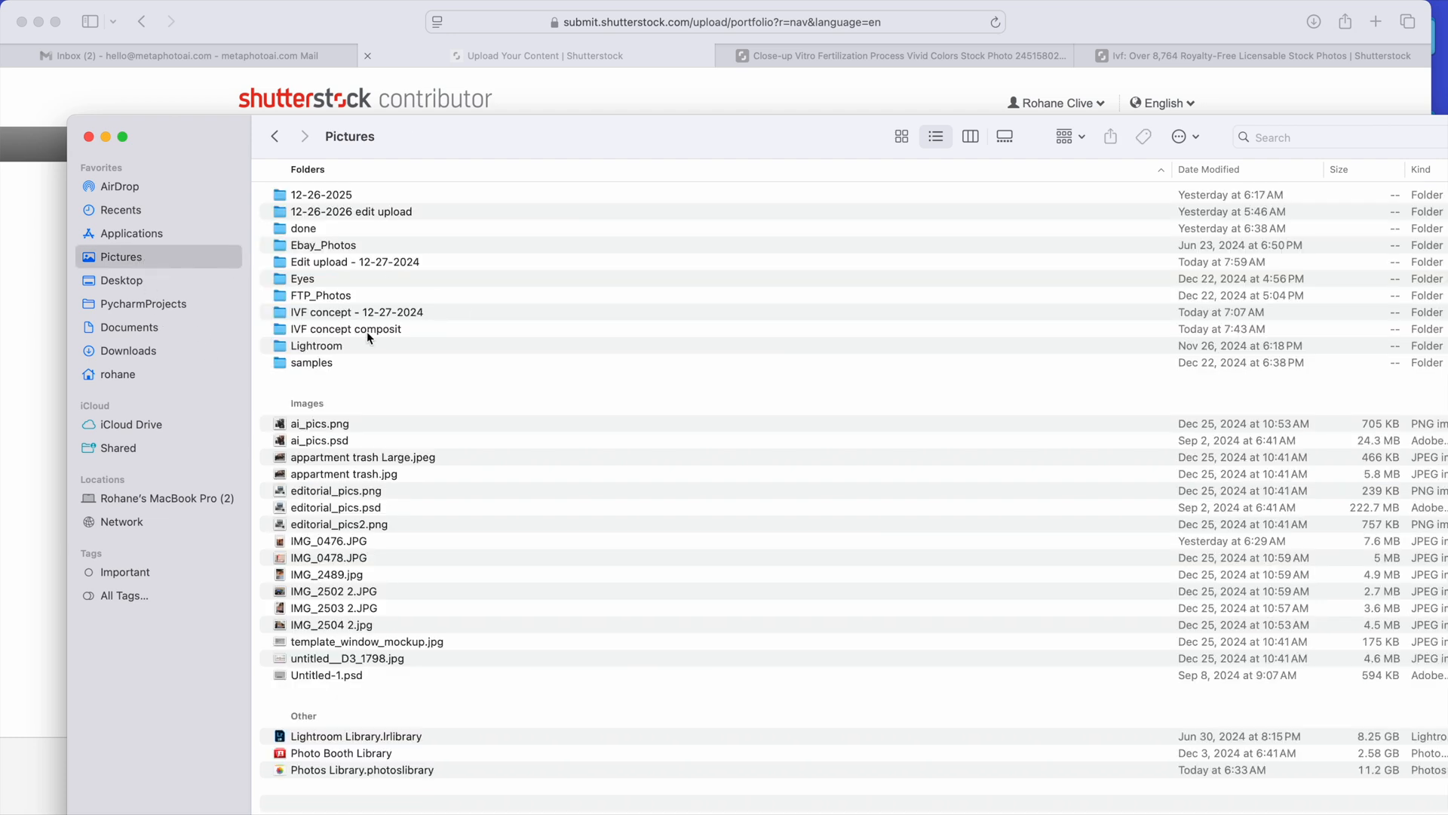
pyautogui.doubleClick(354, 262)
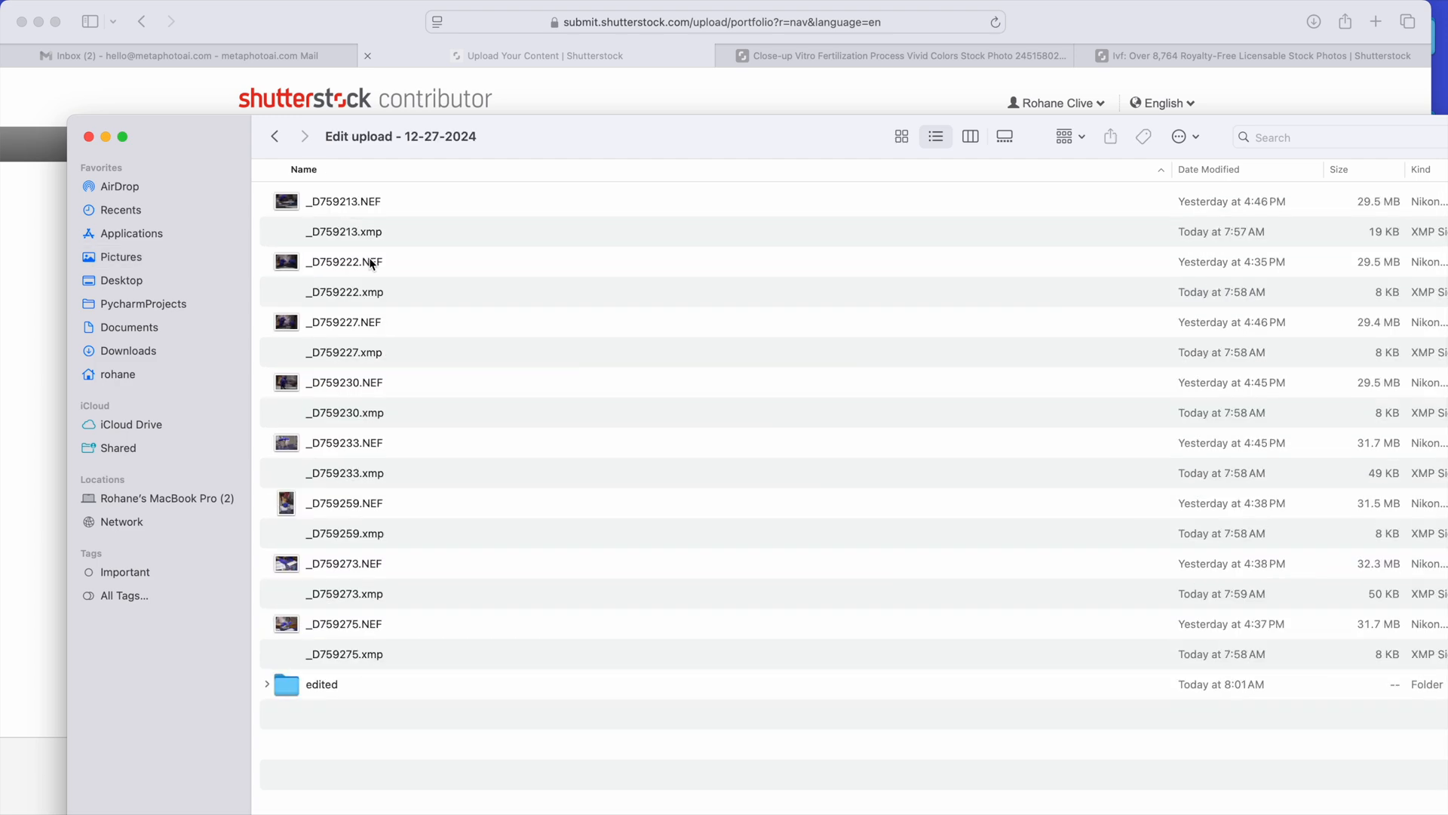
pyautogui.doubleClick(321, 684)
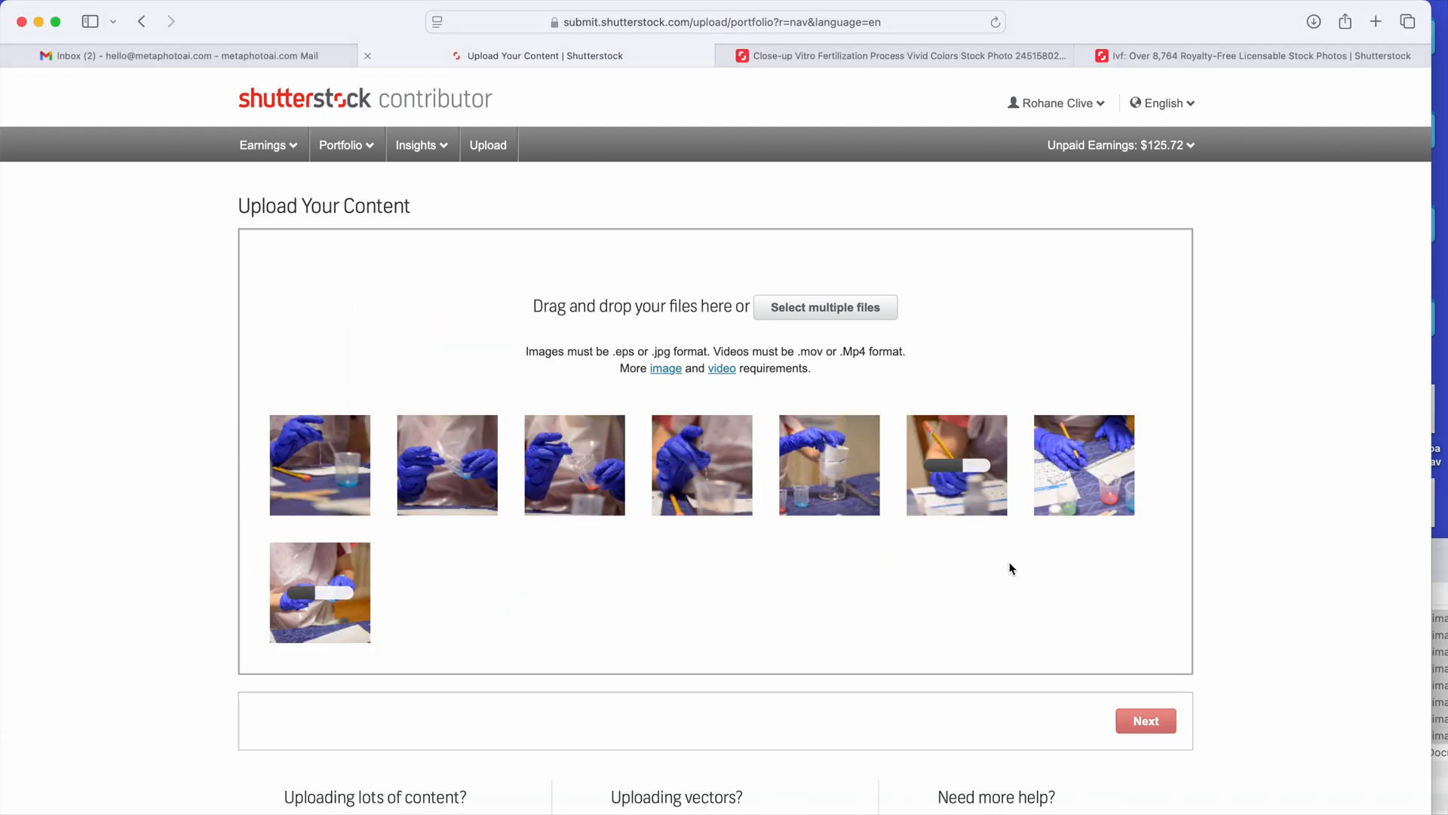
pyautogui.click(1145, 720)
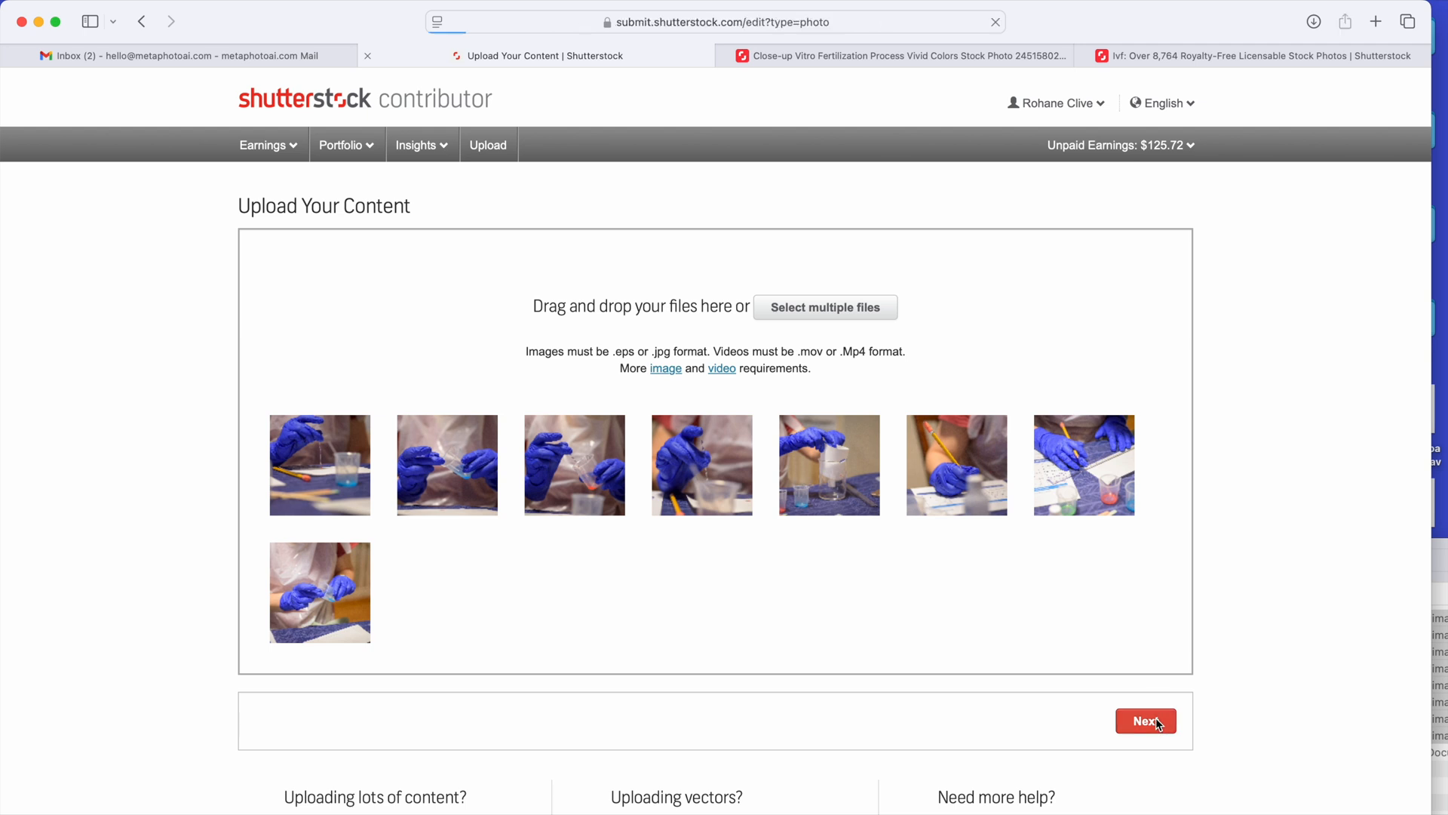
pyautogui.click(1145, 721)
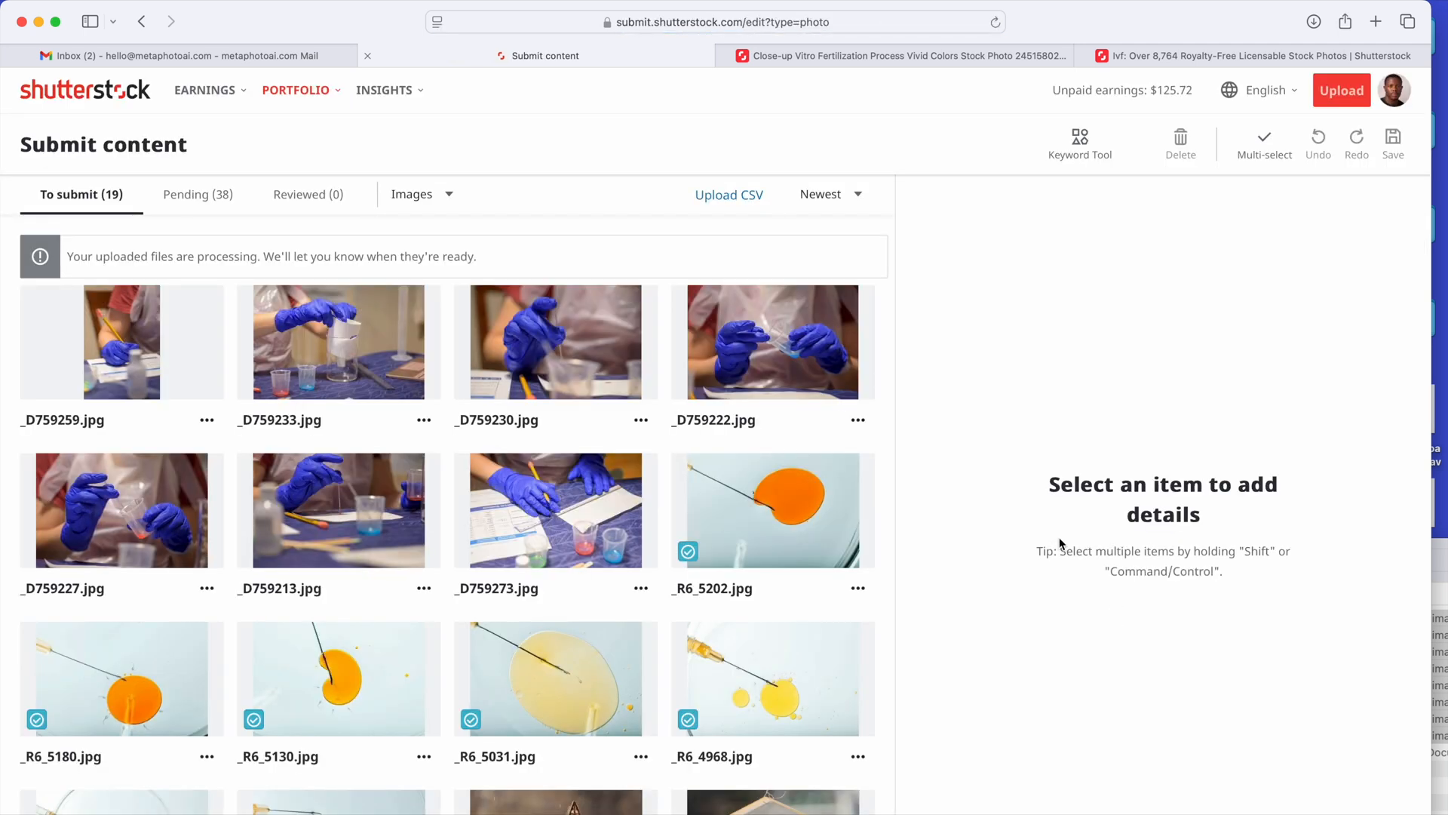
pyautogui.moveTo(979, 320)
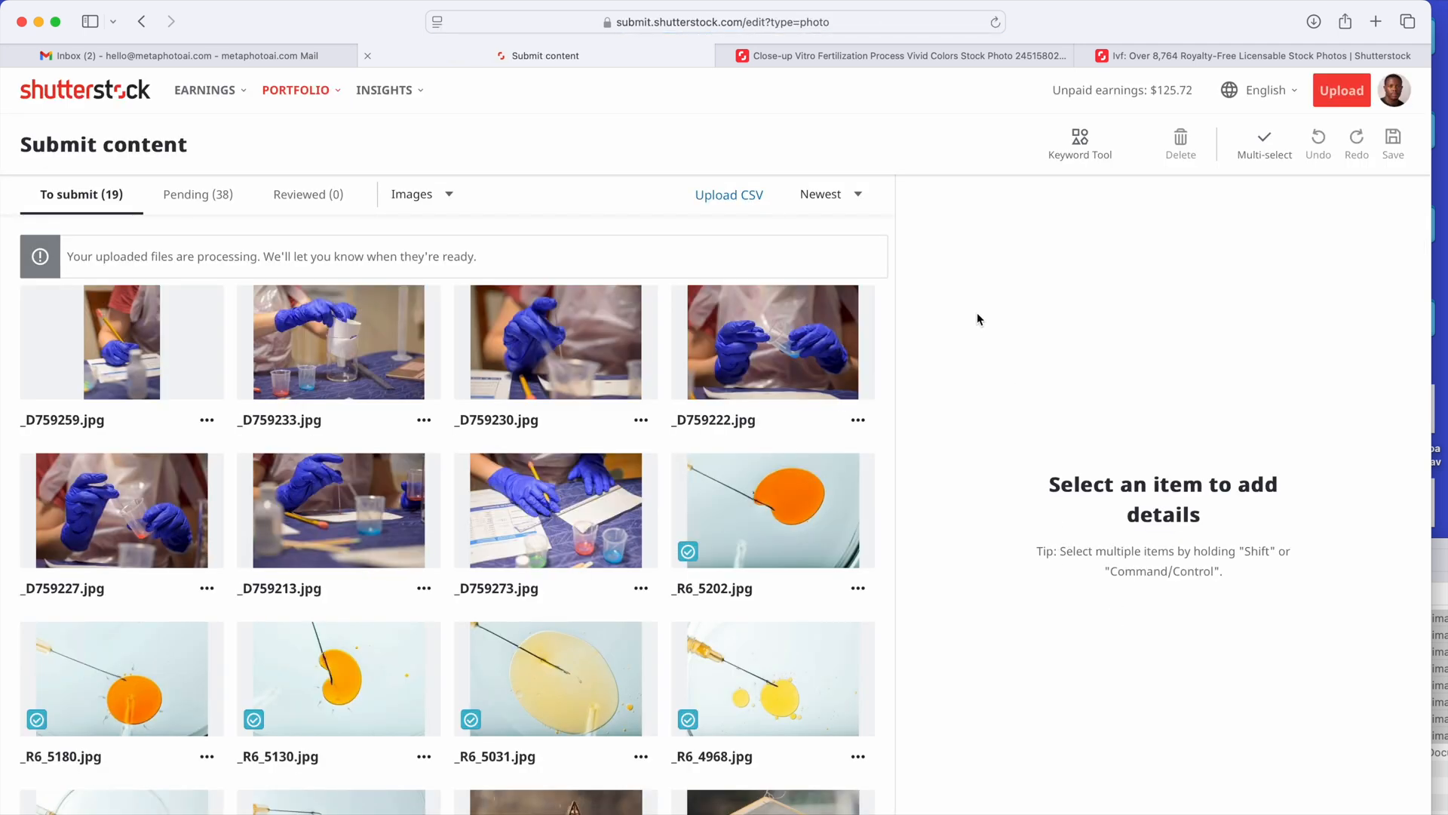
pyautogui.moveTo(941, 246)
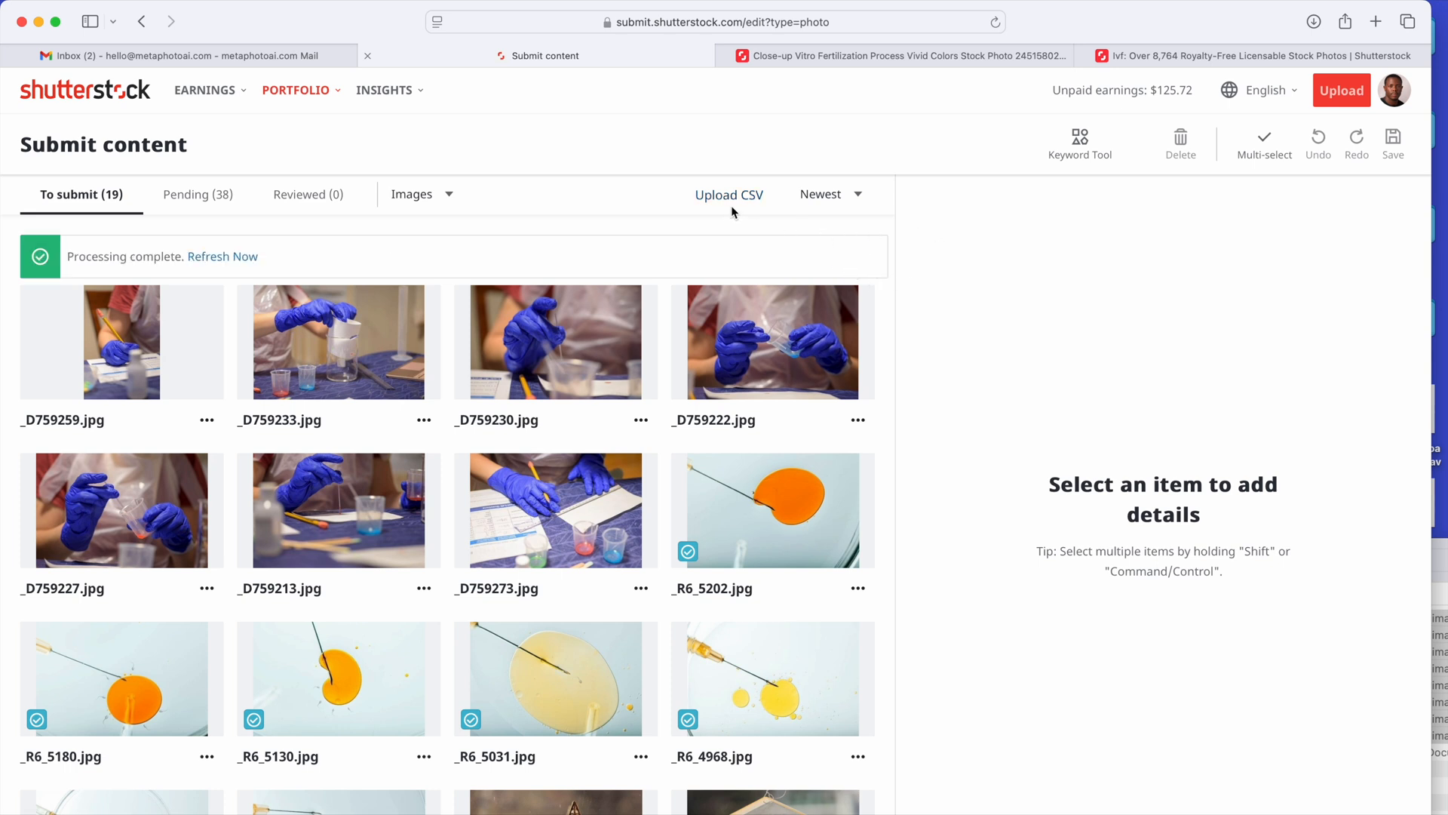
# - Upload the metadata CSV from the Pictures folder to Shutterstock
pyautogui.click(728, 194)
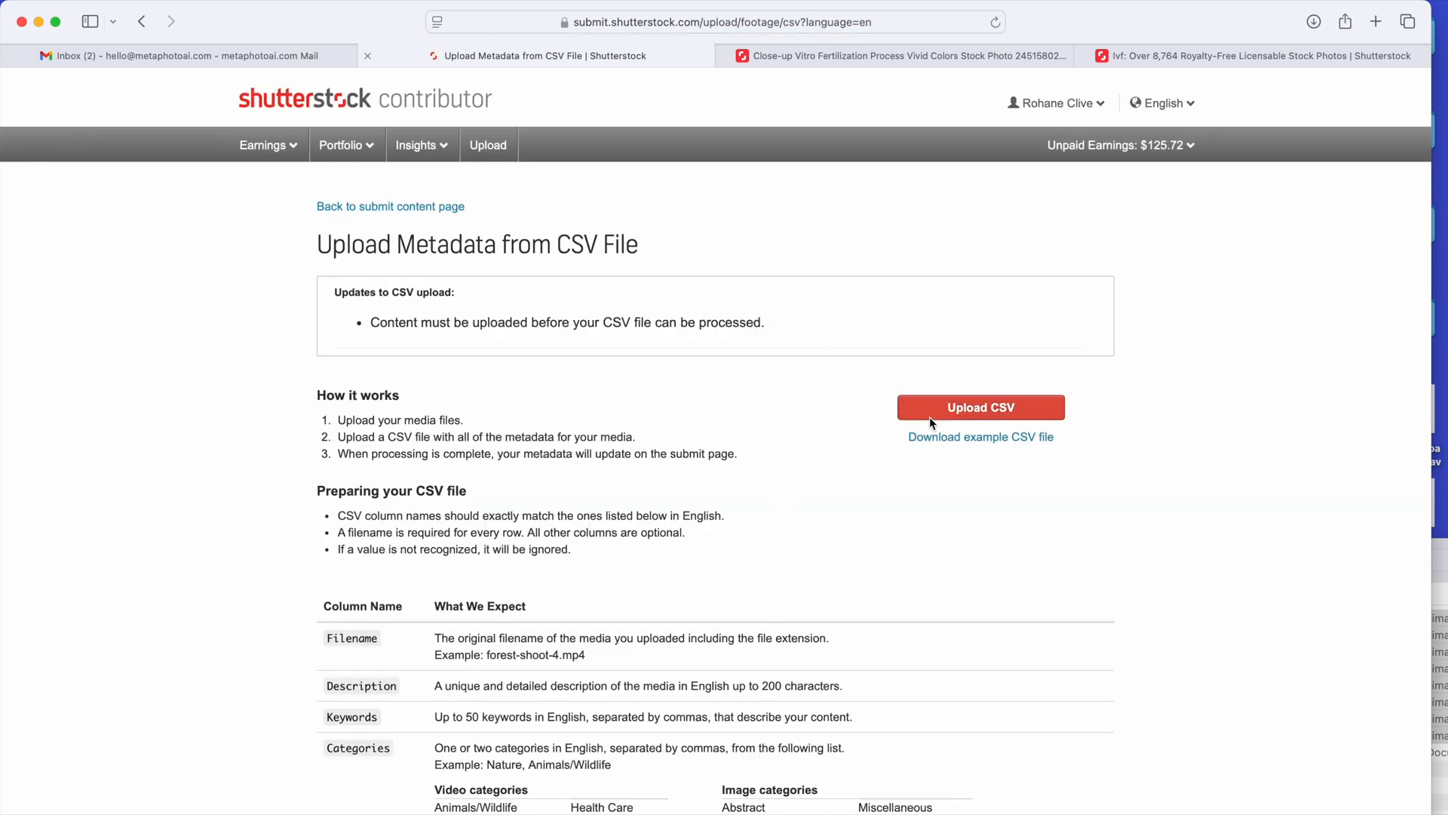
pyautogui.click(980, 408)
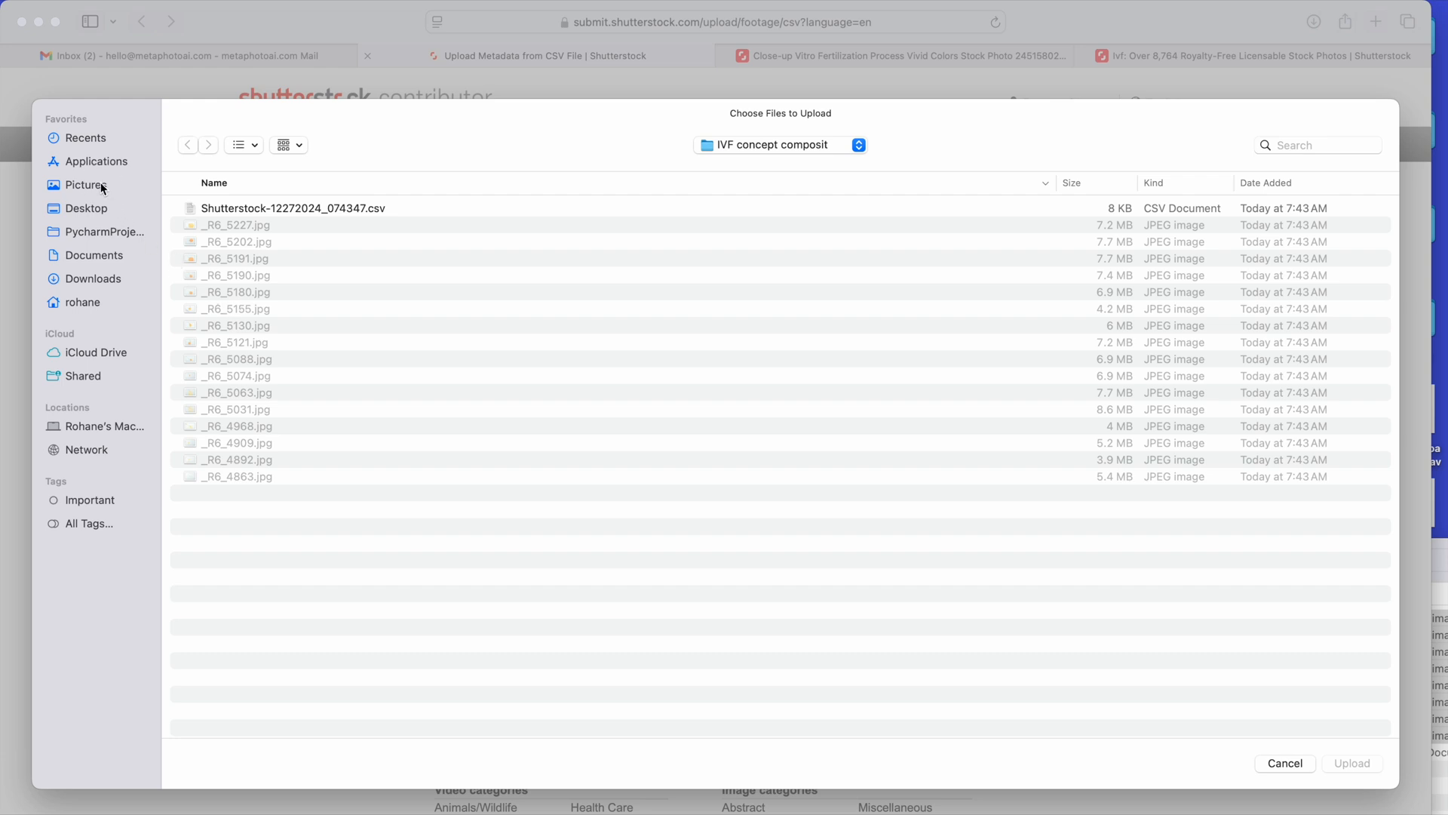
pyautogui.click(85, 185)
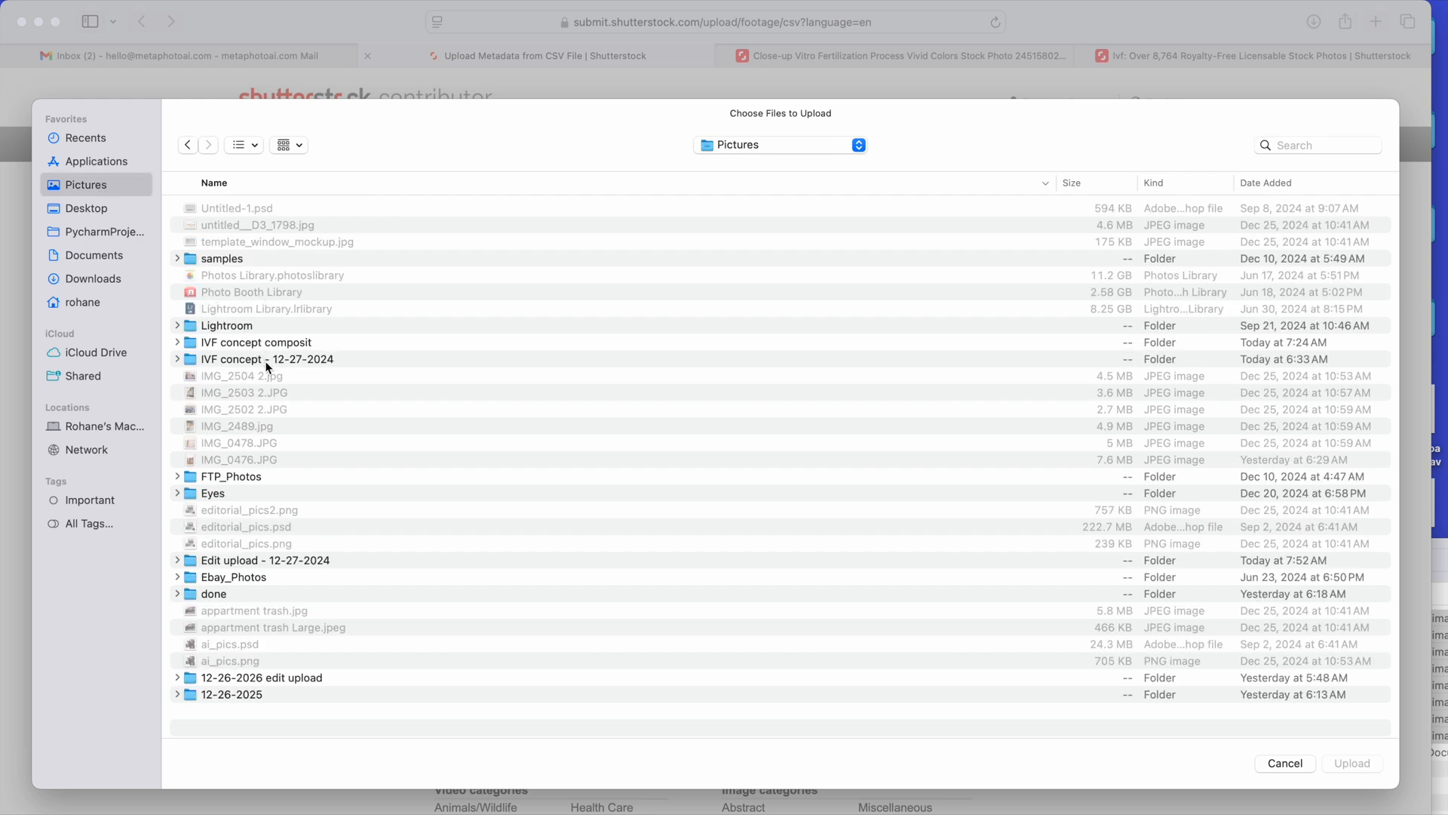
pyautogui.doubleClick(264, 559)
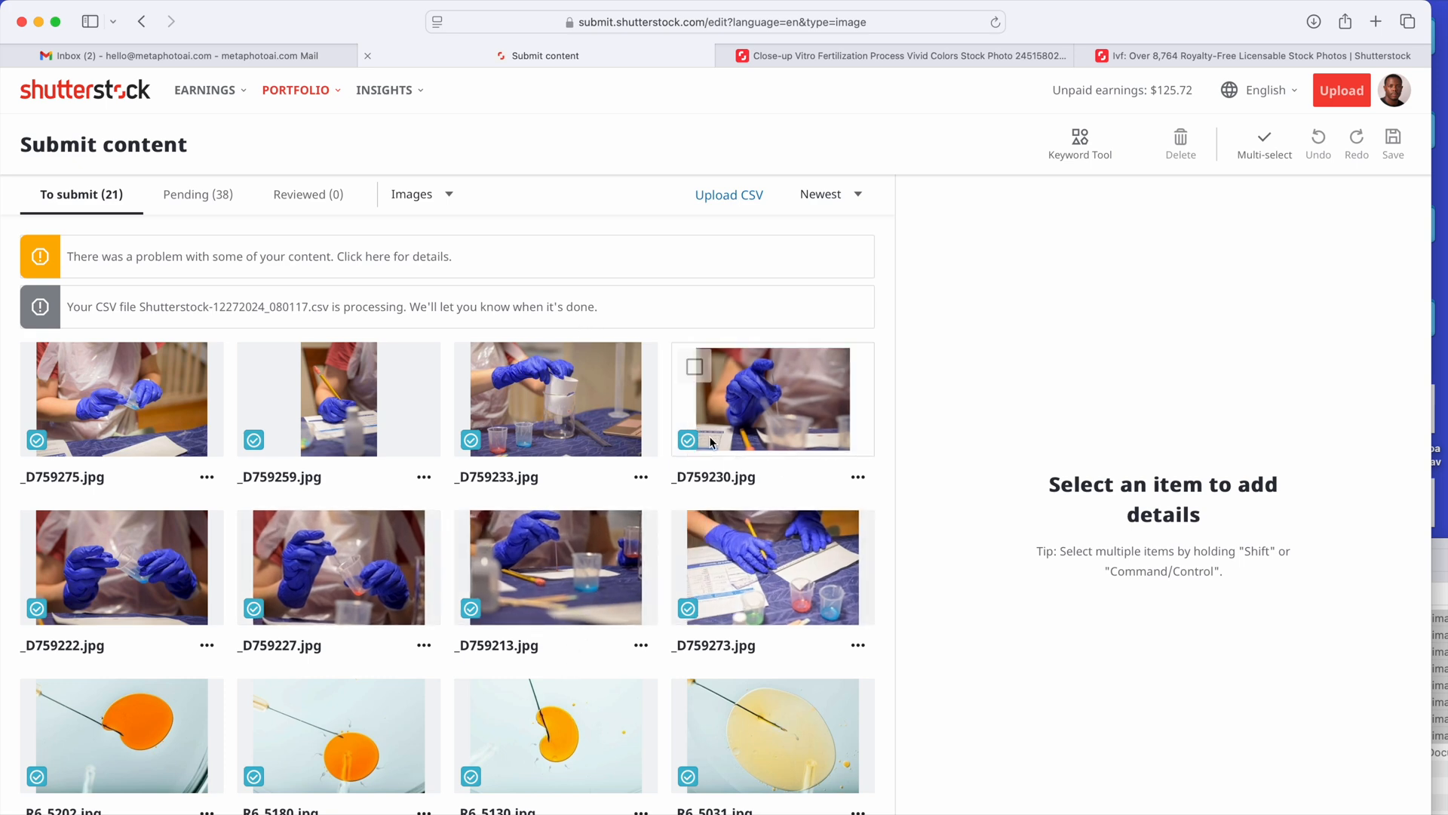
# - Dismiss the CSV report (8 rows processed) and confirm the lab photos appear under Pending
pyautogui.click(772, 567)
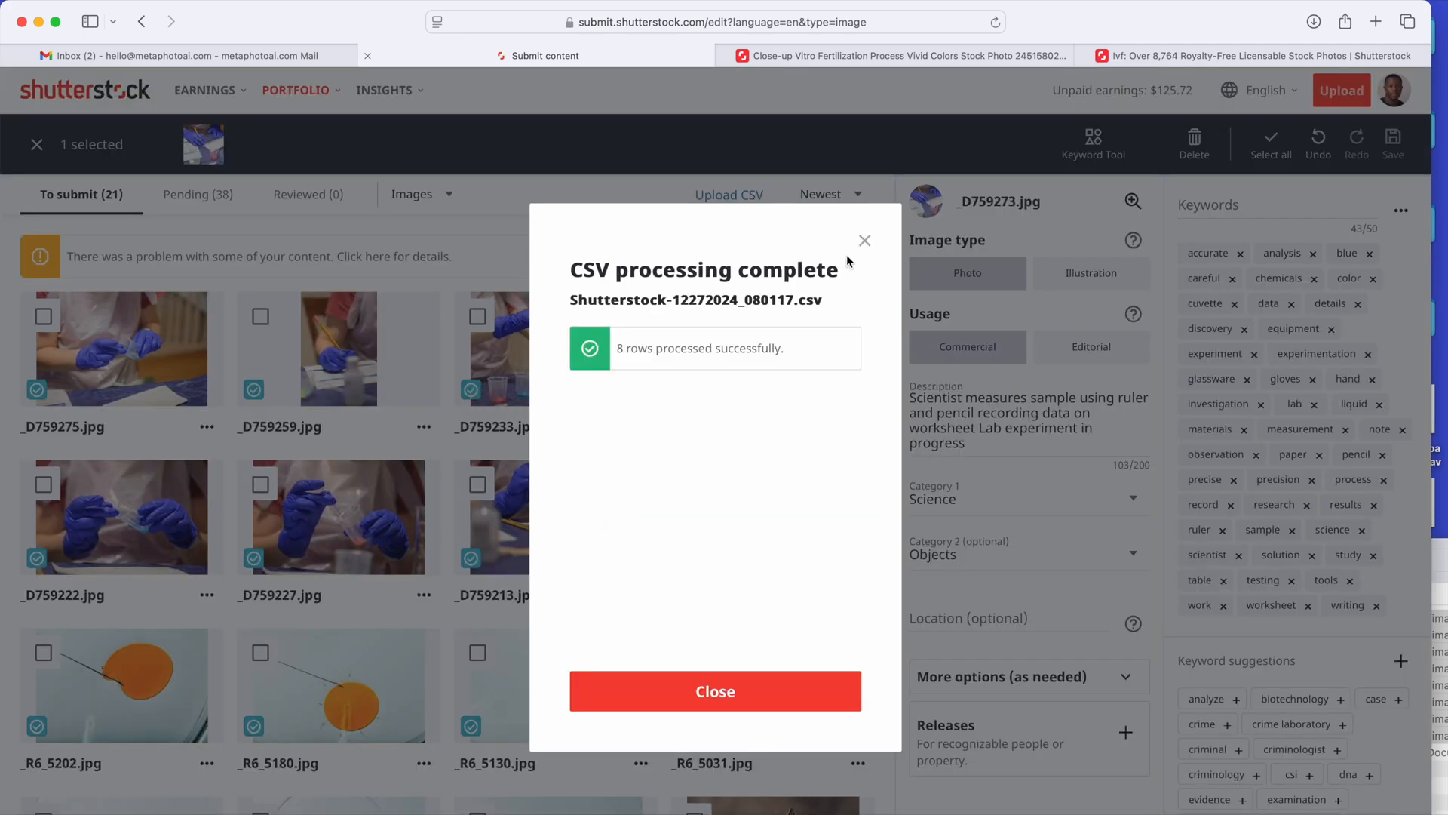
pyautogui.click(715, 691)
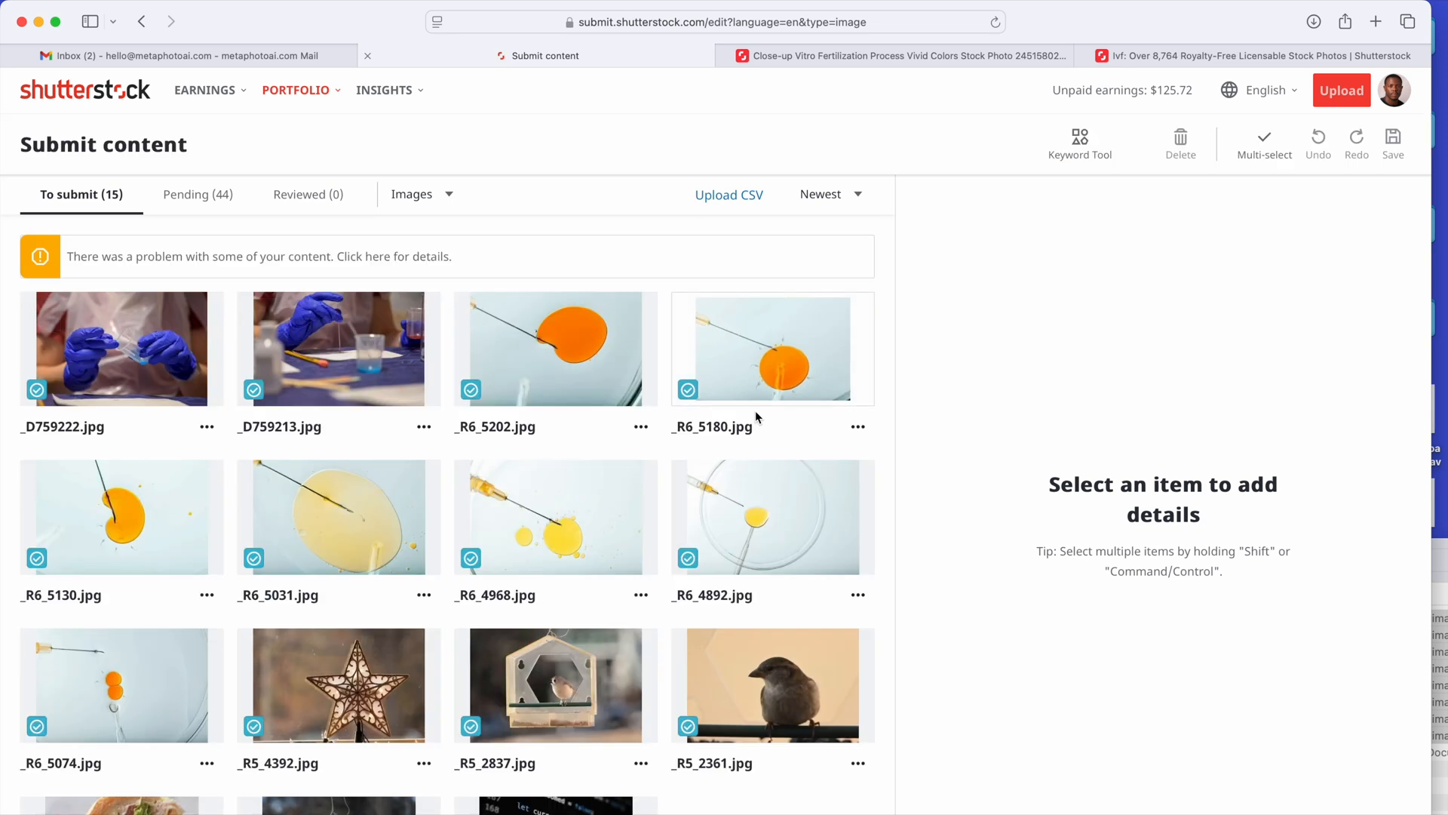
pyautogui.scroll(-3)
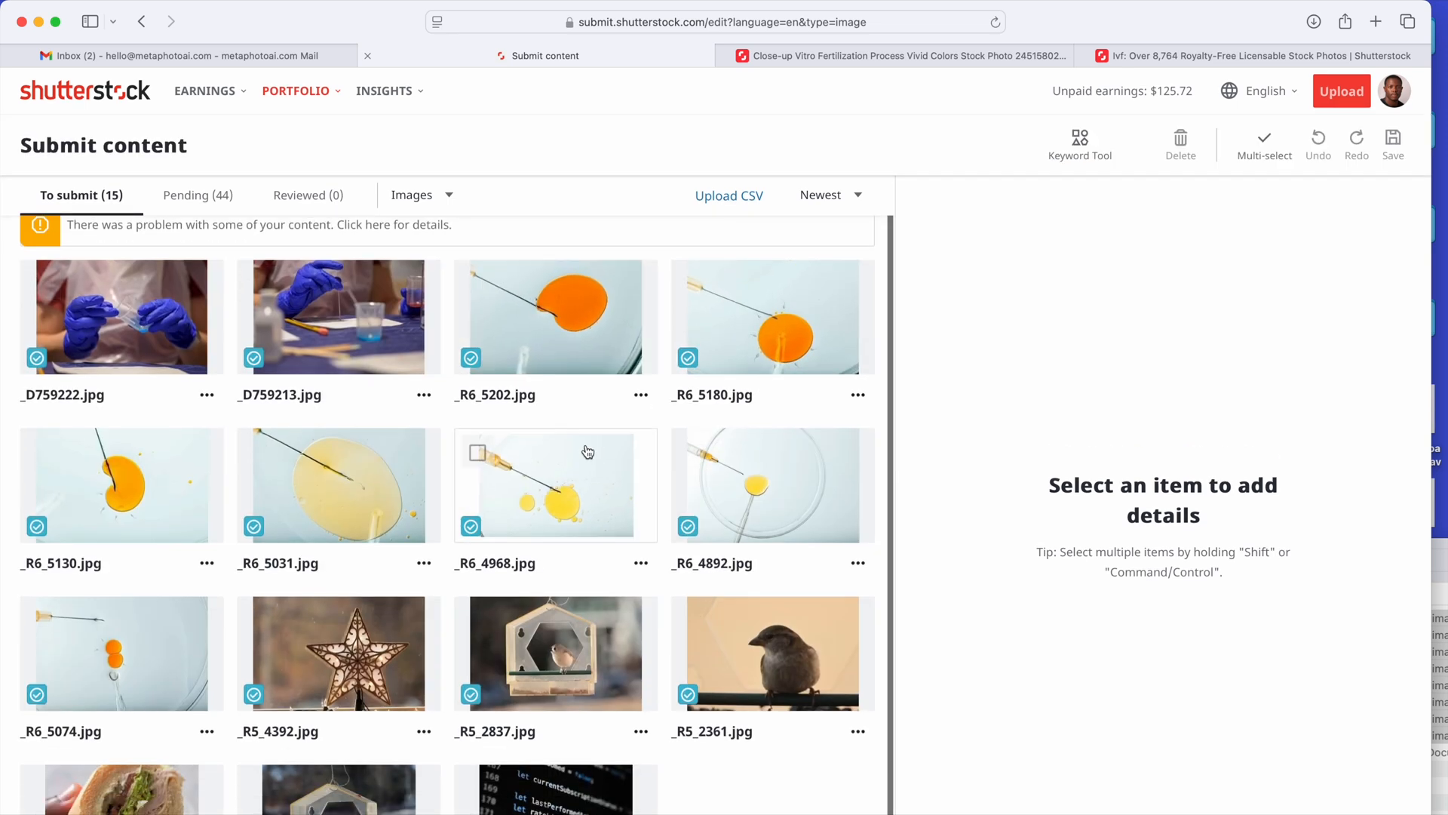
pyautogui.scroll(-3)
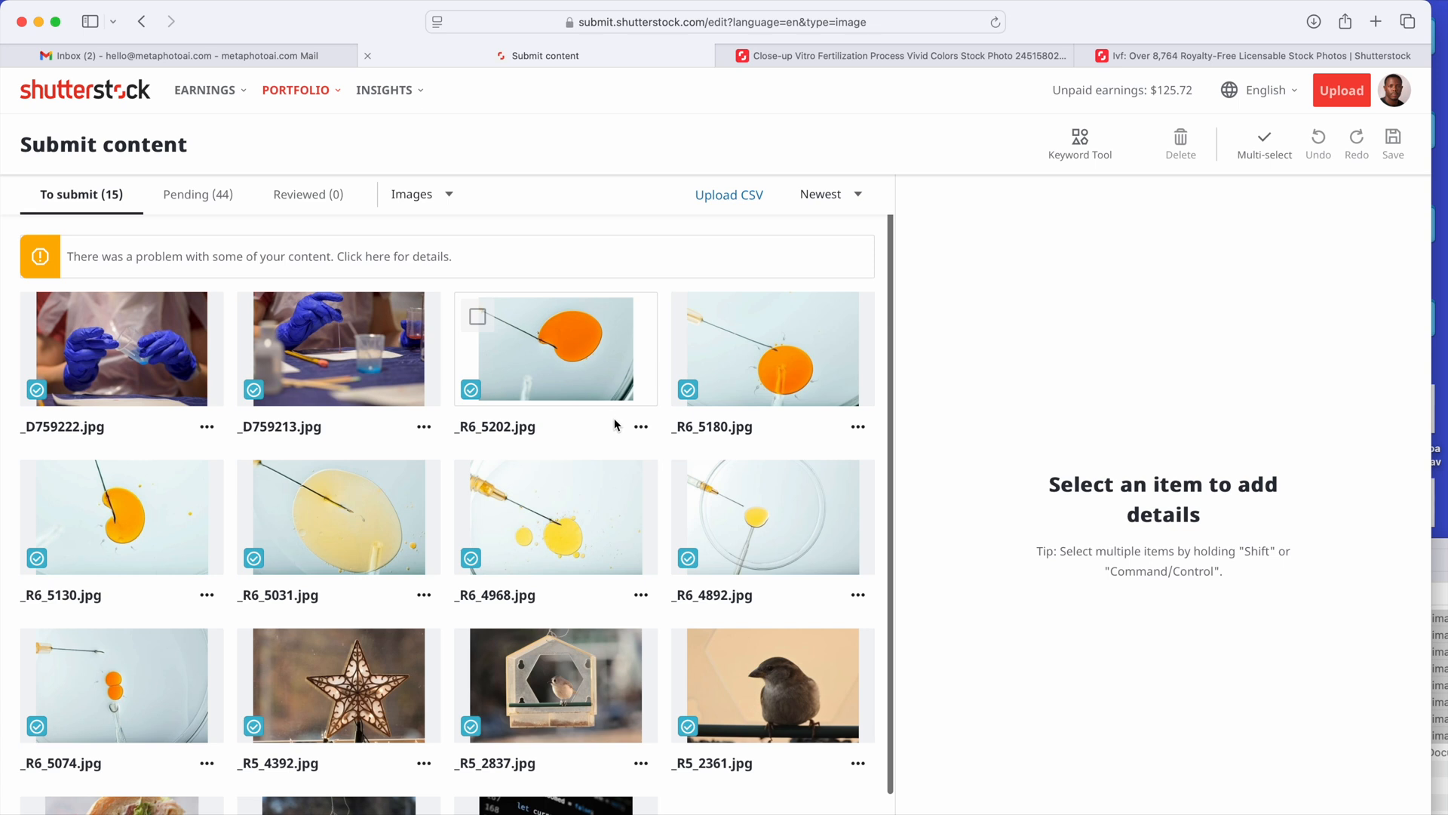
pyautogui.click(198, 194)
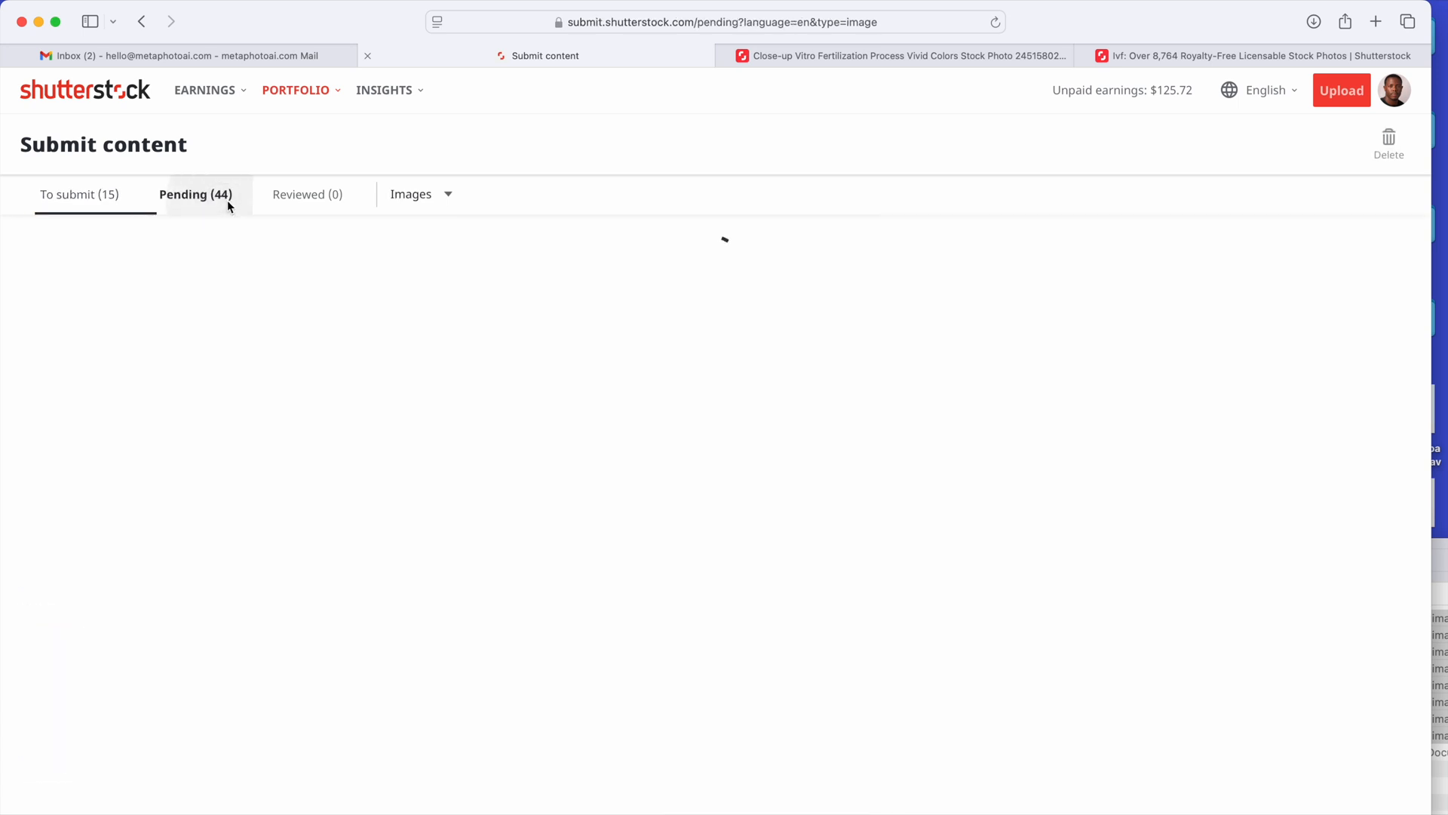
pyautogui.click(194, 194)
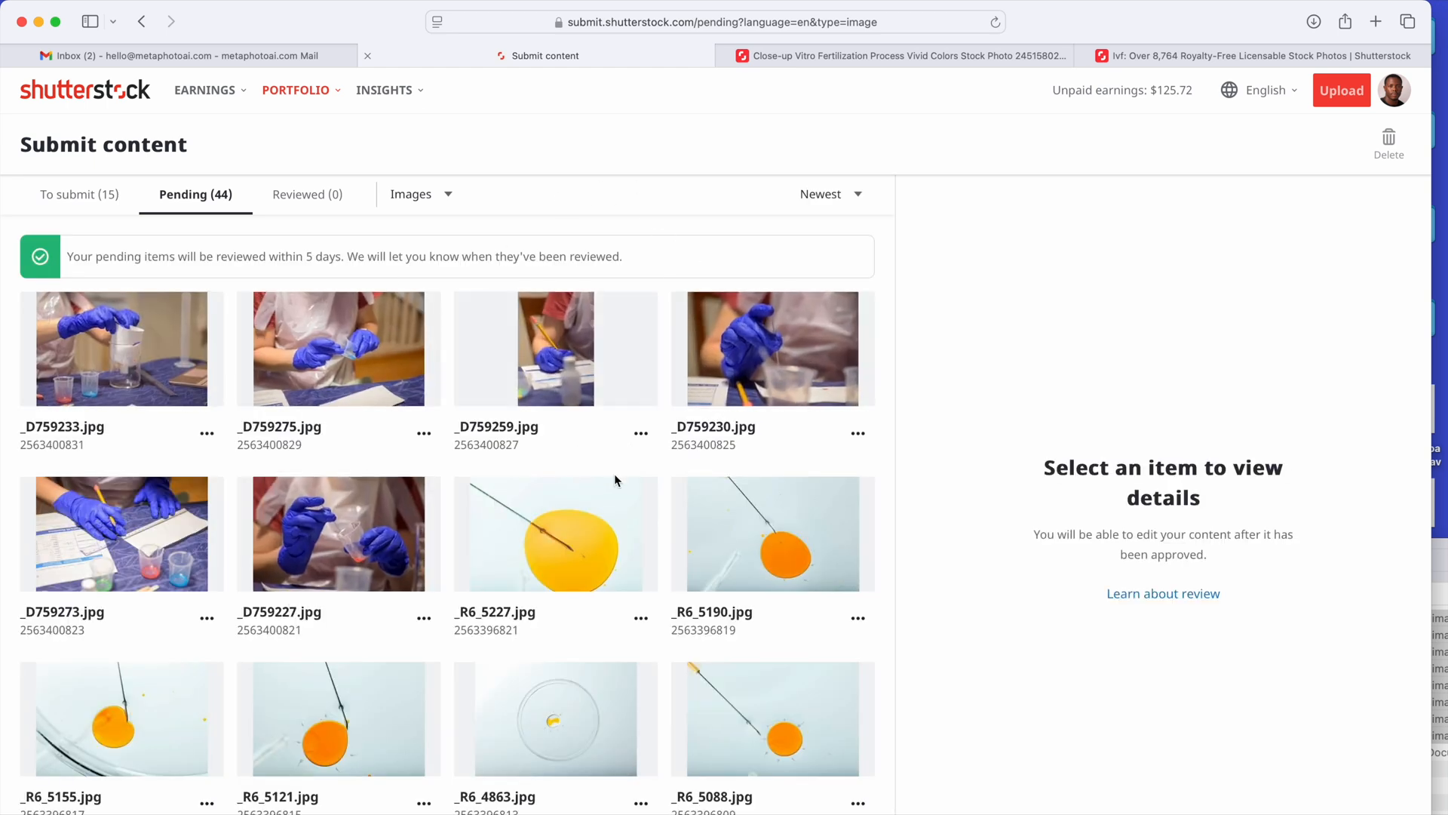
pyautogui.moveTo(555, 348)
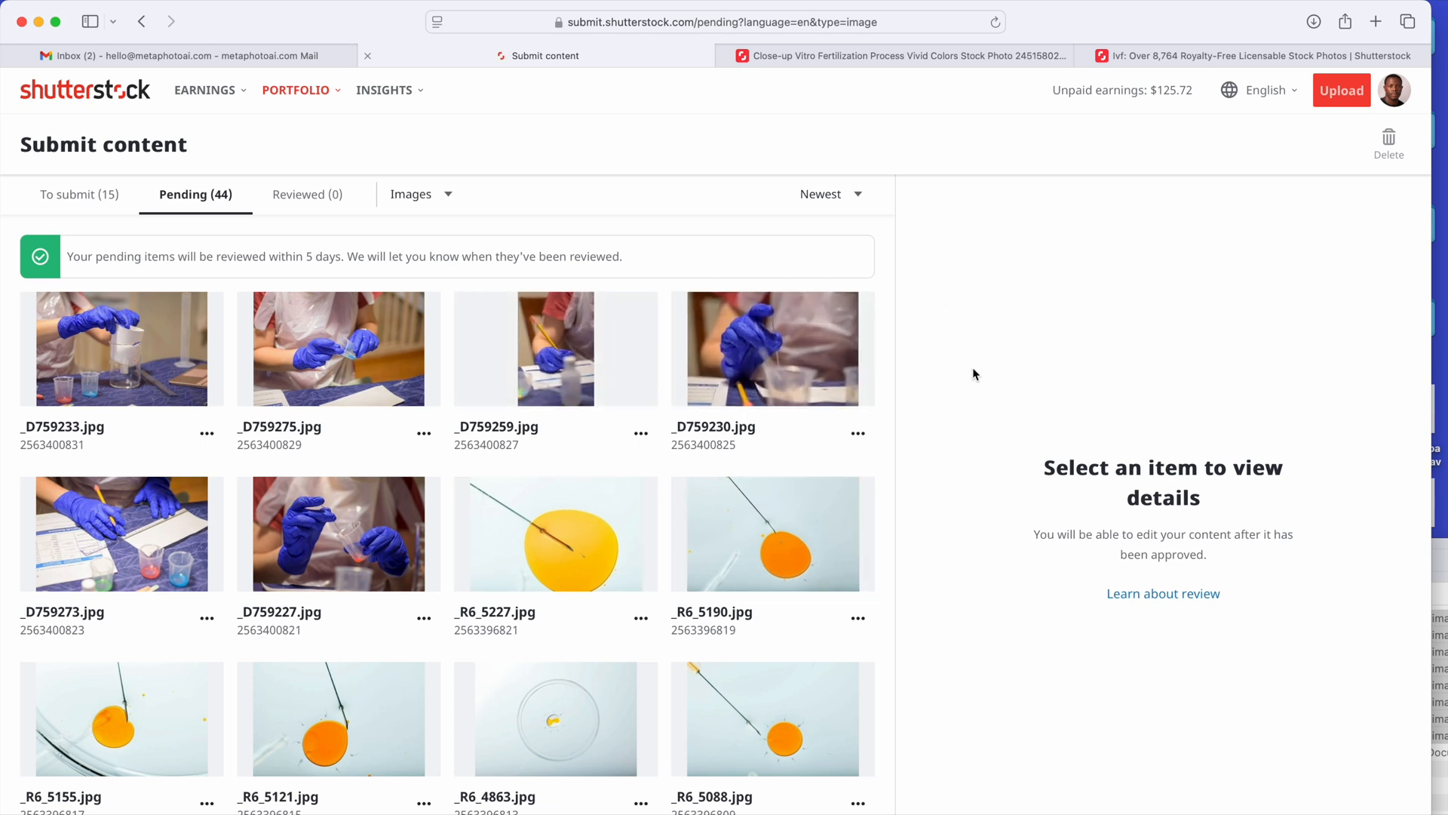
pyautogui.moveTo(1074, 284)
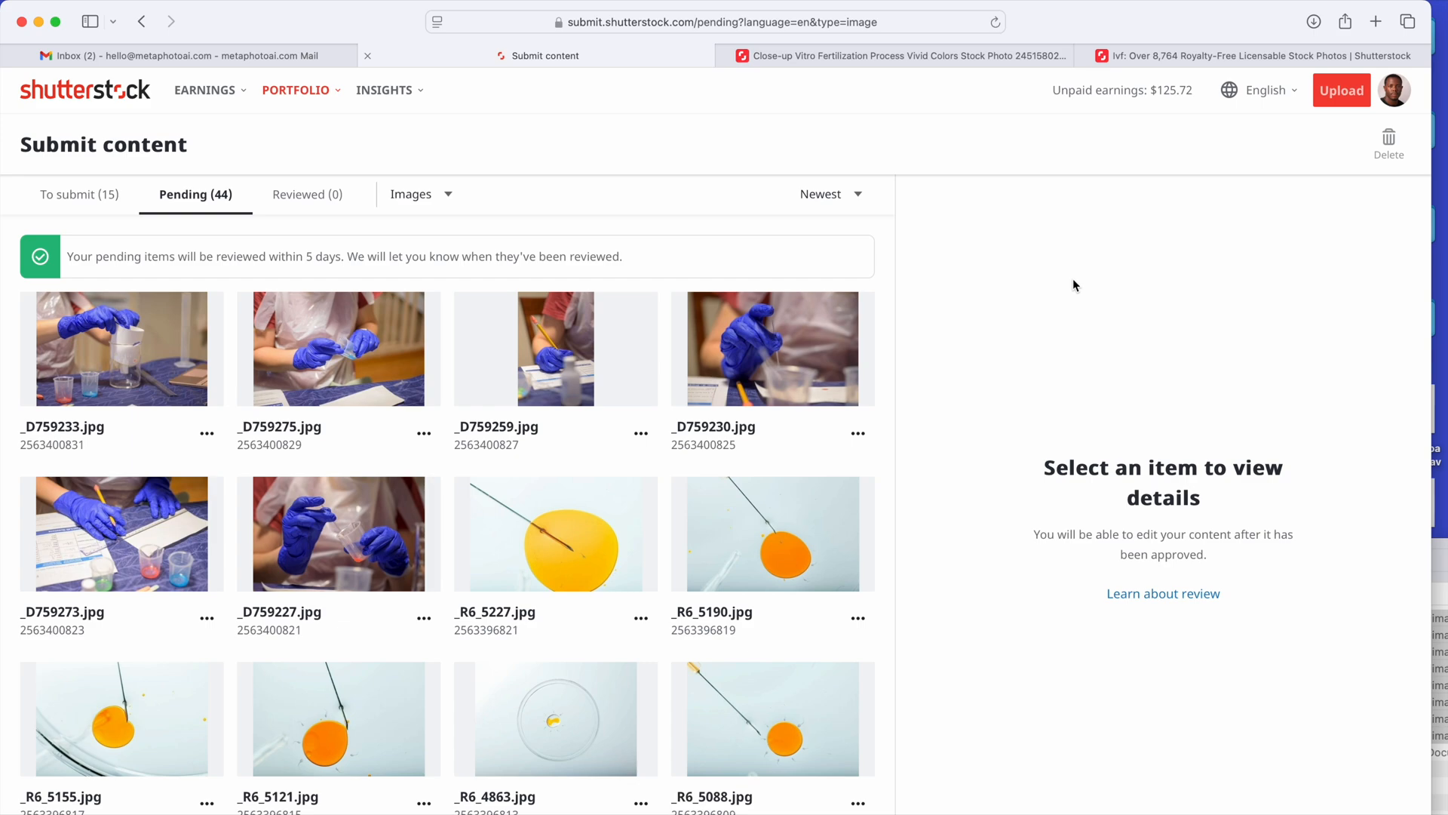
pyautogui.moveTo(952, 522)
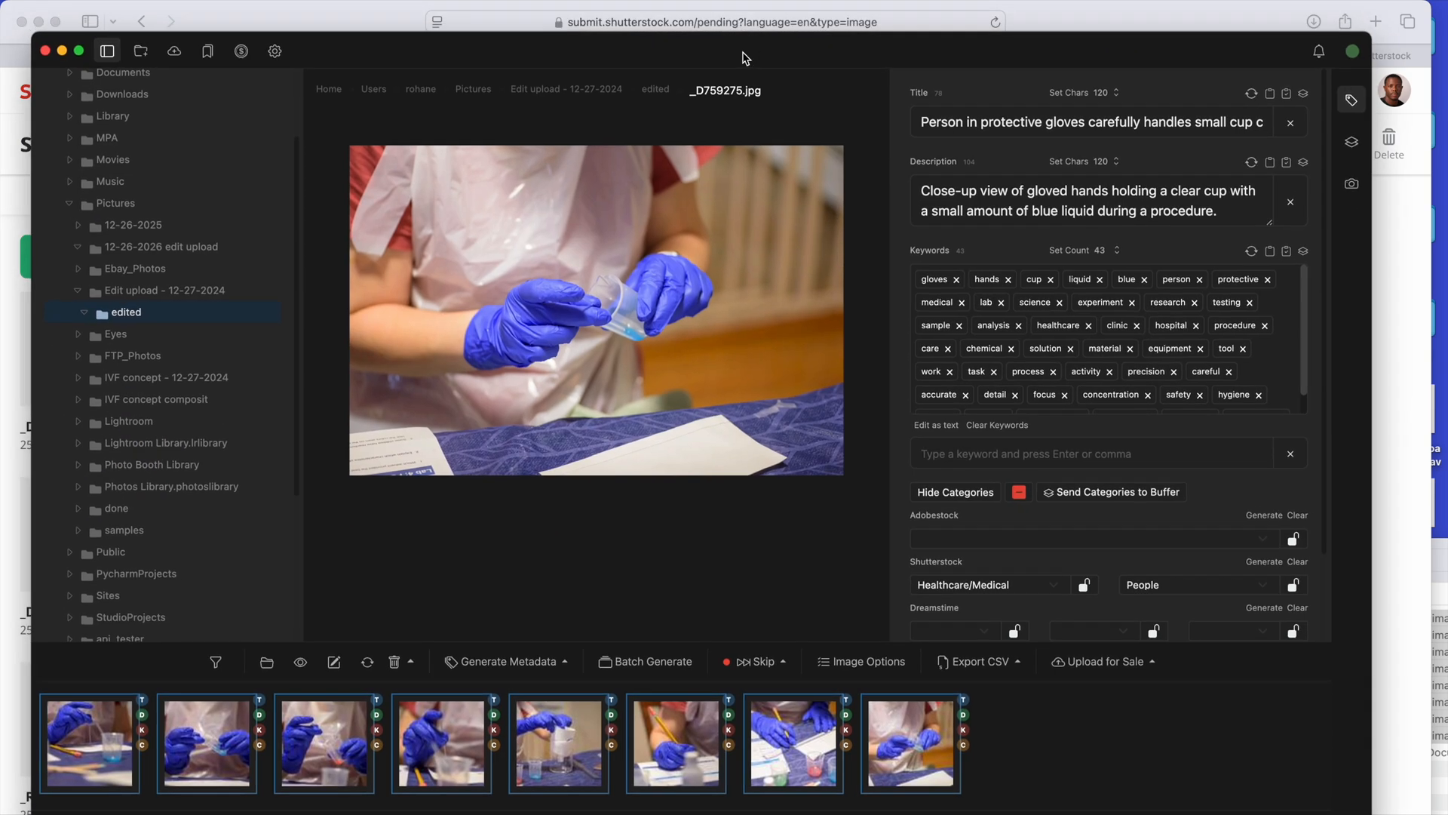
pyautogui.moveTo(626, 591)
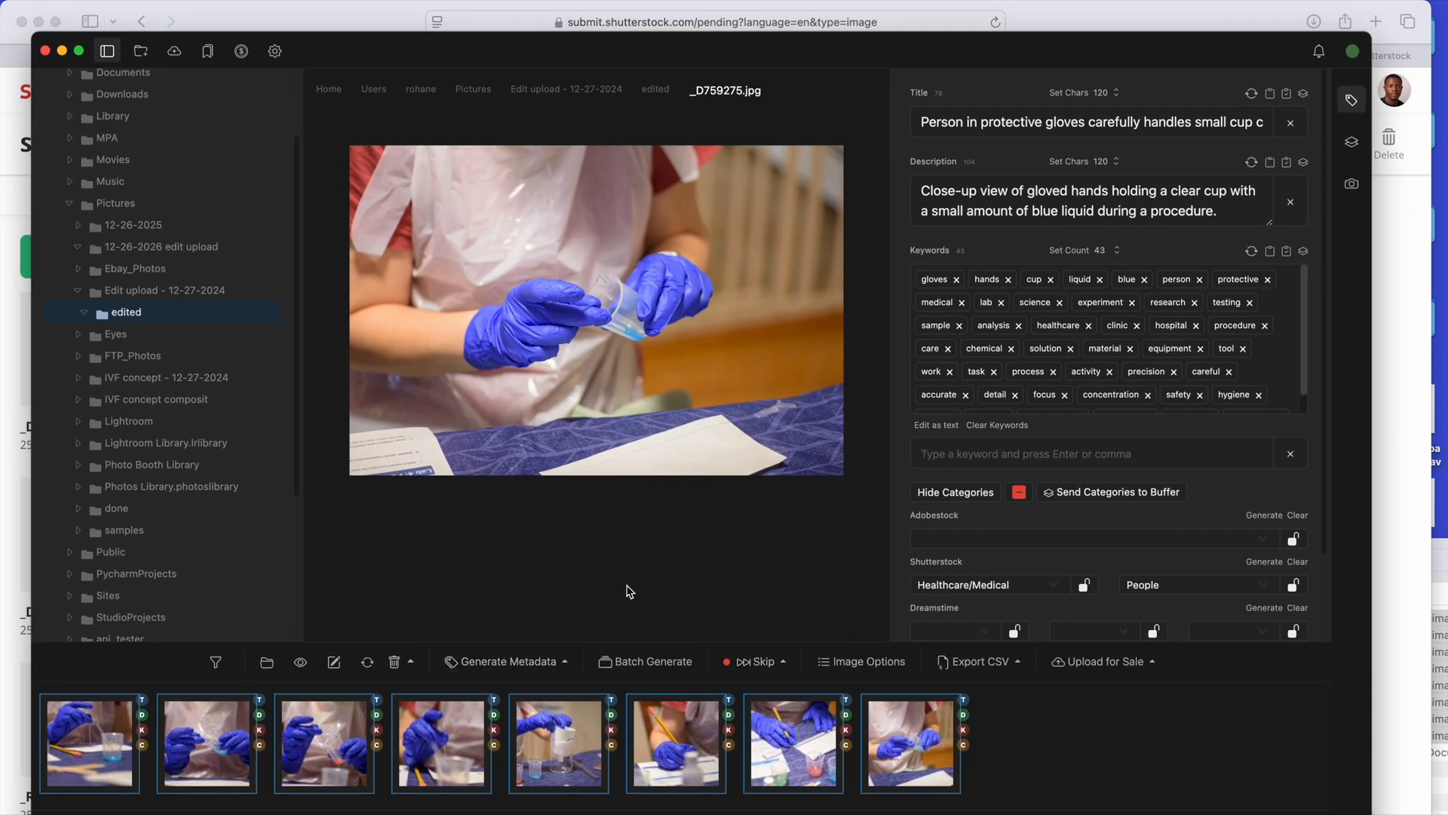
pyautogui.moveTo(581, 799)
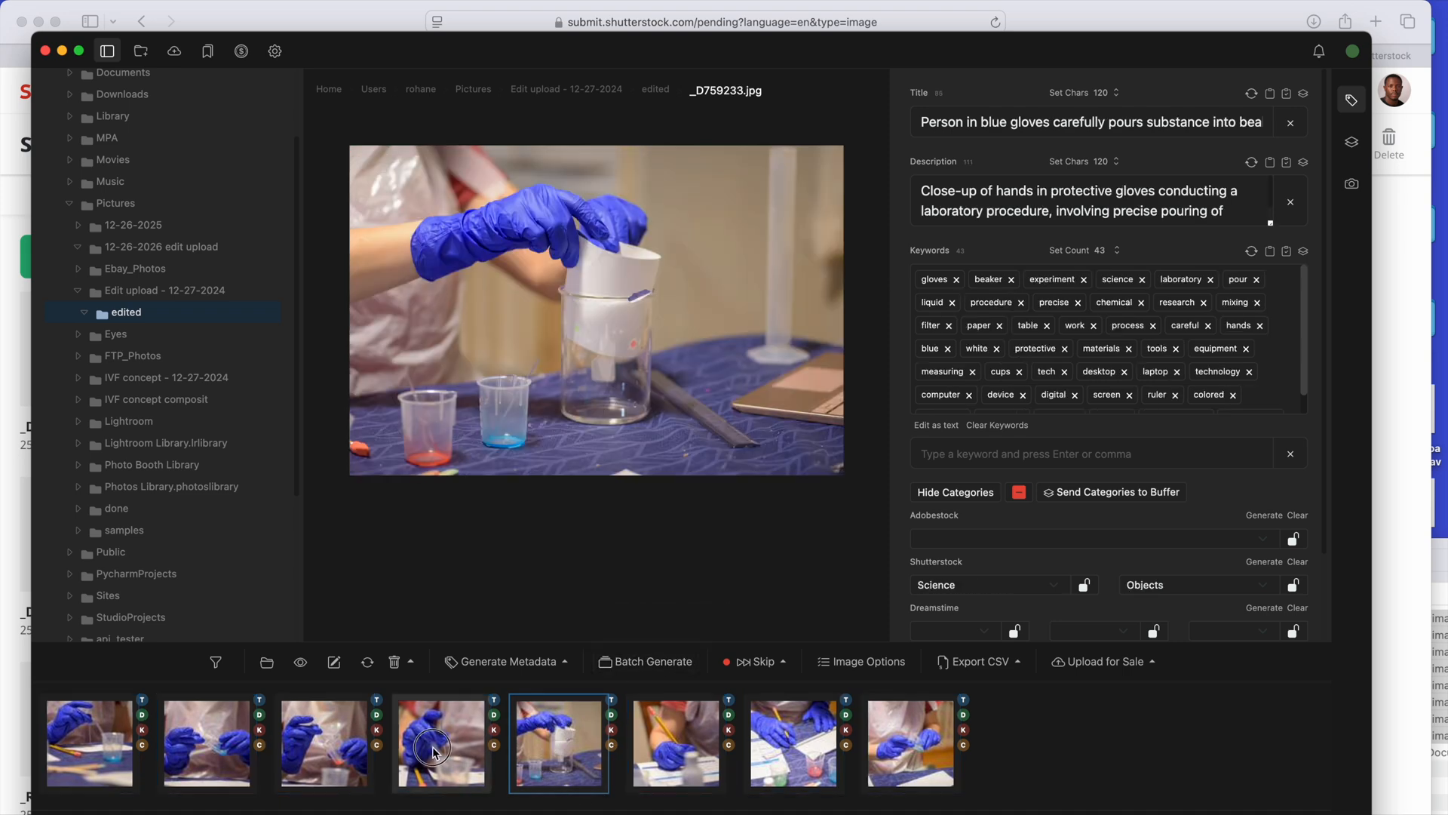
# - Select another lab photo's thumbnail to inspect its generated title, description and keywords
pyautogui.click(441, 743)
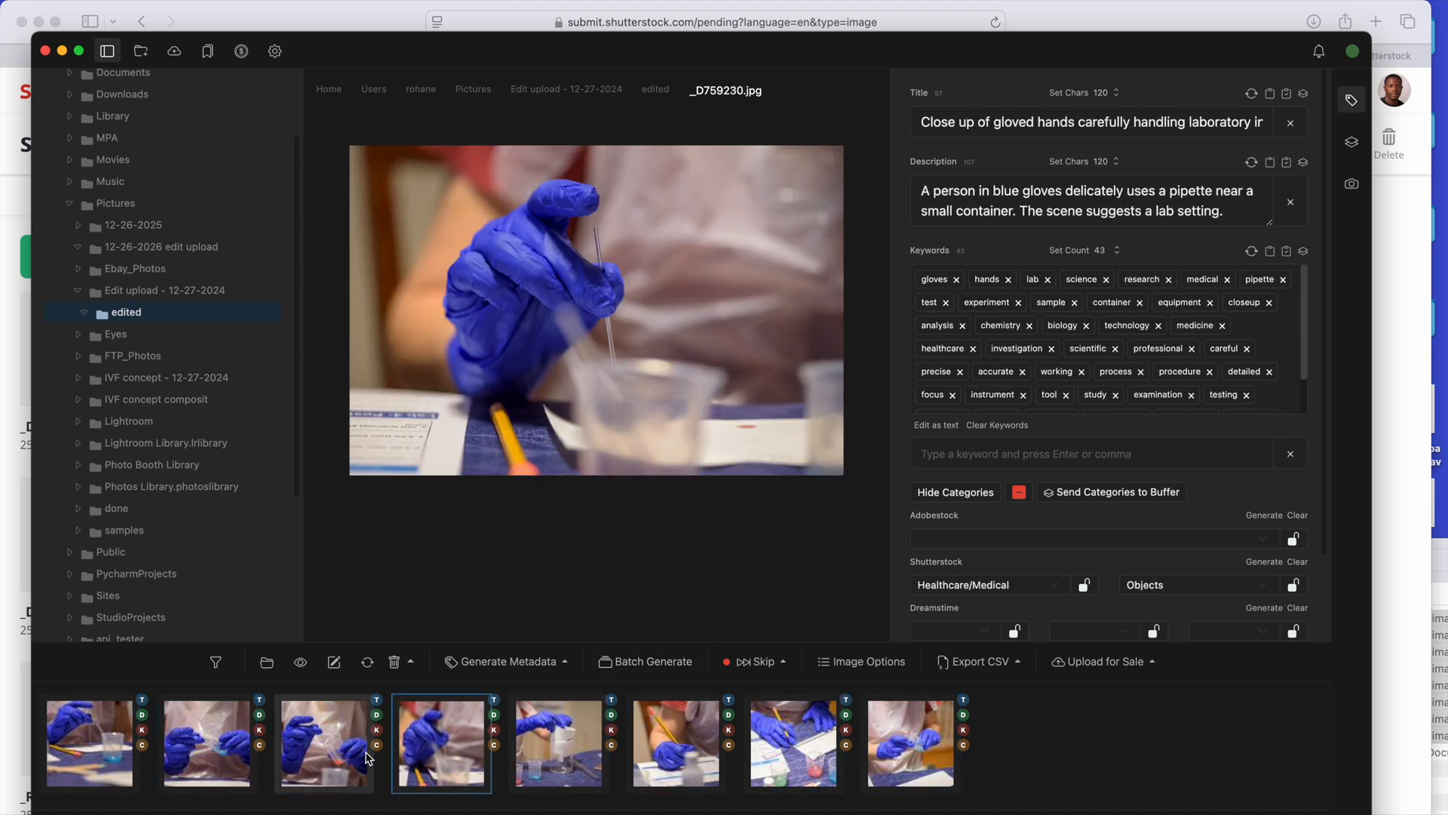
pyautogui.moveTo(367, 764)
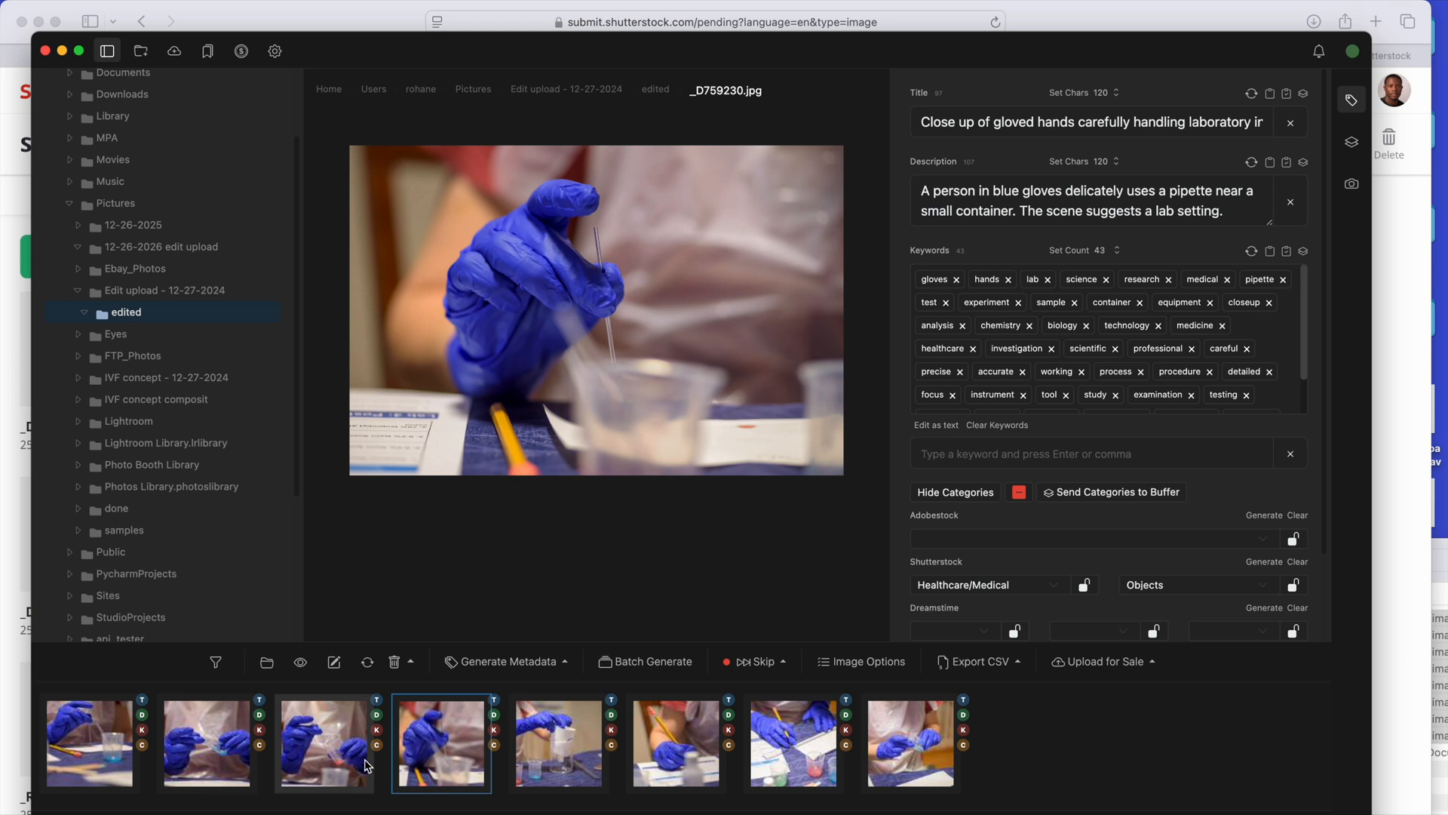